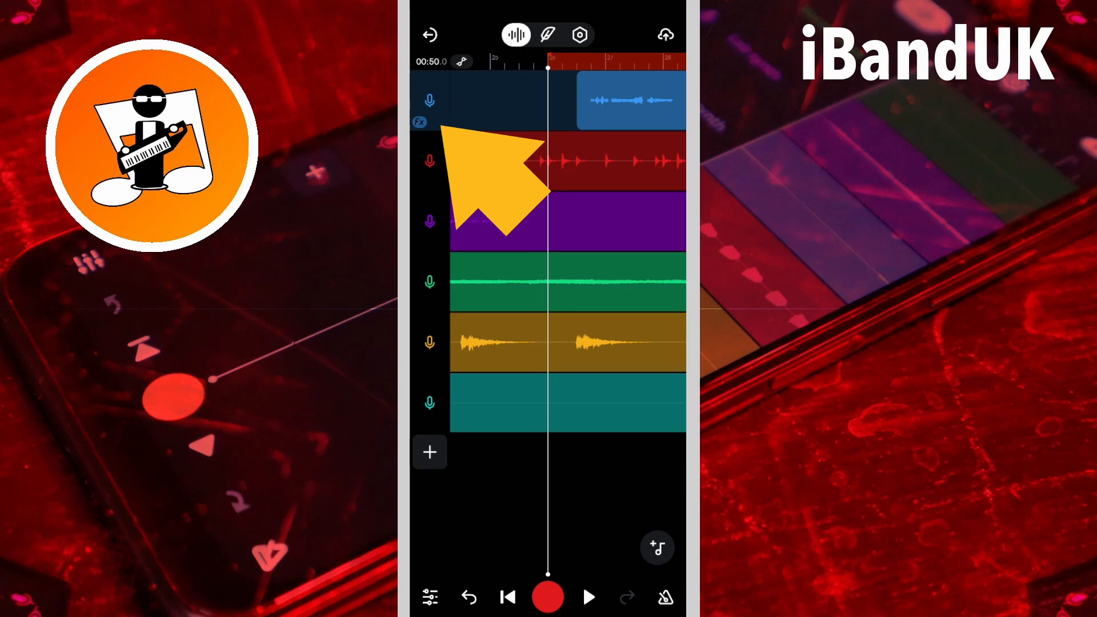
Bring up the vocal track's effect presets and show the My Presets list with the saved Custom preset
click(629, 98)
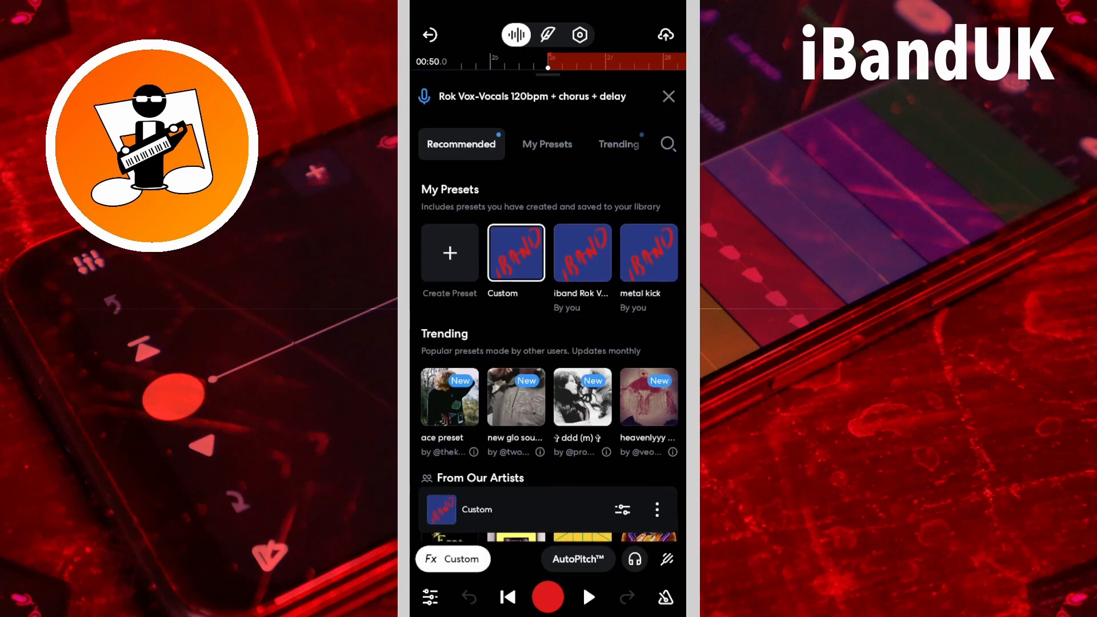
click(547, 144)
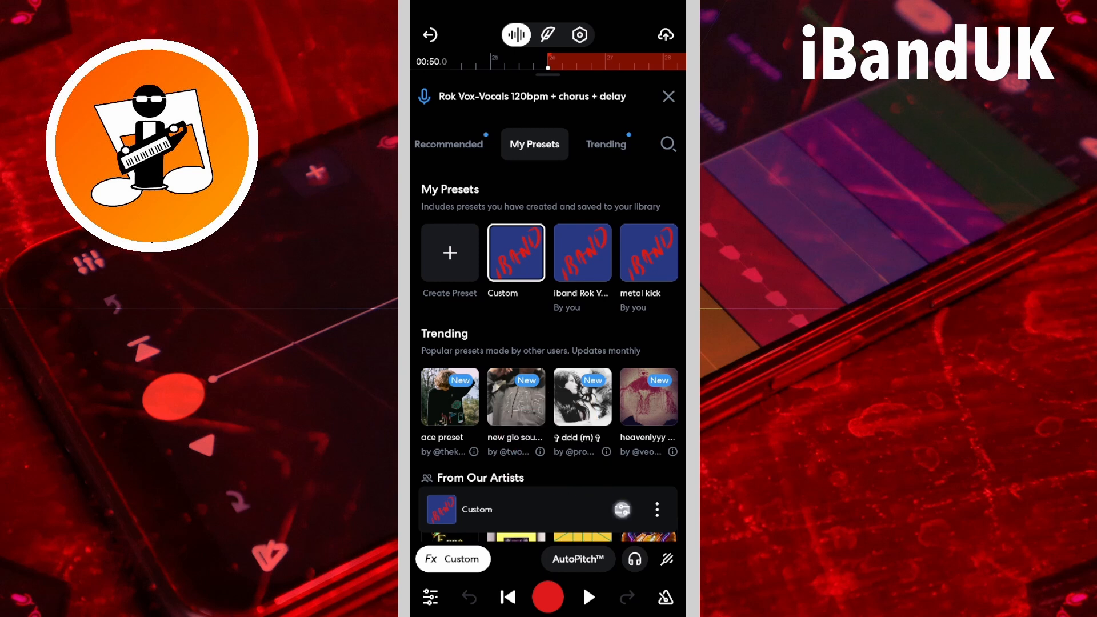
Review the Custom chain's compressor, Vintage Limiter and chorus, then start adding another effect
click(515, 252)
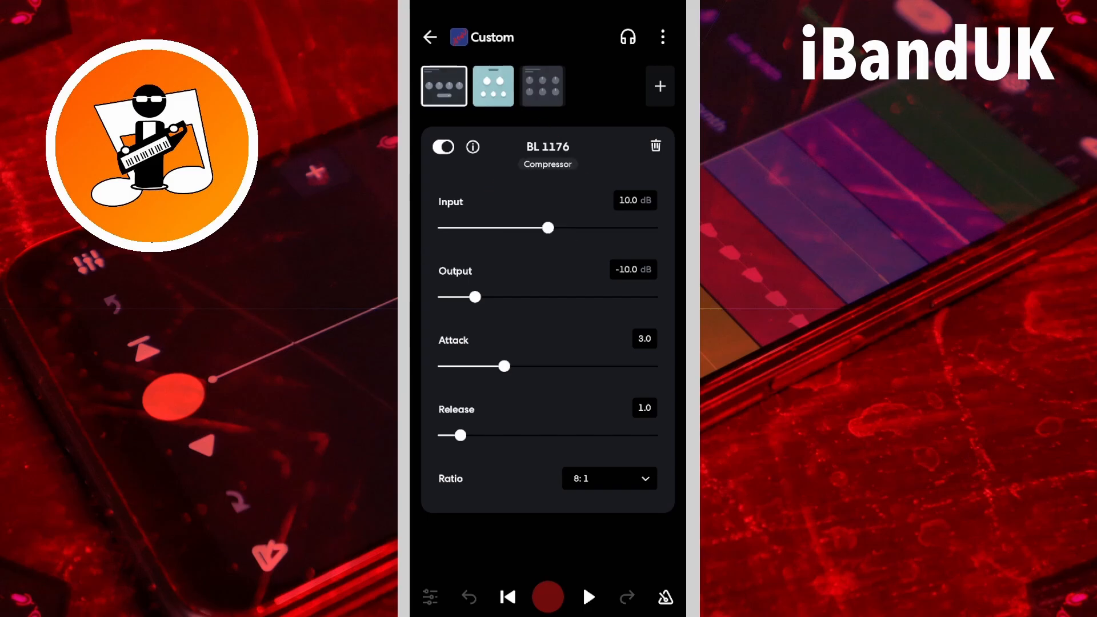
click(542, 86)
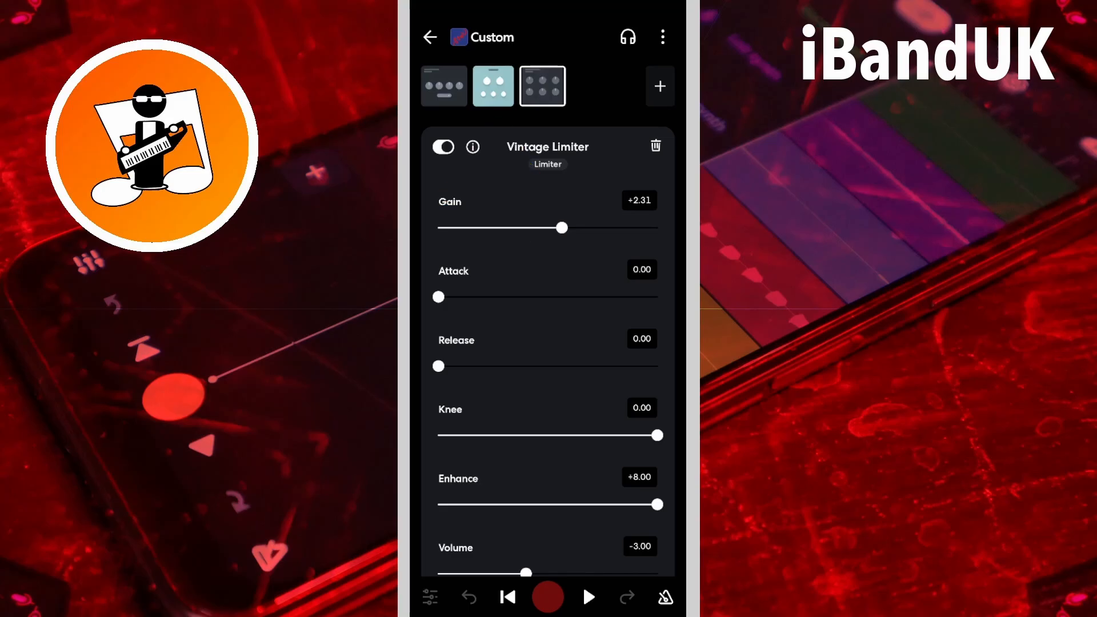
click(493, 86)
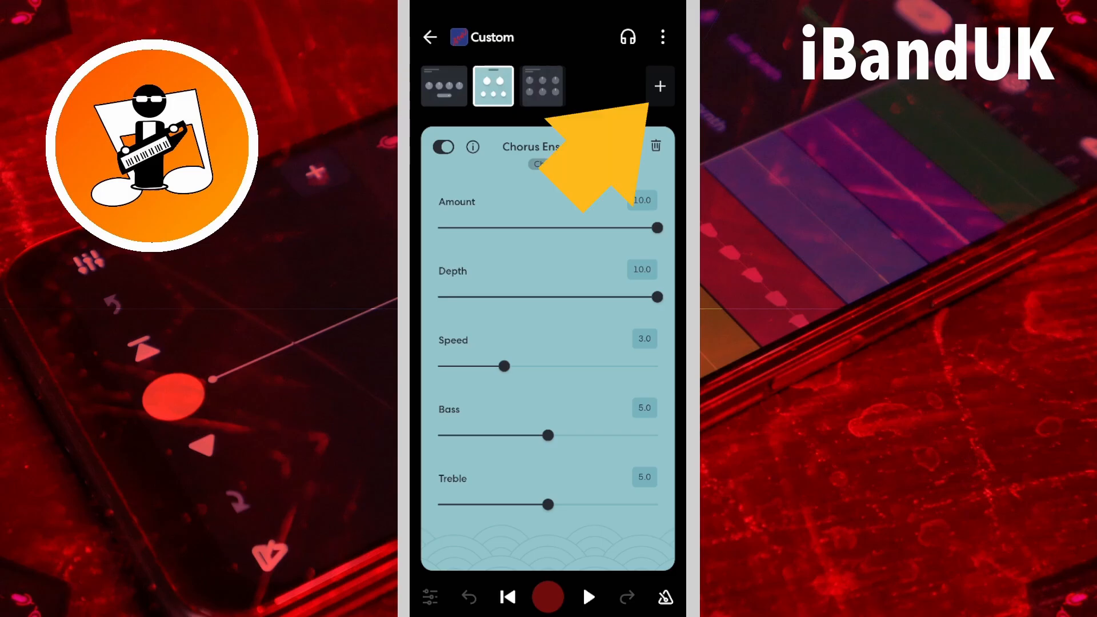
click(659, 85)
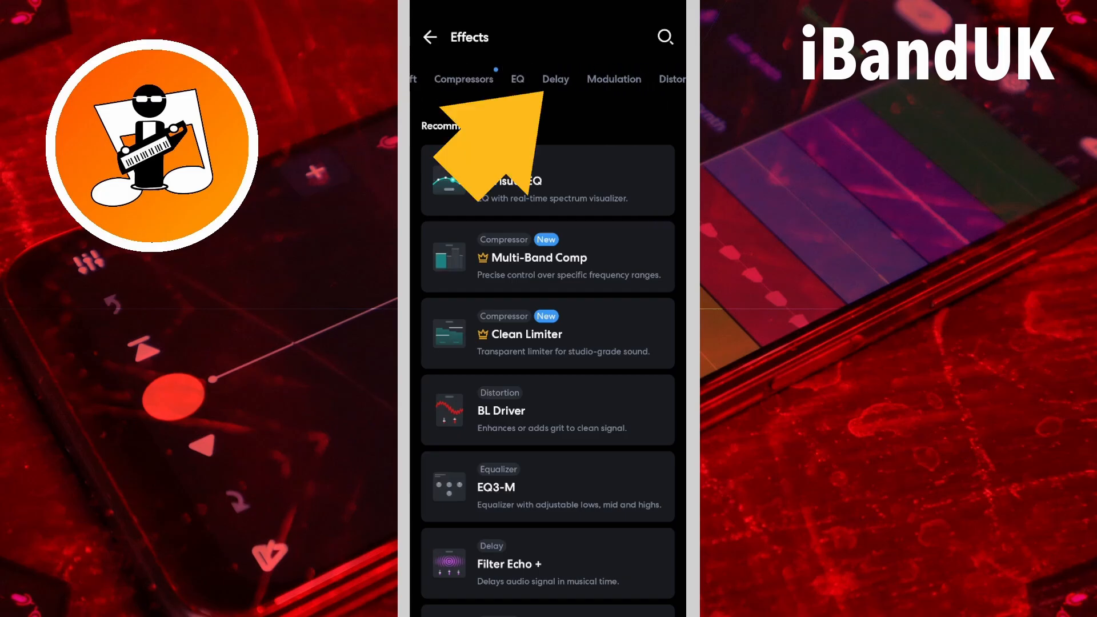
Choose the Delay category and add D-Delay+ to the end of the Custom chain
click(556, 79)
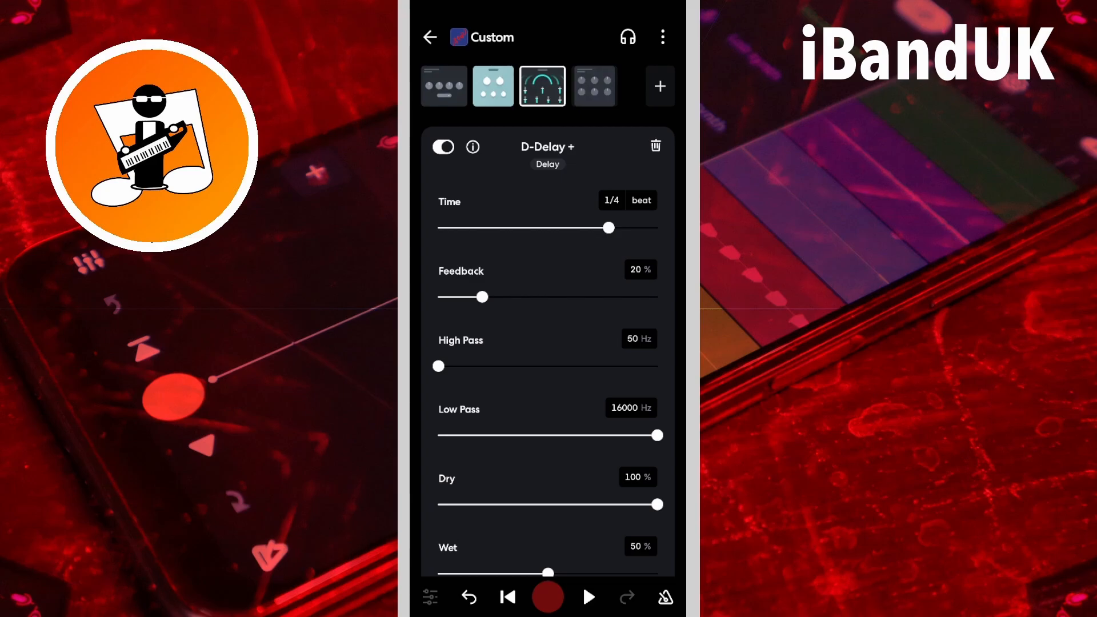
Audition the delay during playback and switch its Time unit to milliseconds (450 ms)
click(587, 596)
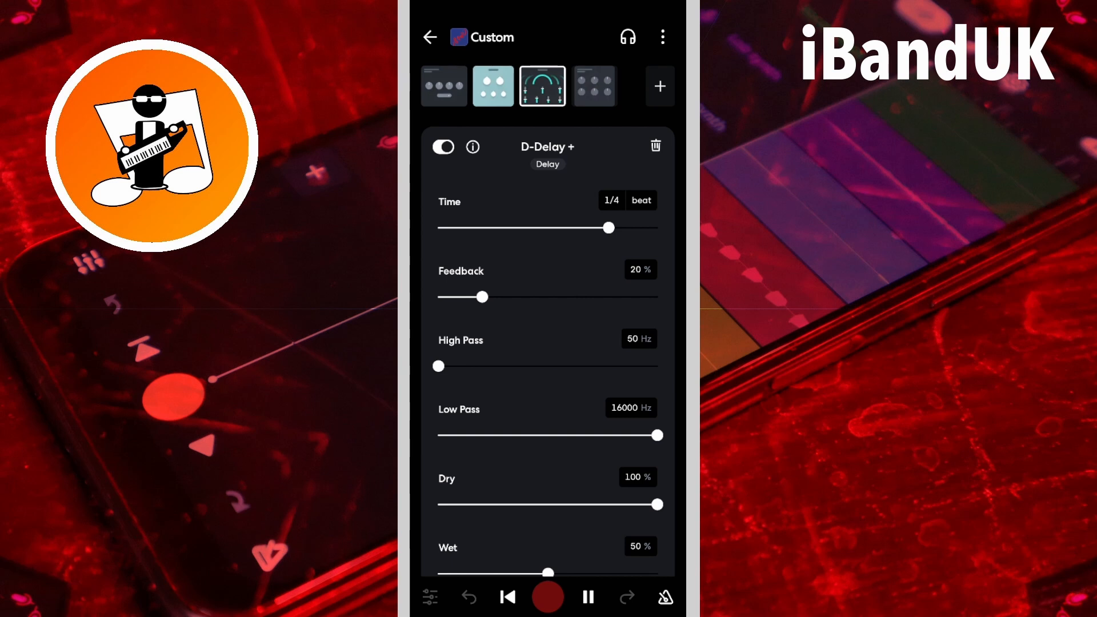
click(508, 598)
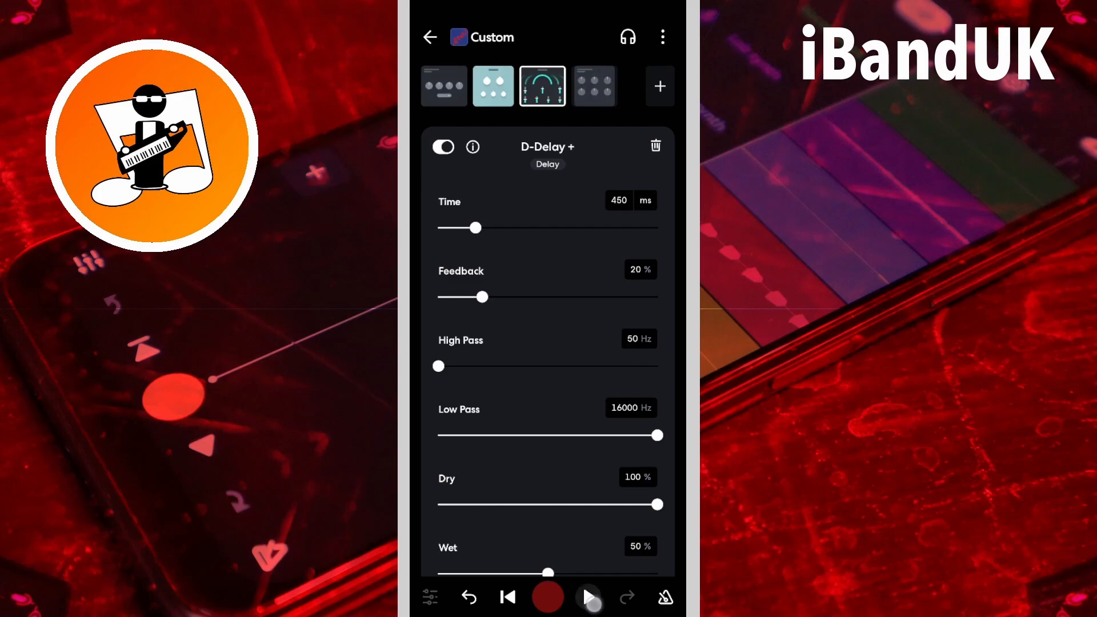
Audition the delay, then lengthen the time to 1429 ms and listen again
click(587, 597)
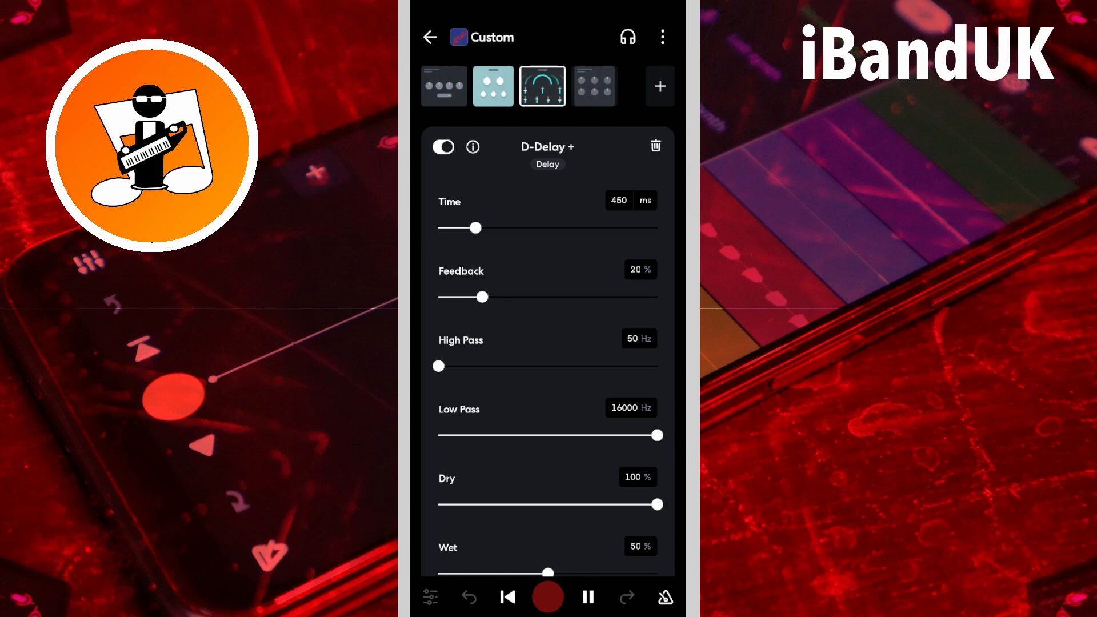
click(587, 597)
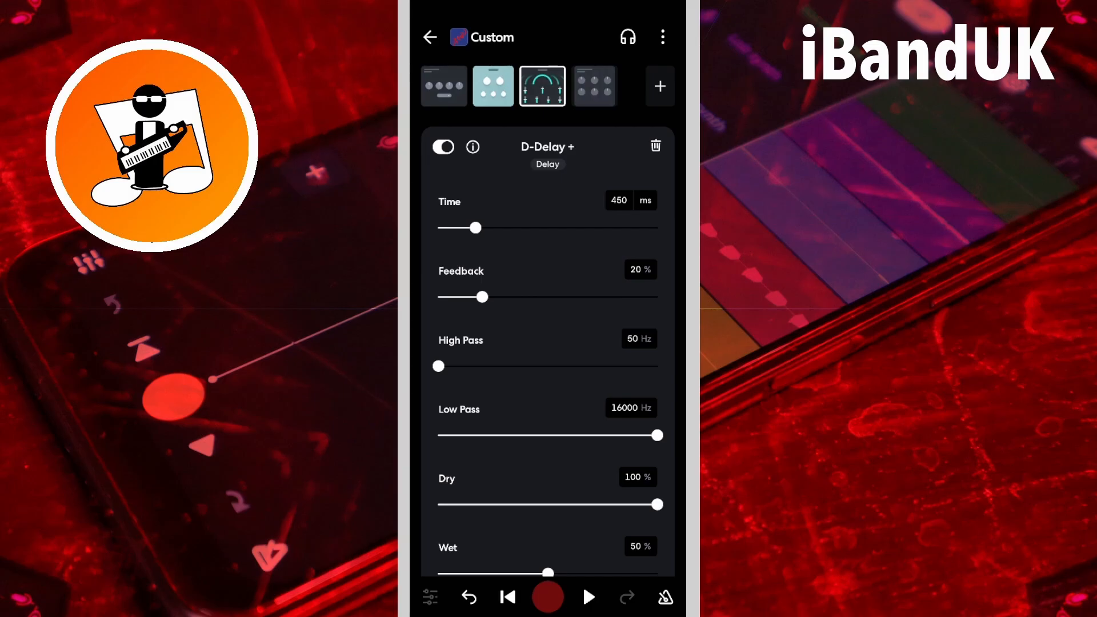
drag(477, 227, 559, 228)
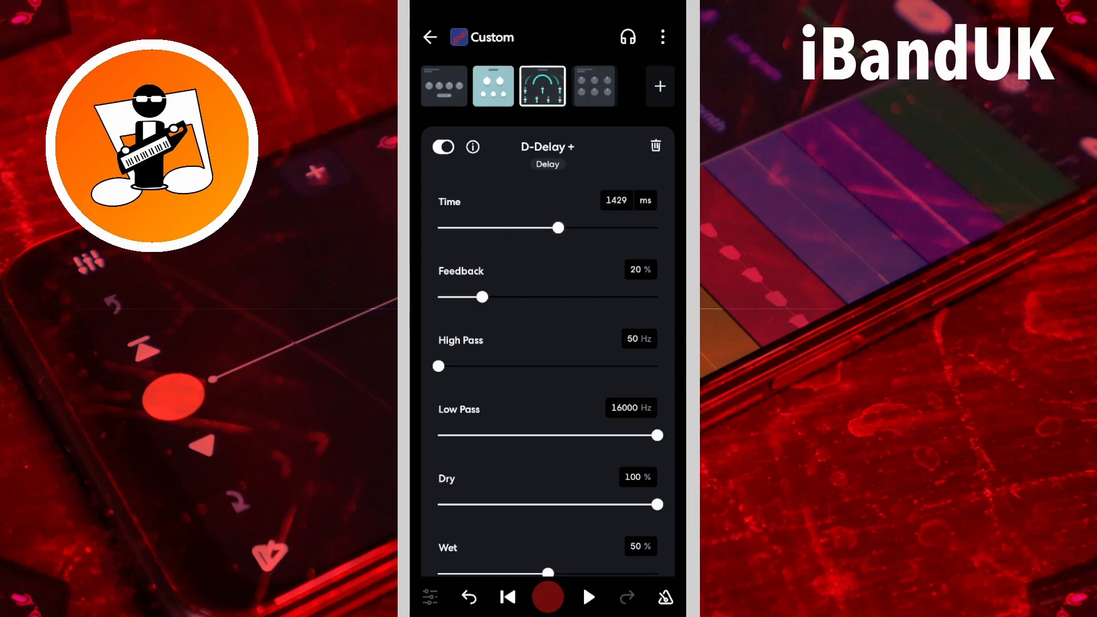
click(589, 598)
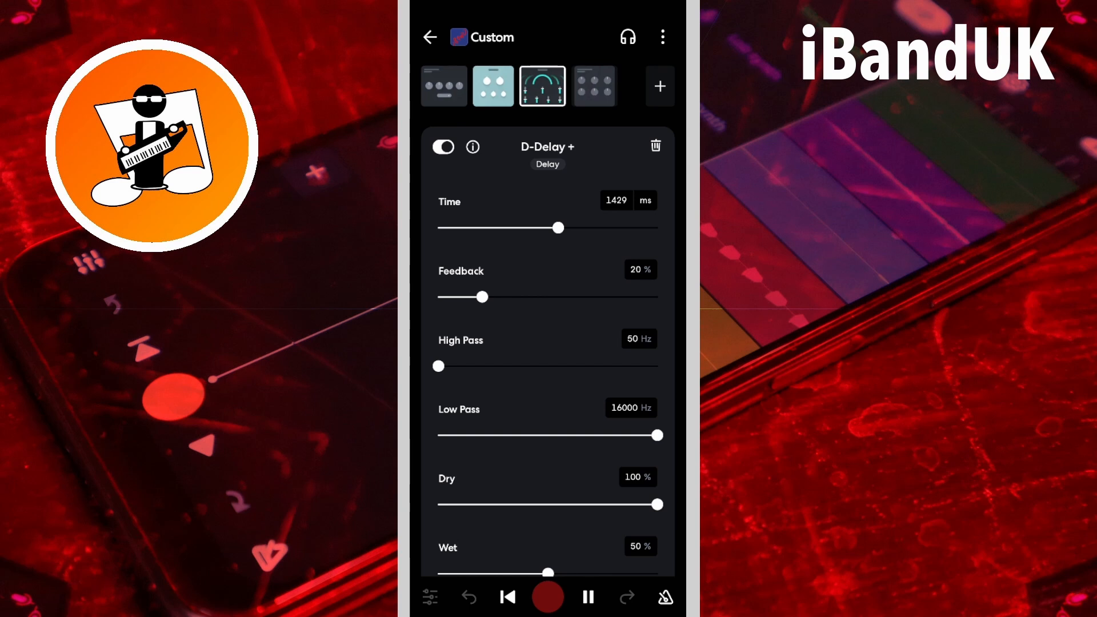
click(588, 597)
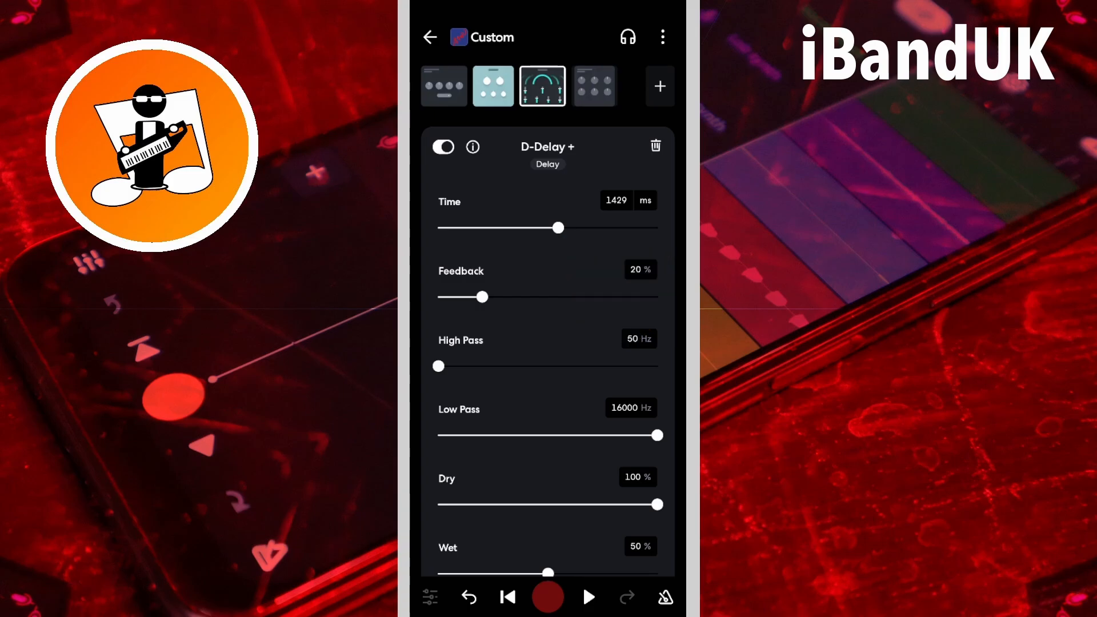
Shorten the delay to 310 then 159 ms, audition it, and switch the Time unit back to beat
click(558, 228)
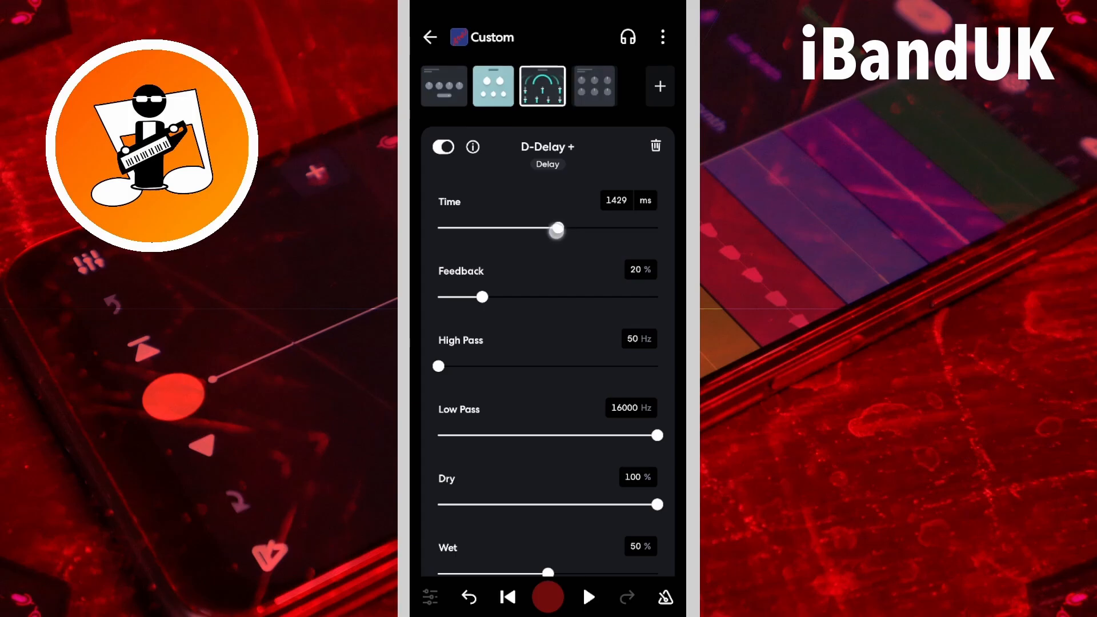
drag(556, 228, 463, 229)
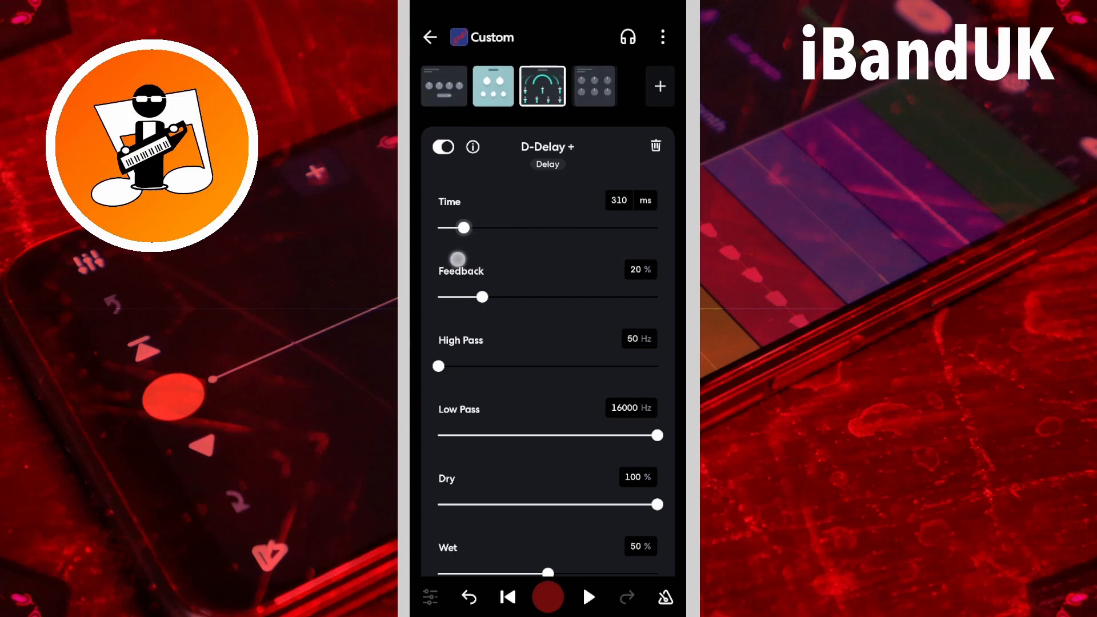
drag(465, 227, 450, 228)
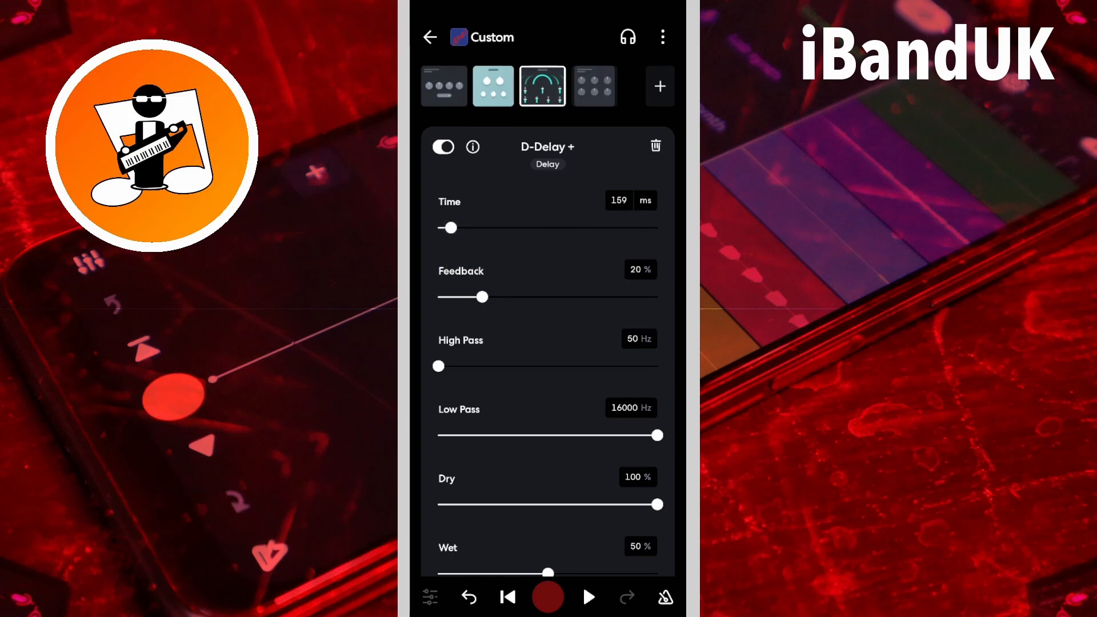
click(587, 596)
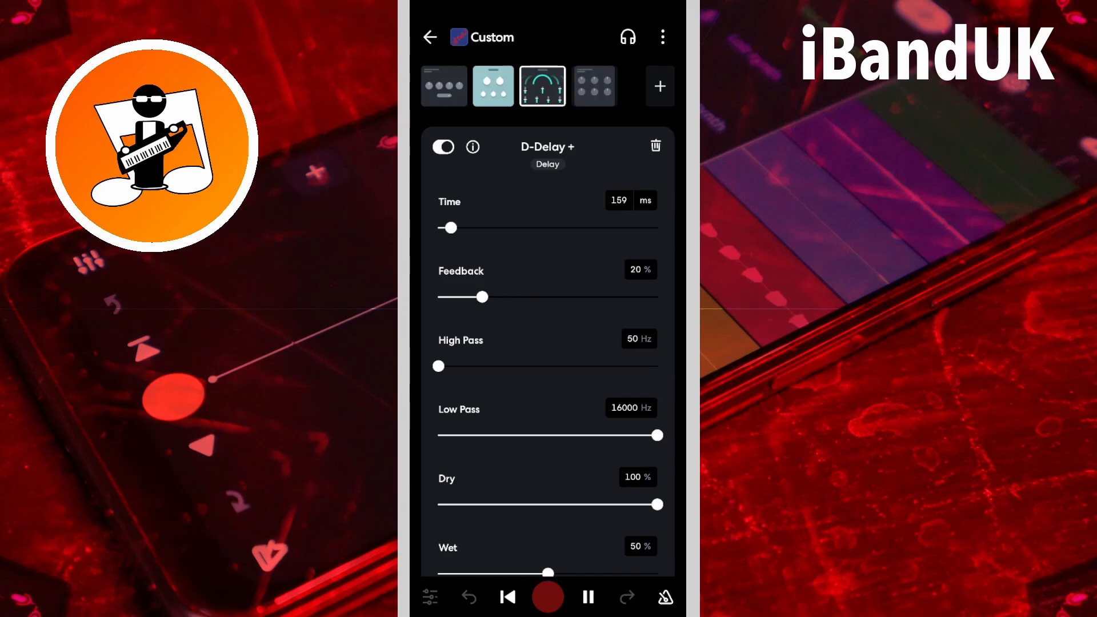
click(587, 596)
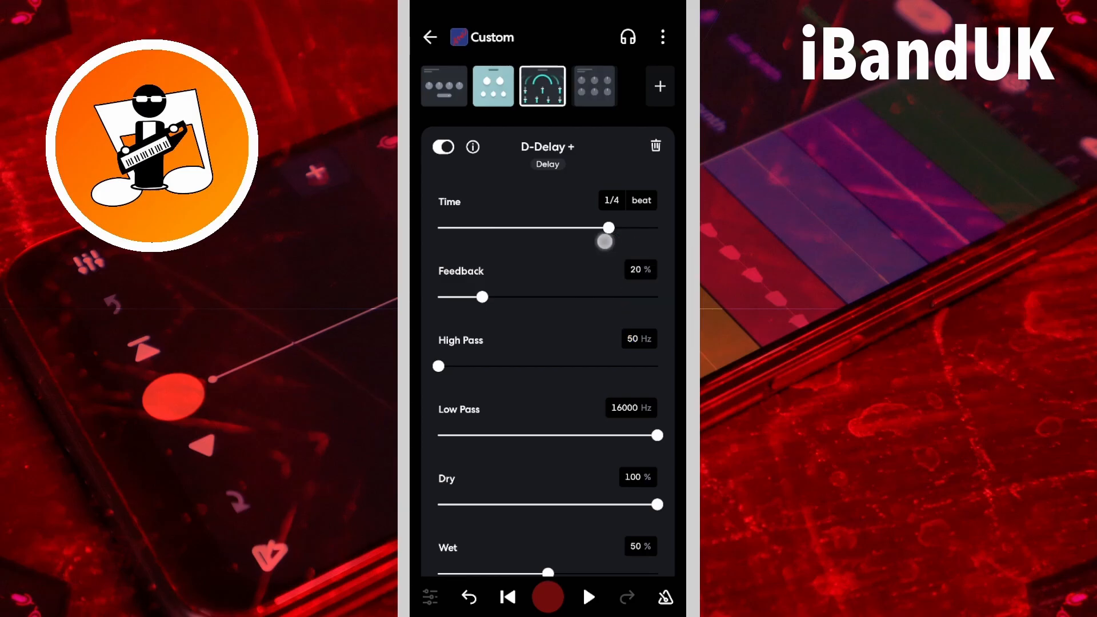
Audition the delay at 1/8 beat and then at 1/2 beat during playback
drag(606, 227, 541, 228)
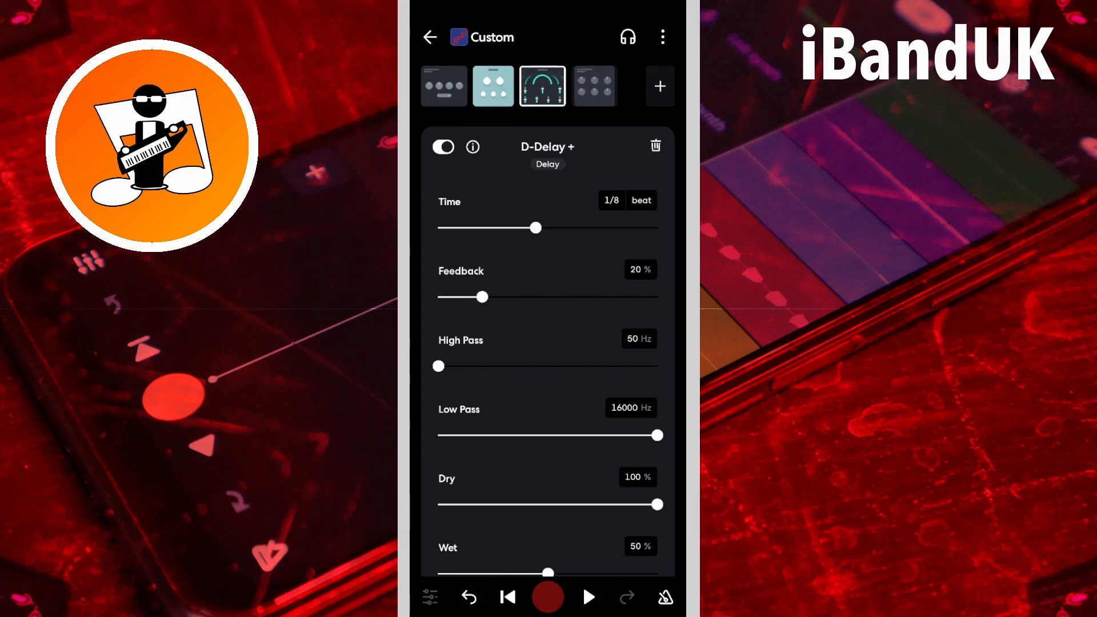
click(588, 596)
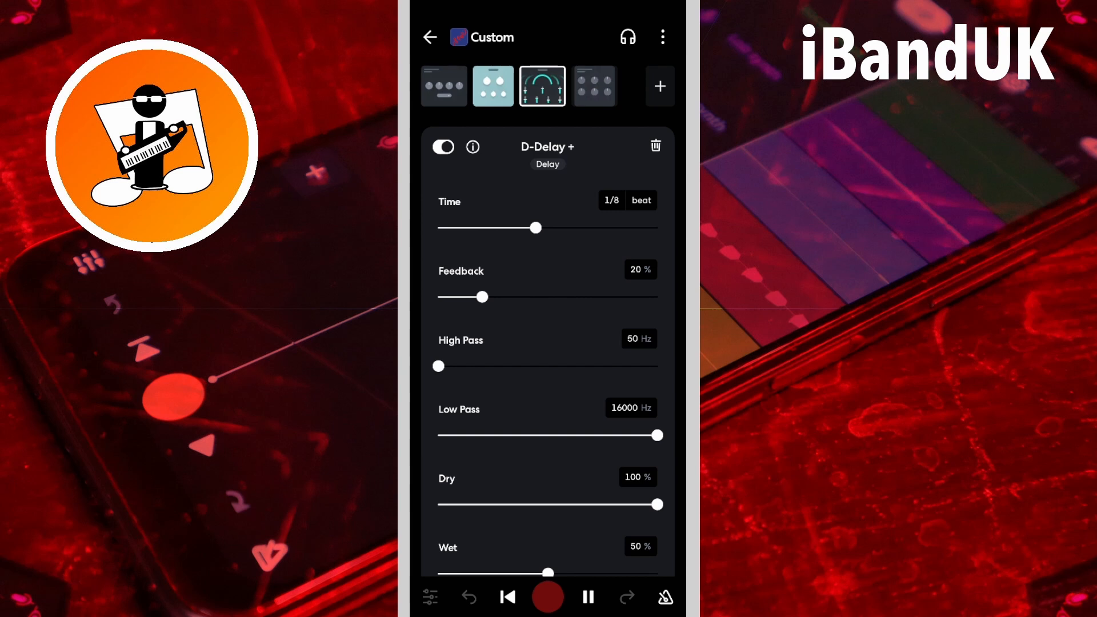
click(588, 597)
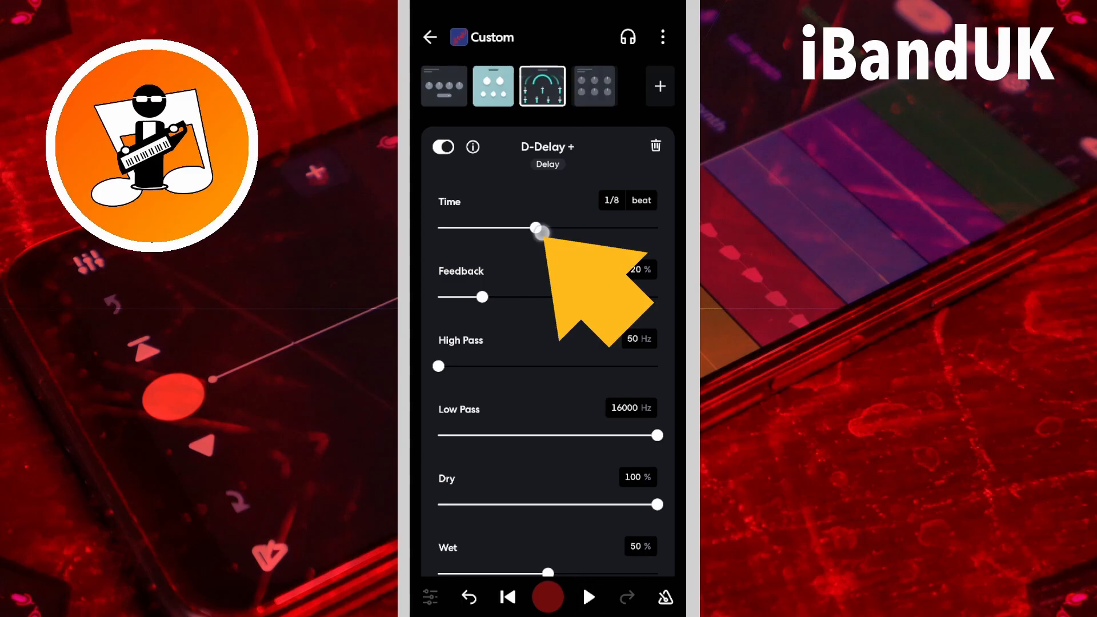
drag(538, 228, 665, 229)
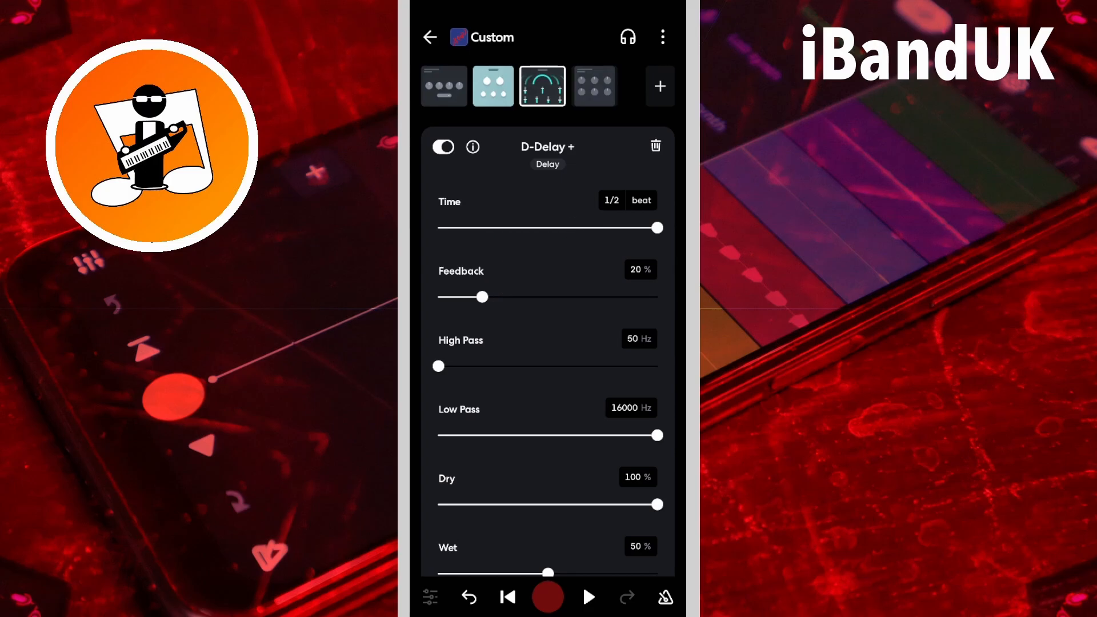
click(588, 597)
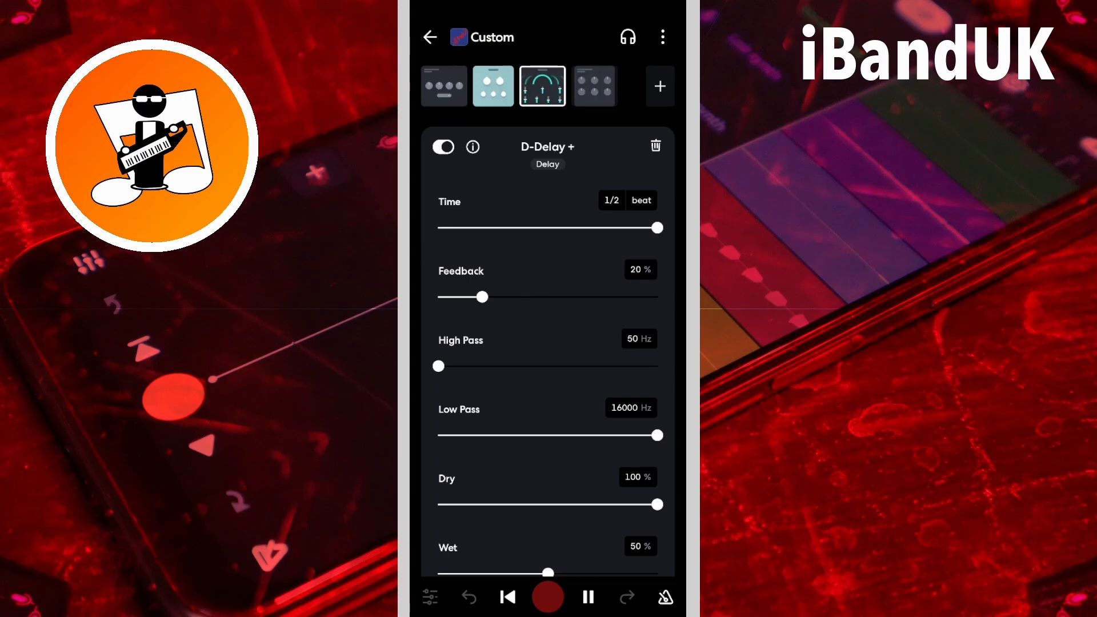
click(587, 596)
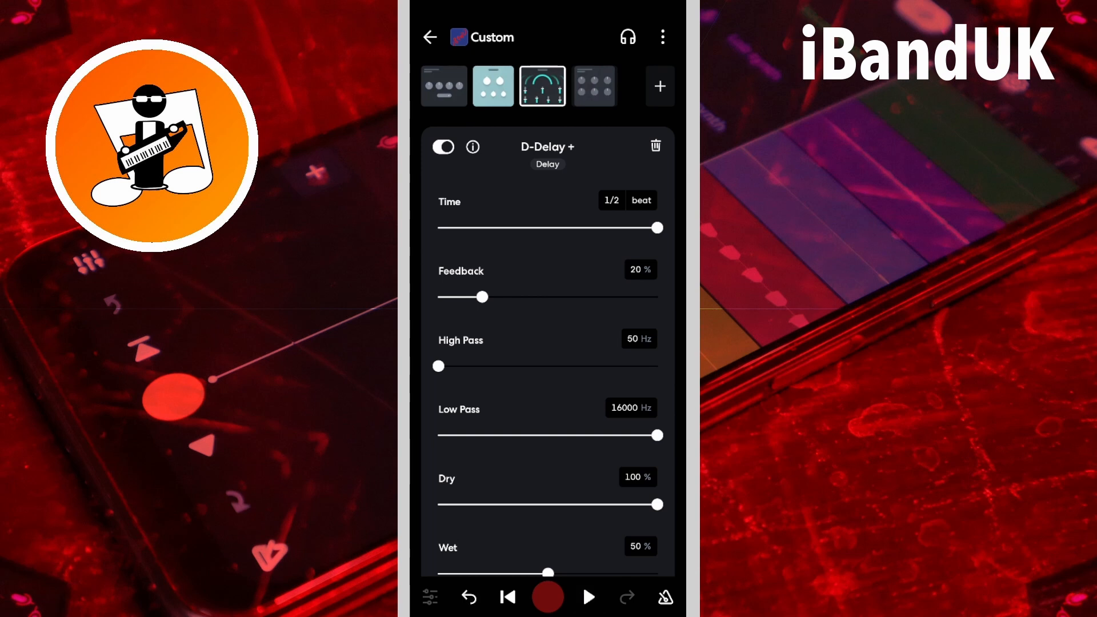
Bring the delay time back down through a quarter-note triplet to settle at 1/8 beat
drag(658, 229, 586, 229)
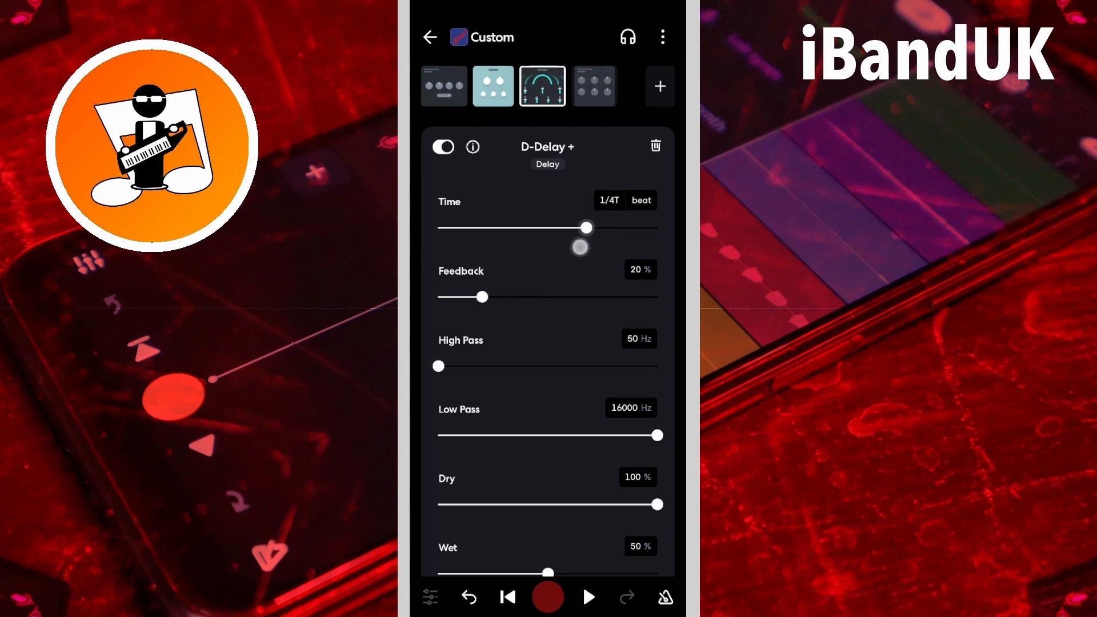
drag(587, 228, 564, 228)
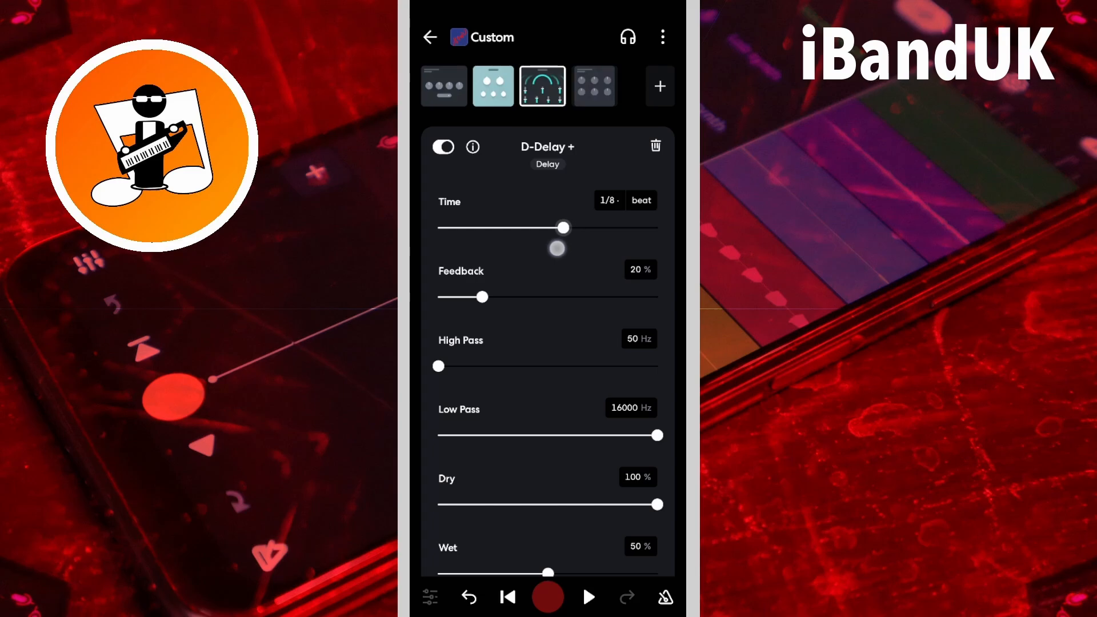
drag(565, 227, 547, 227)
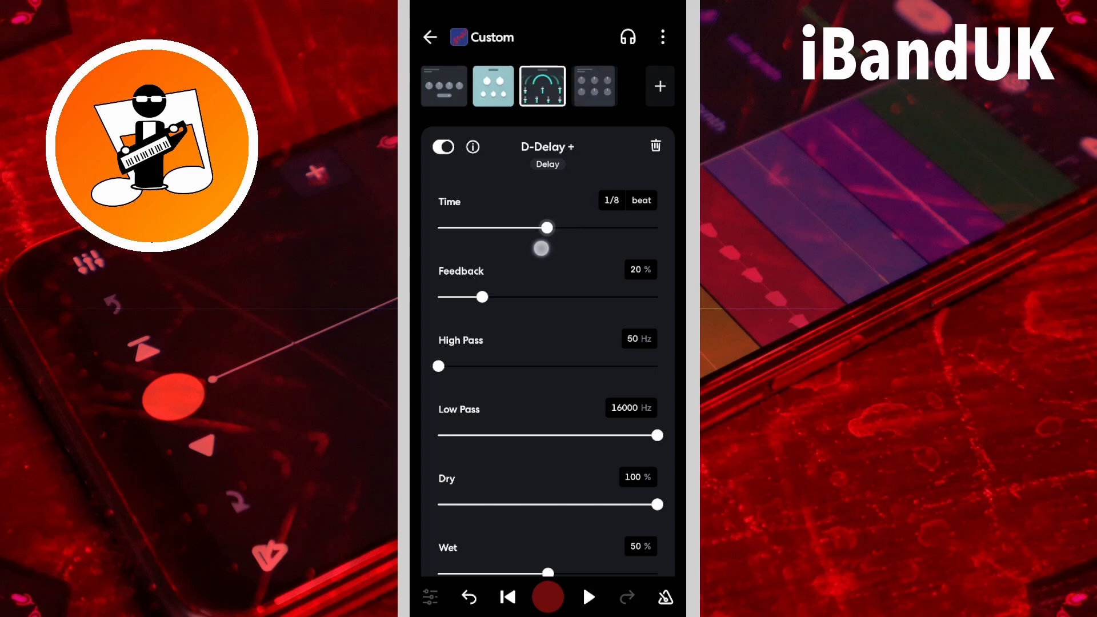
drag(548, 228, 537, 228)
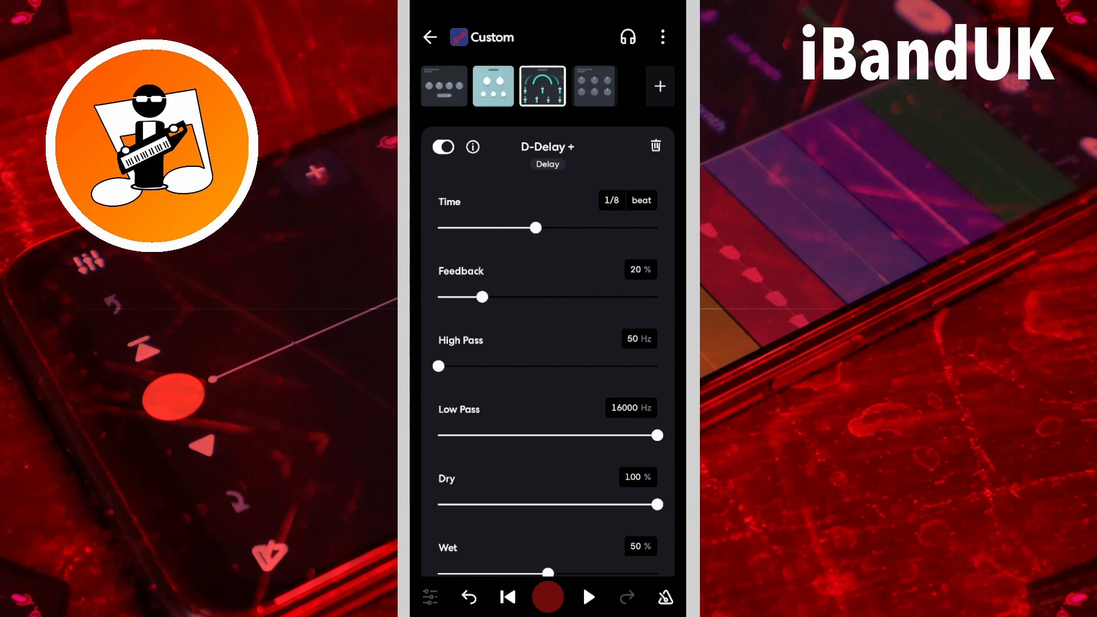
drag(485, 297, 550, 298)
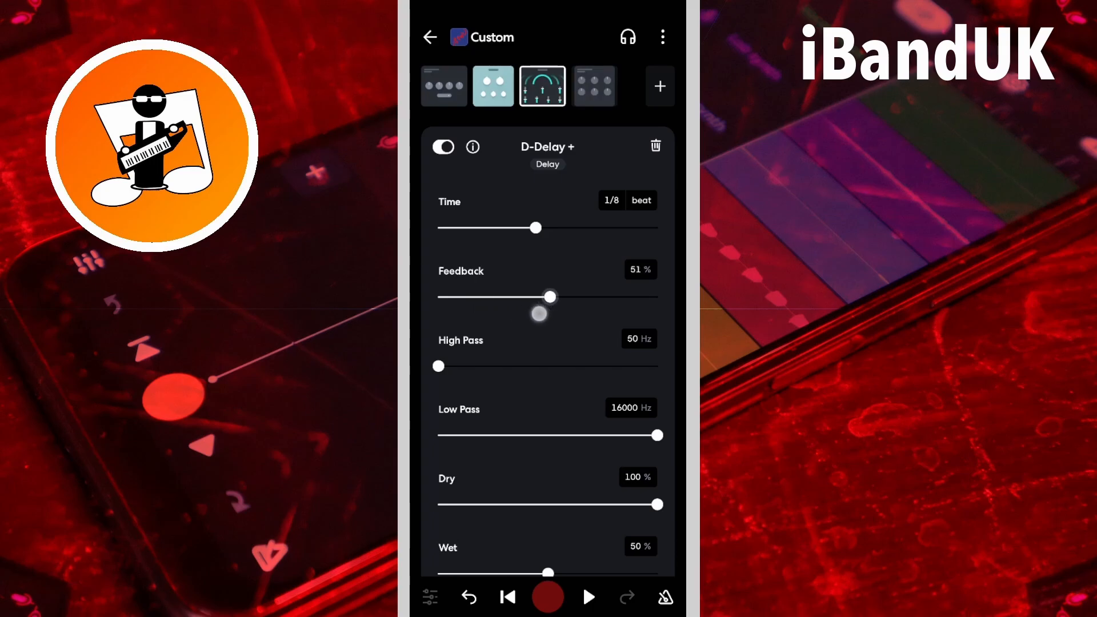
drag(549, 297, 584, 298)
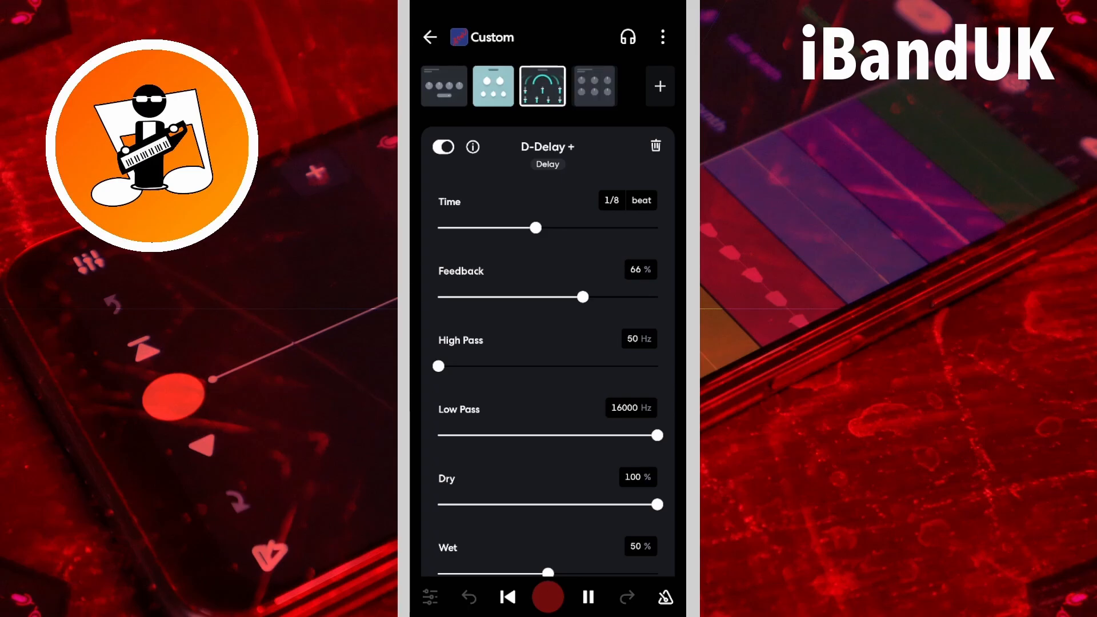
click(587, 596)
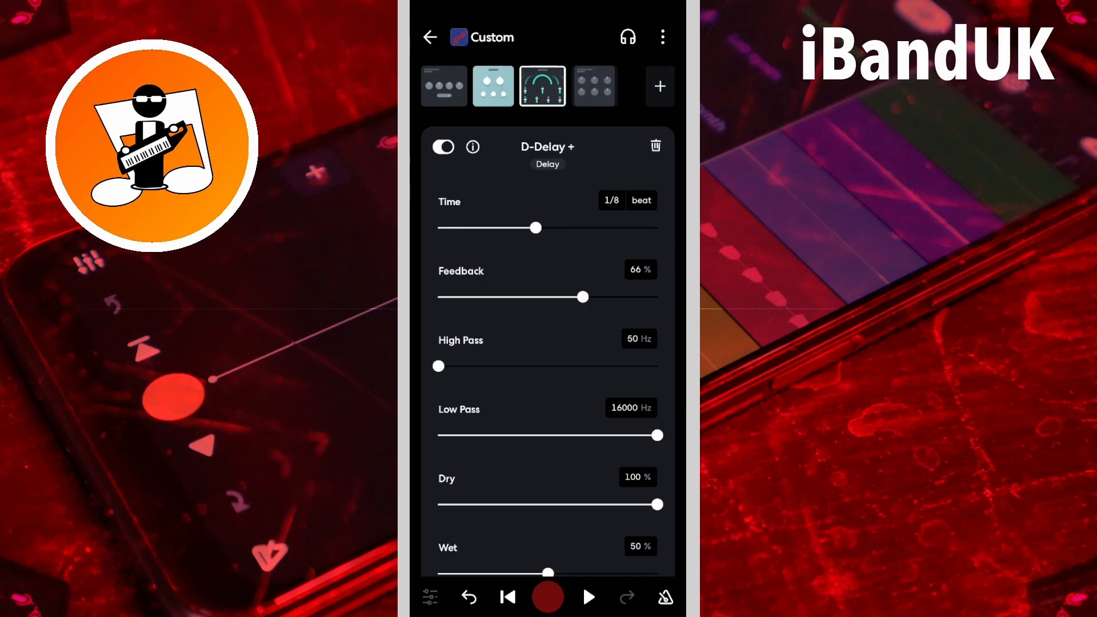
drag(584, 297, 492, 297)
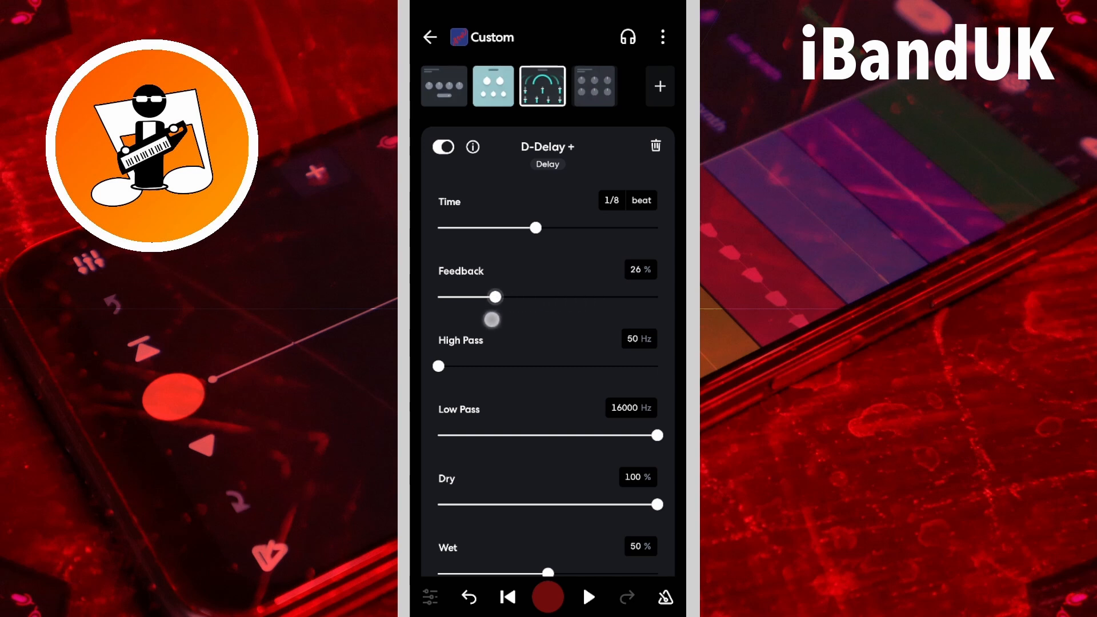
drag(494, 297, 465, 297)
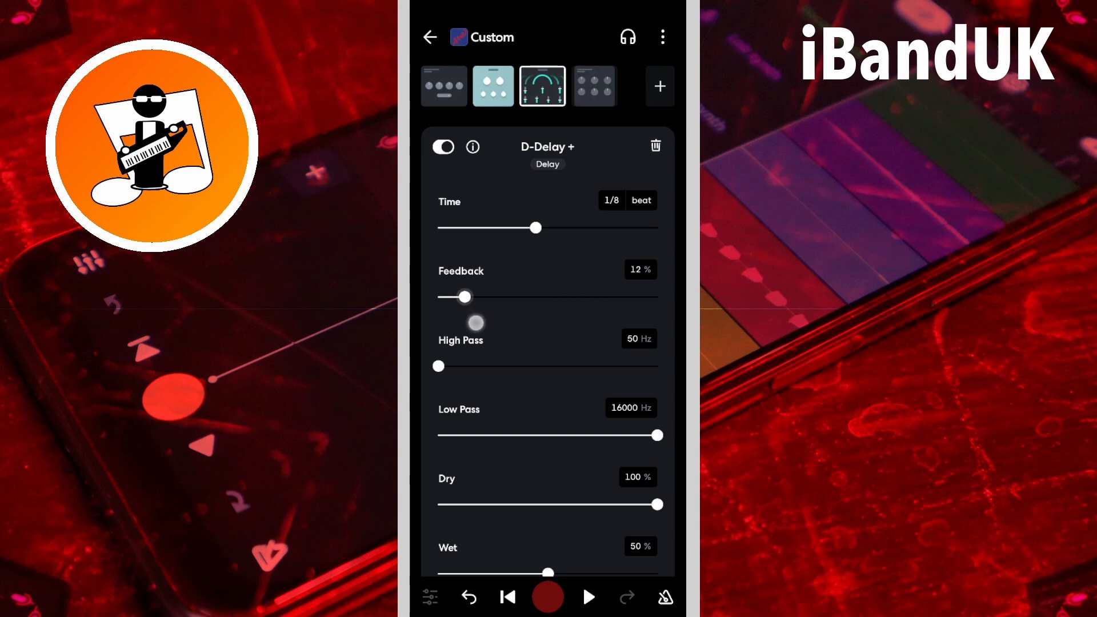
click(587, 596)
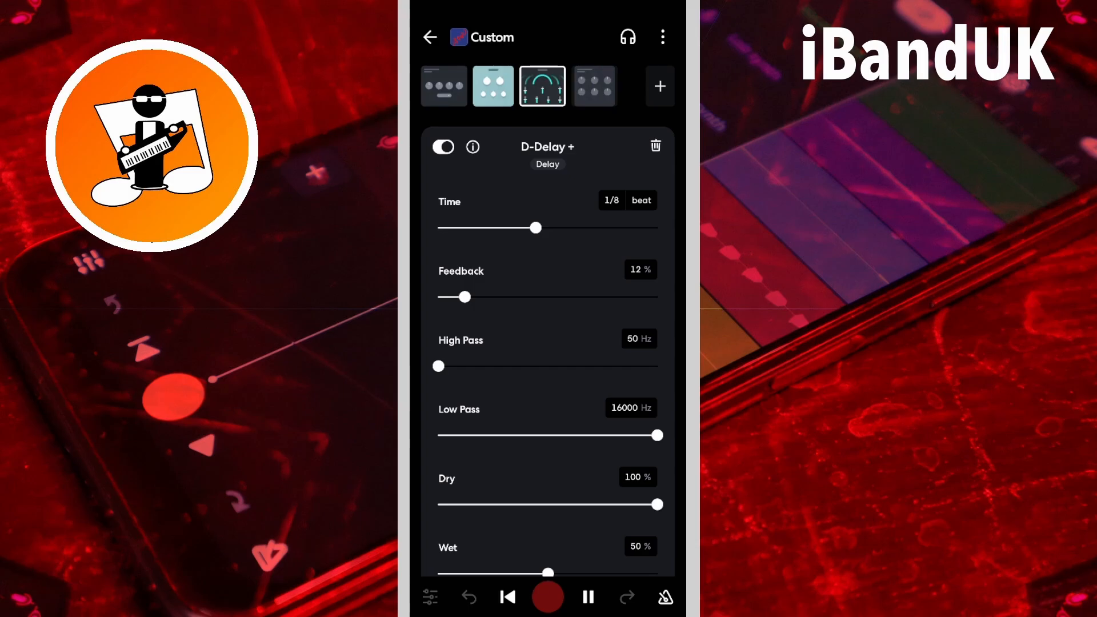
click(586, 597)
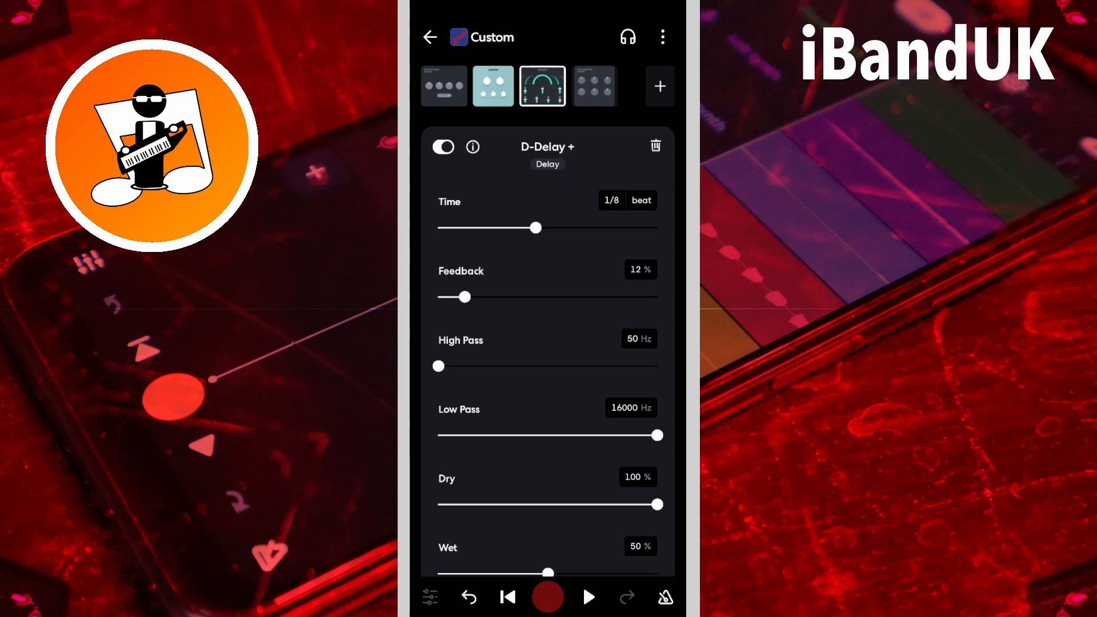
drag(466, 297, 482, 297)
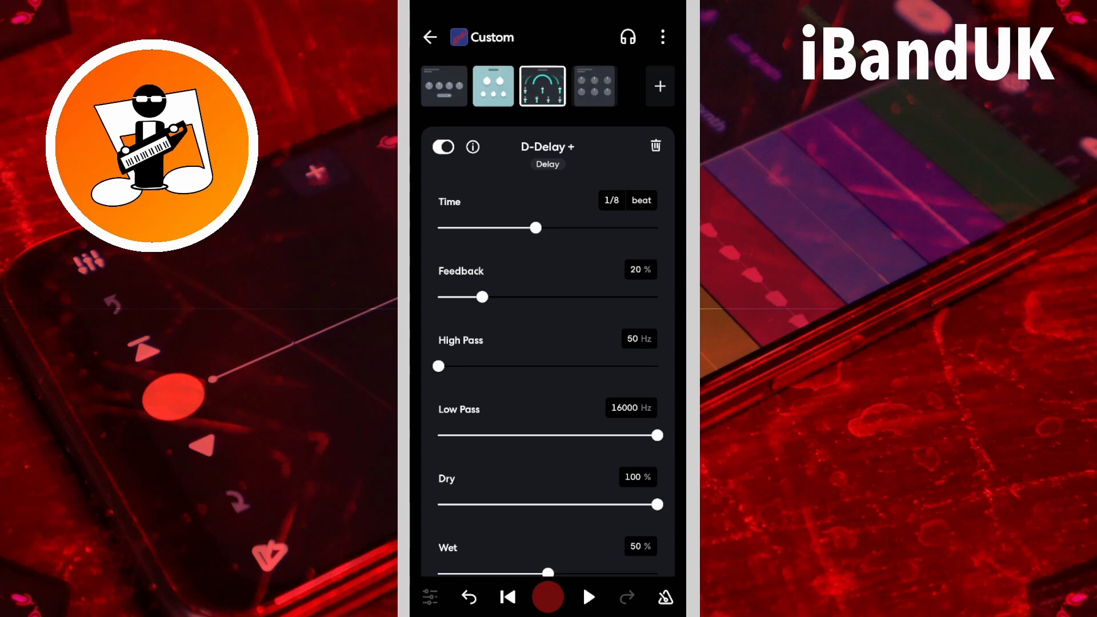
drag(439, 366, 576, 366)
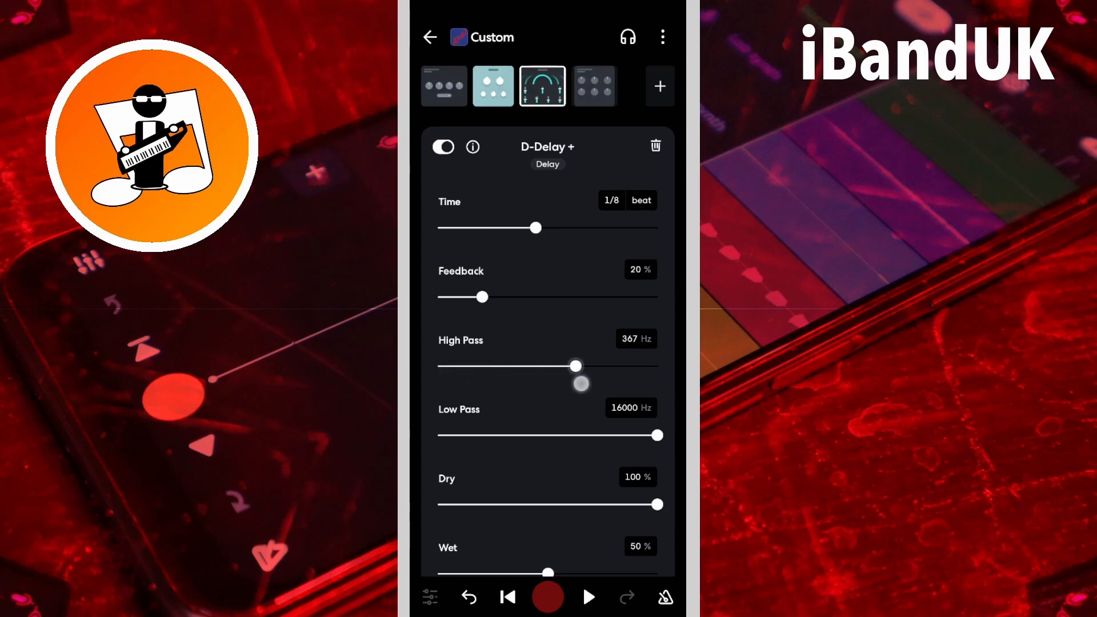
drag(575, 365, 598, 366)
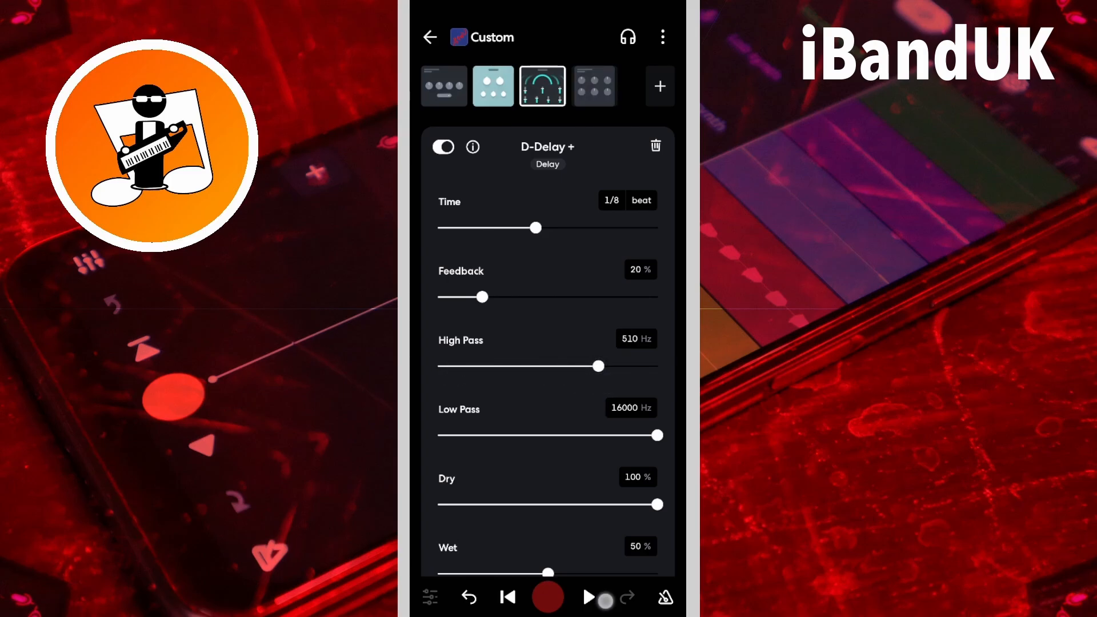
click(589, 598)
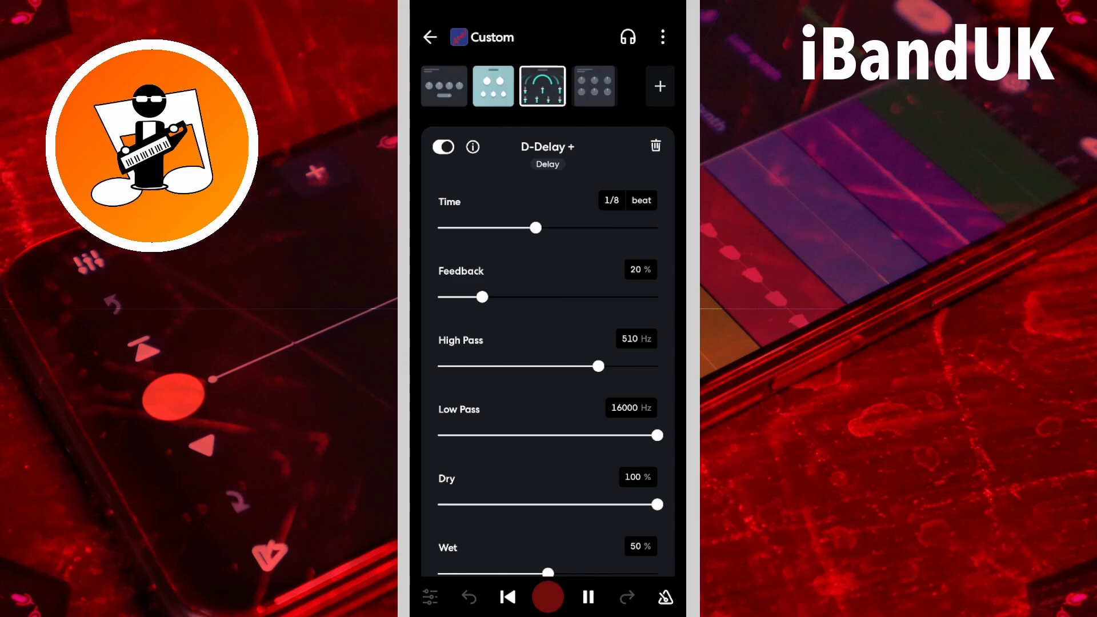
click(586, 596)
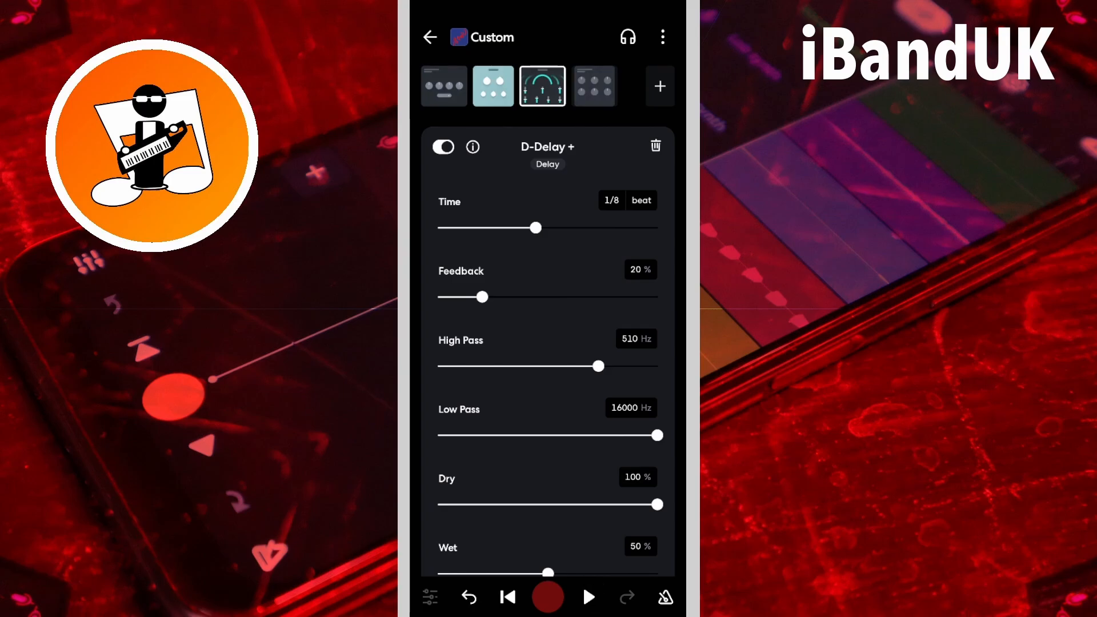
drag(596, 366, 439, 366)
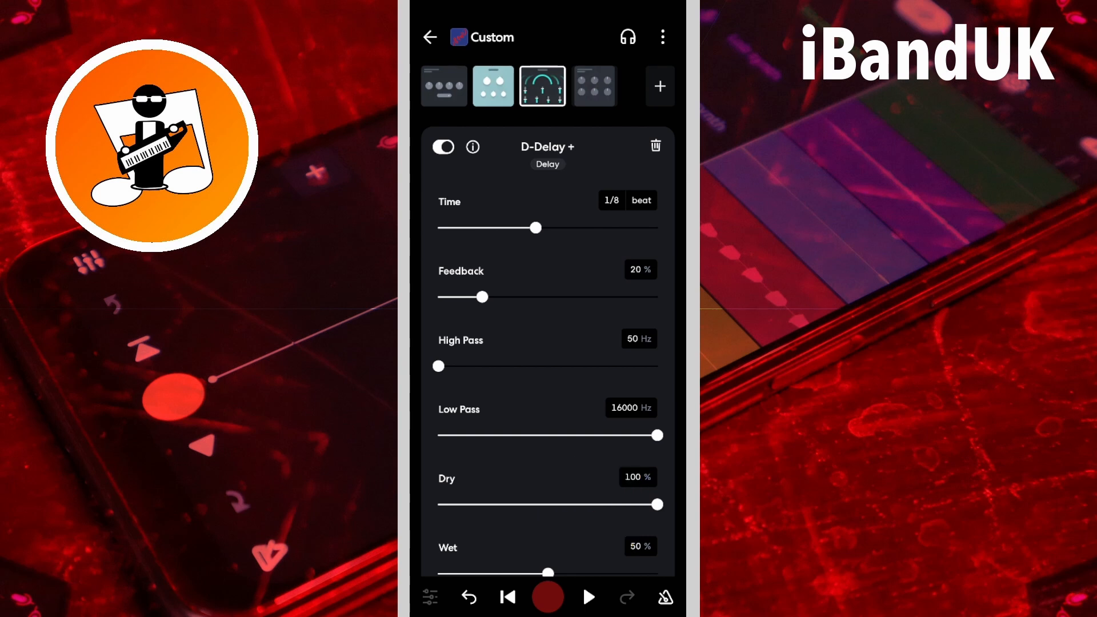
drag(656, 434, 595, 434)
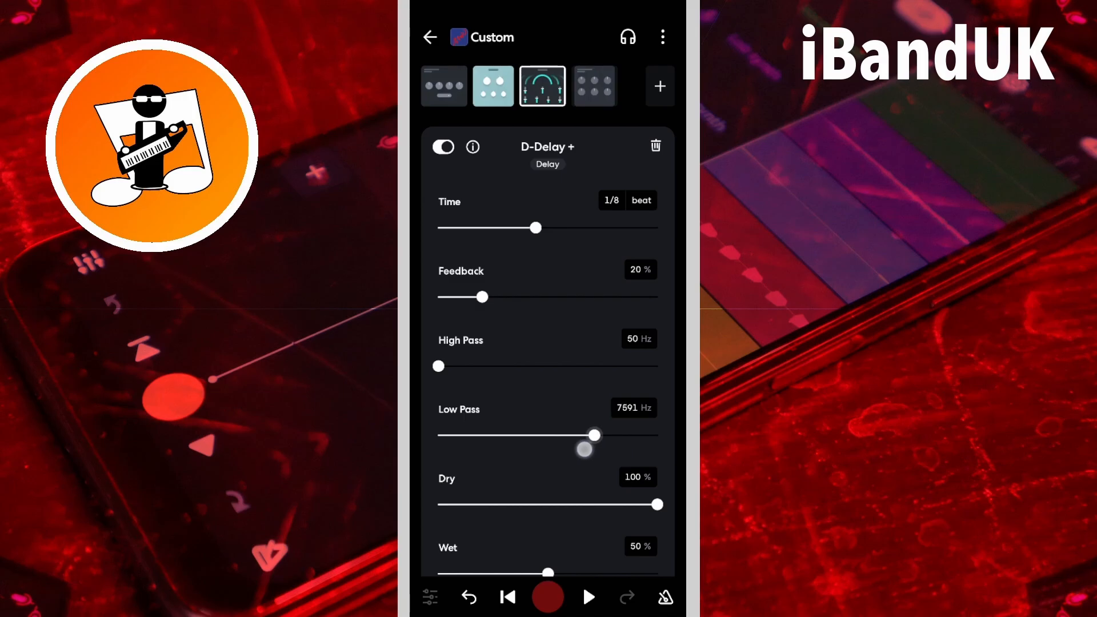
drag(594, 435, 572, 435)
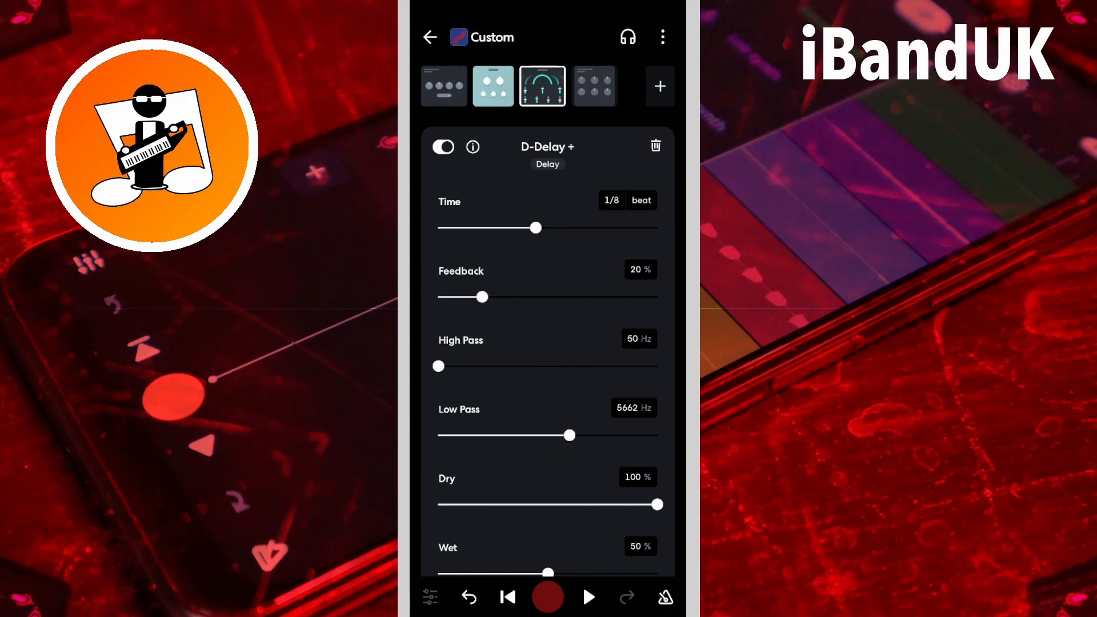
click(588, 596)
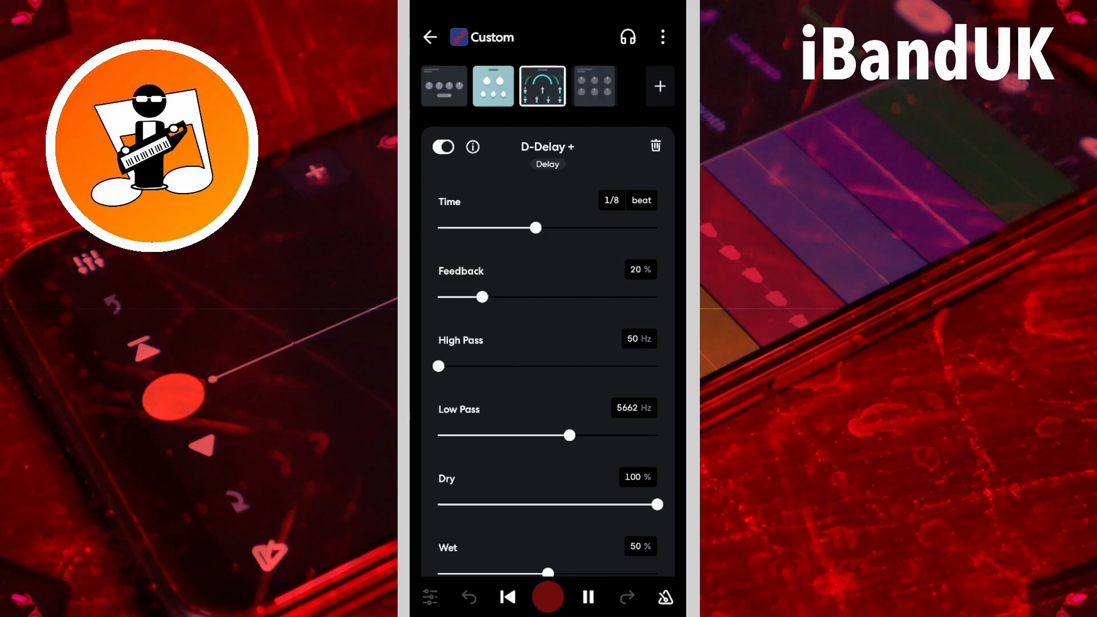
click(587, 596)
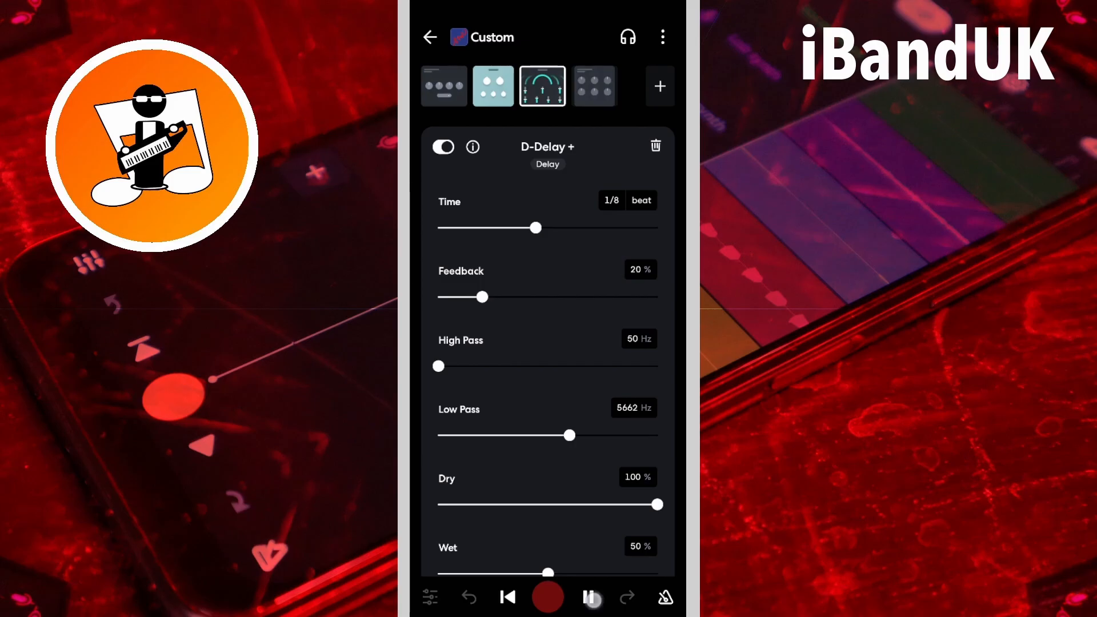
click(587, 596)
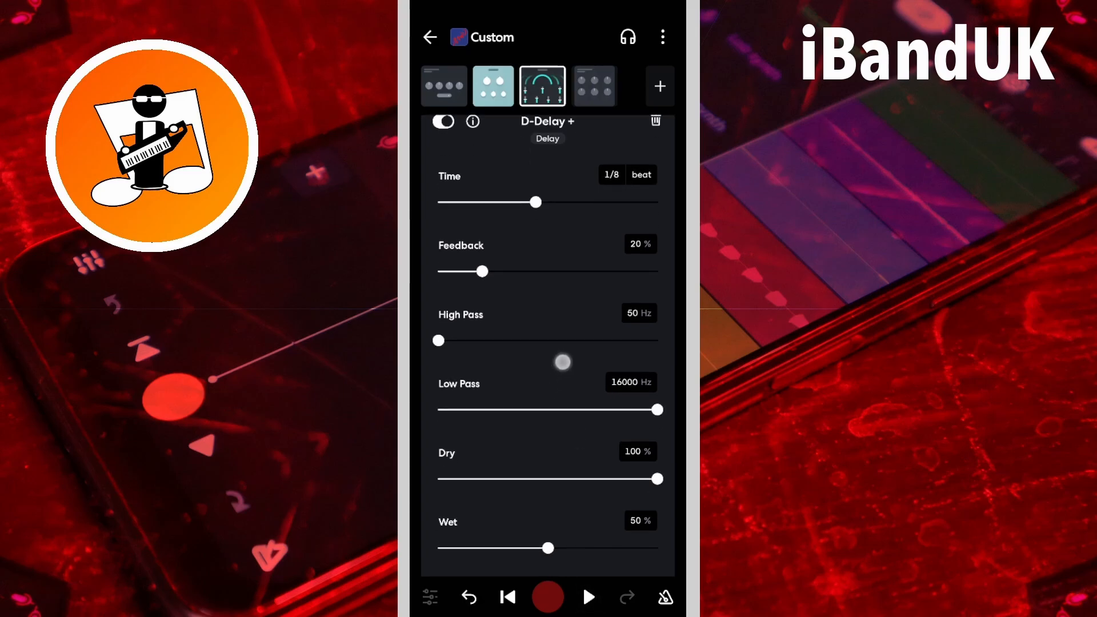
During playback sweep the Dry level down to 0% and back up to 100%, then stop
scroll(down, 3)
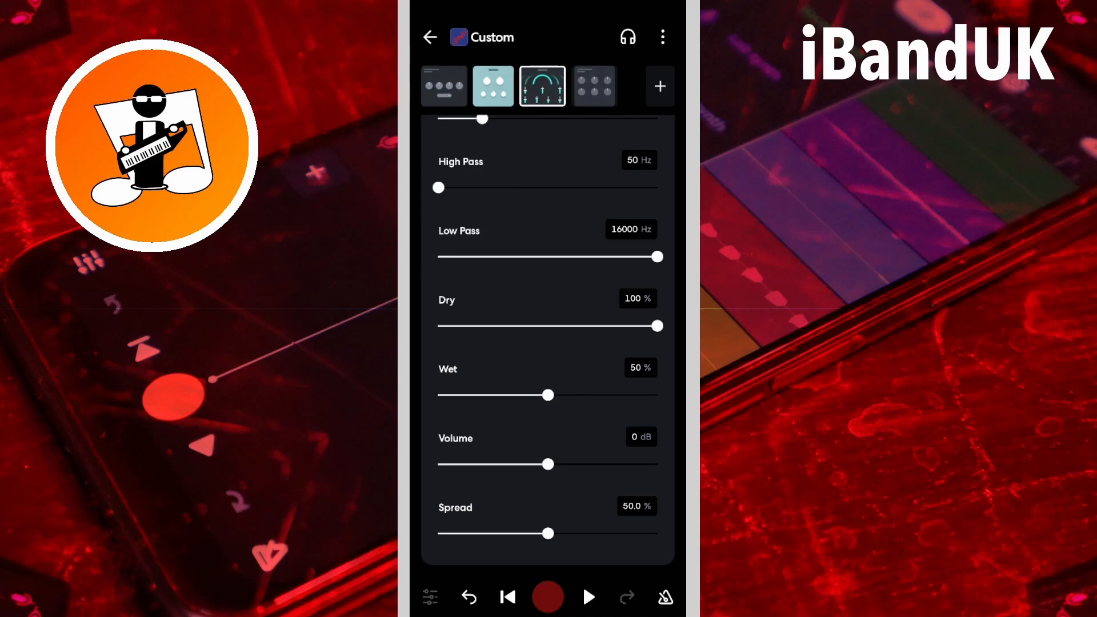
click(588, 596)
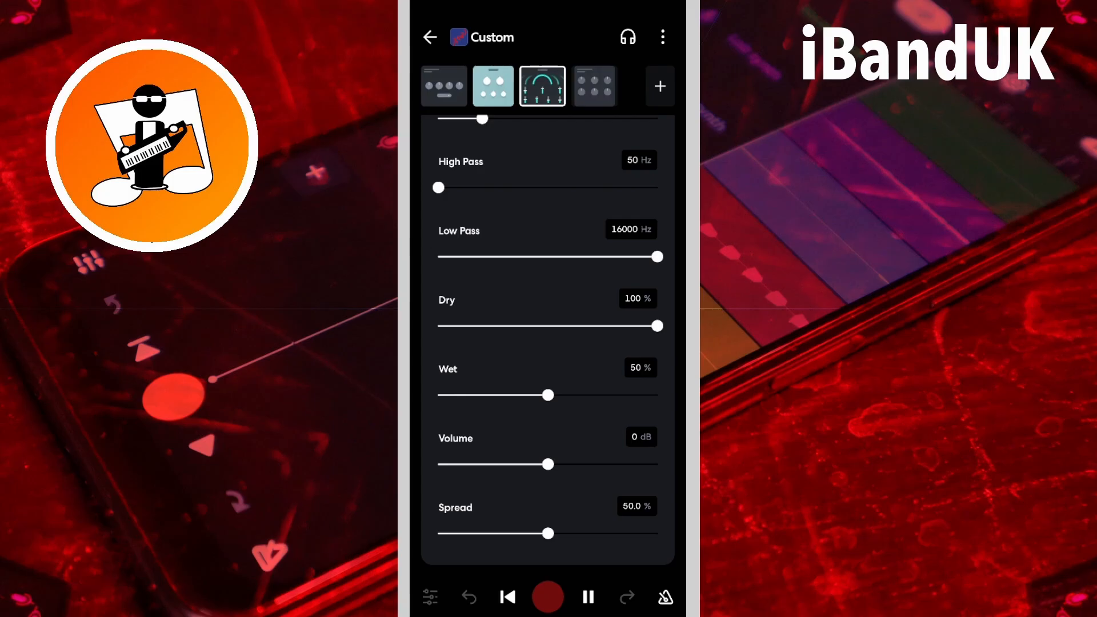
drag(656, 325, 632, 326)
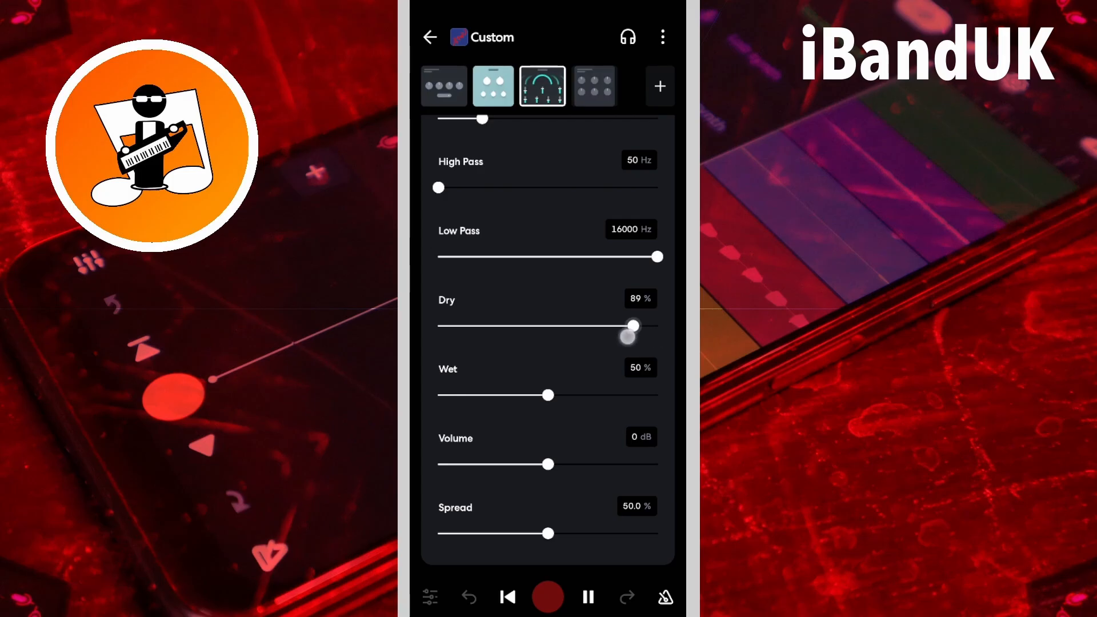
drag(632, 325, 474, 326)
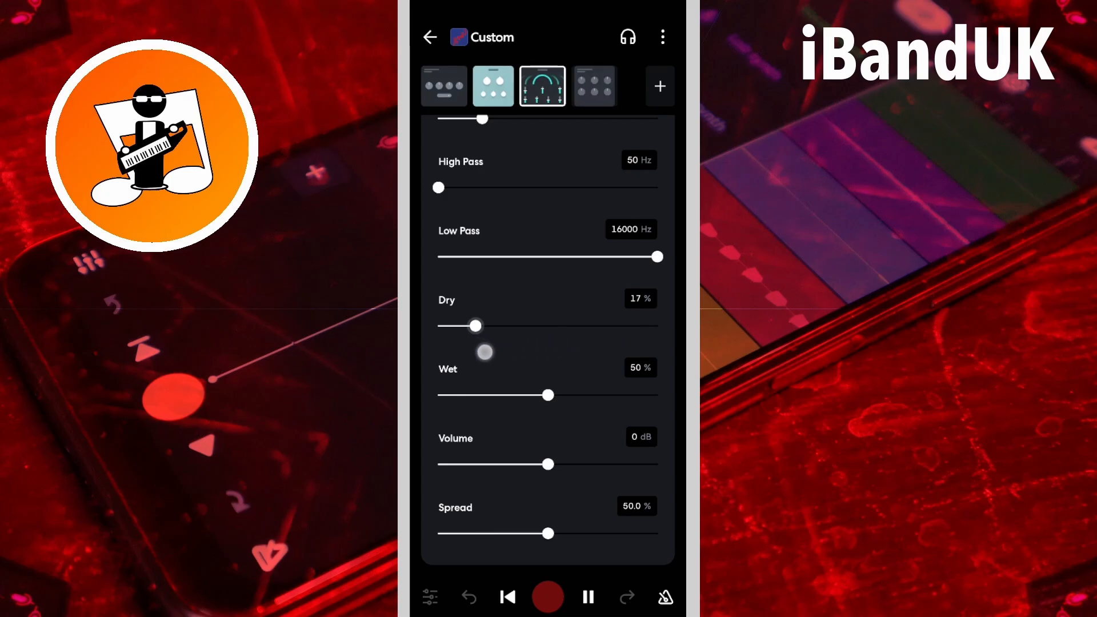
drag(478, 325, 437, 326)
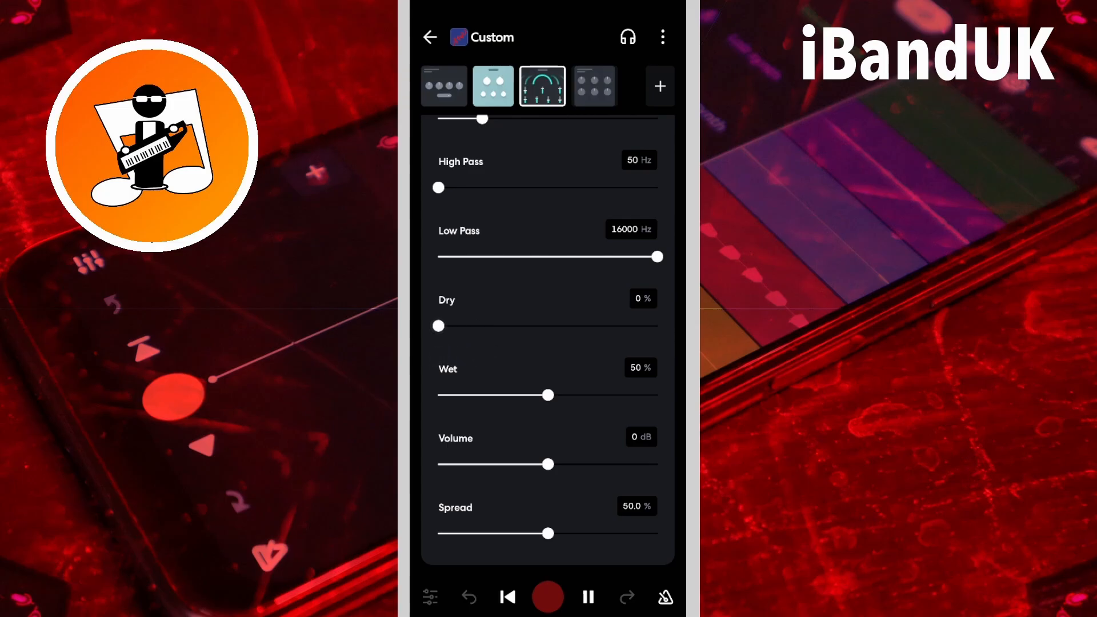
drag(439, 326, 454, 326)
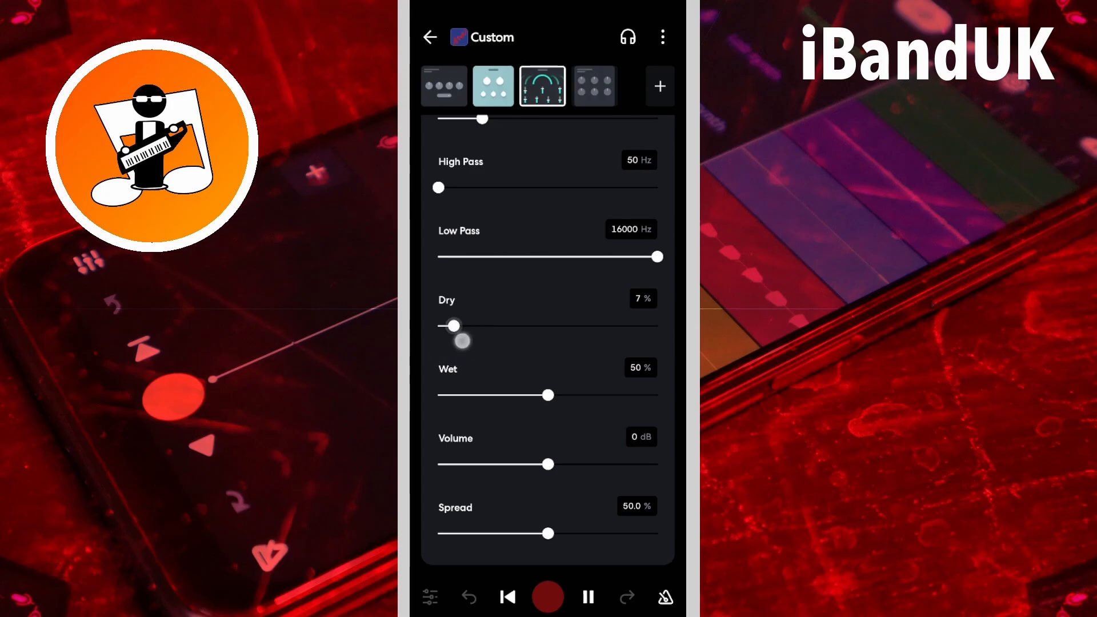
drag(453, 326, 658, 326)
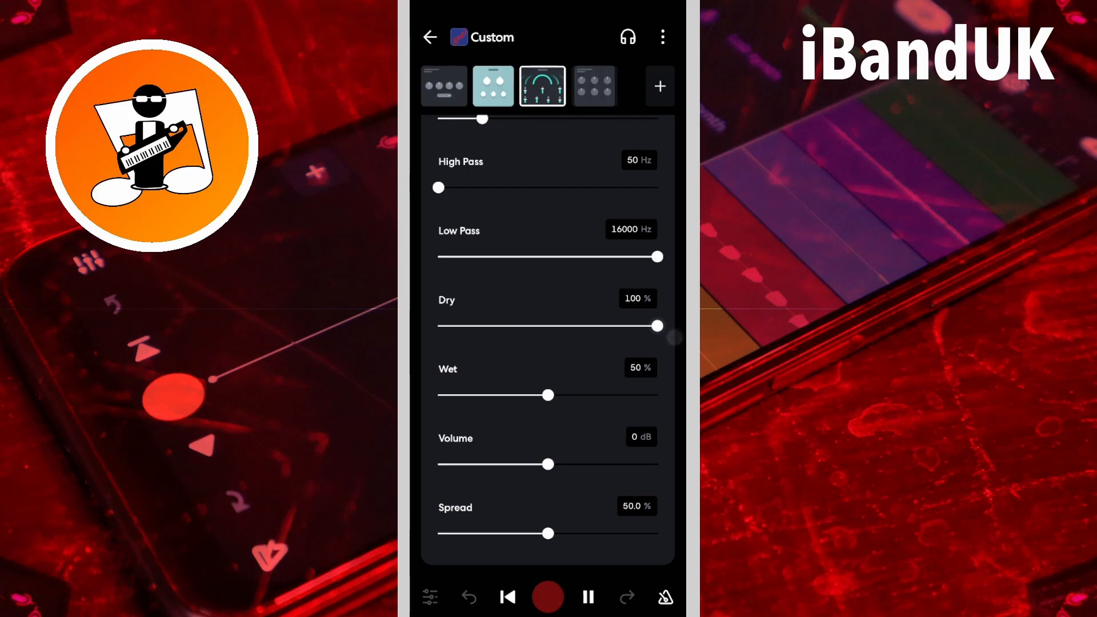
click(587, 596)
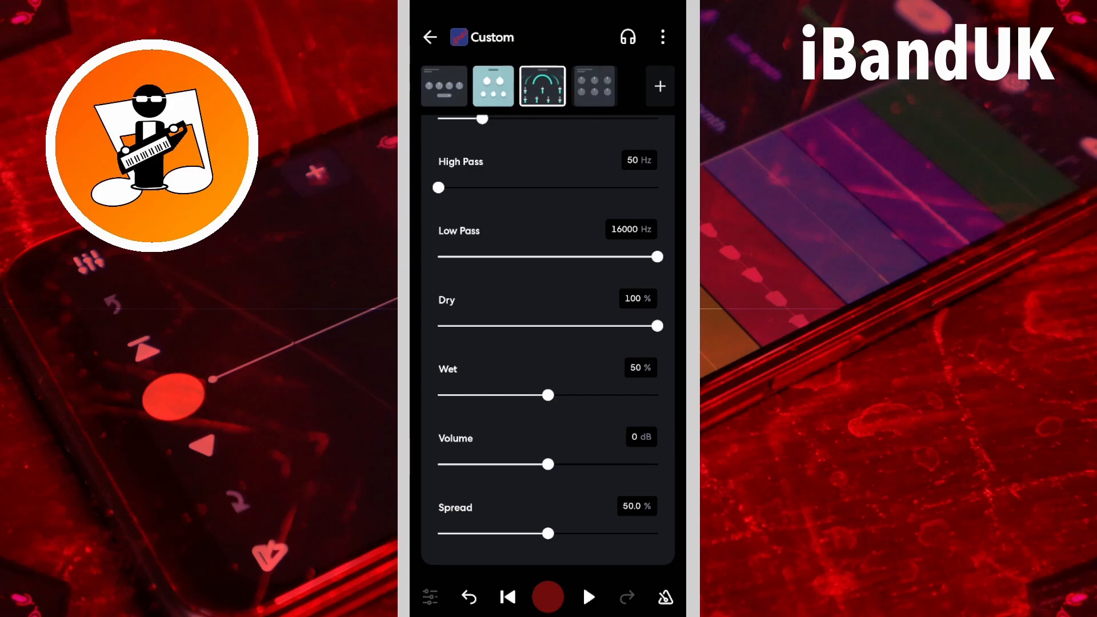
drag(549, 394, 463, 394)
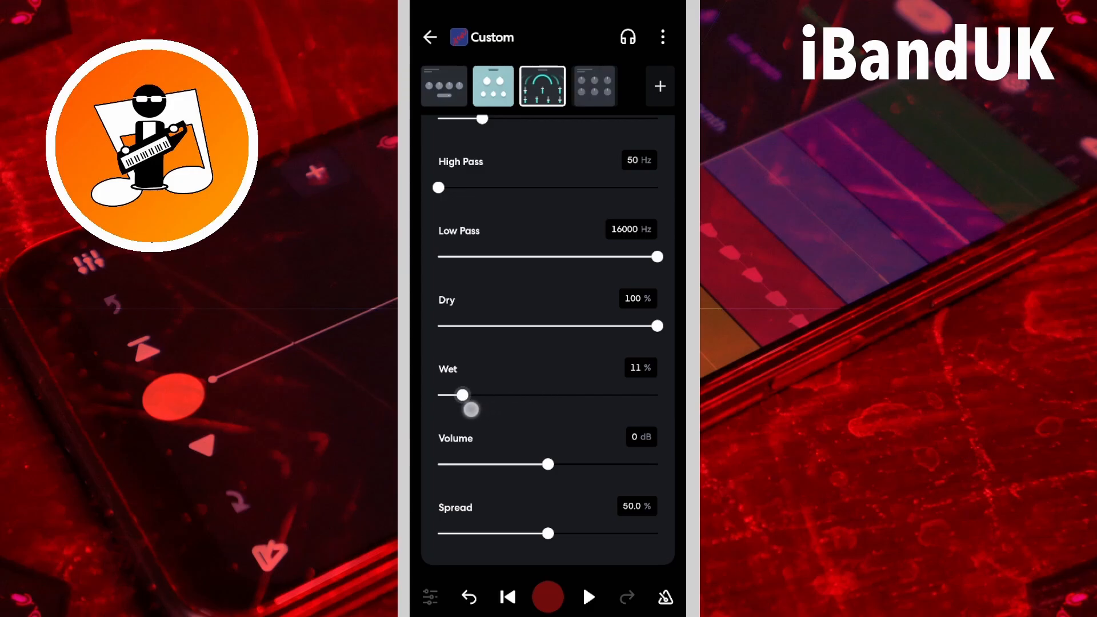
click(587, 596)
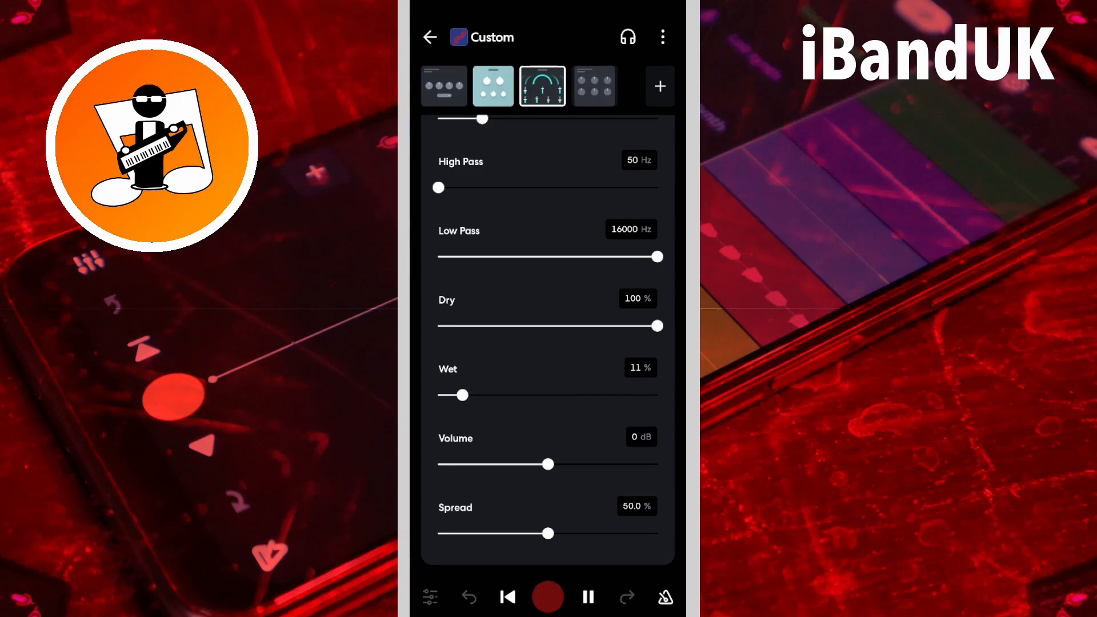
click(588, 597)
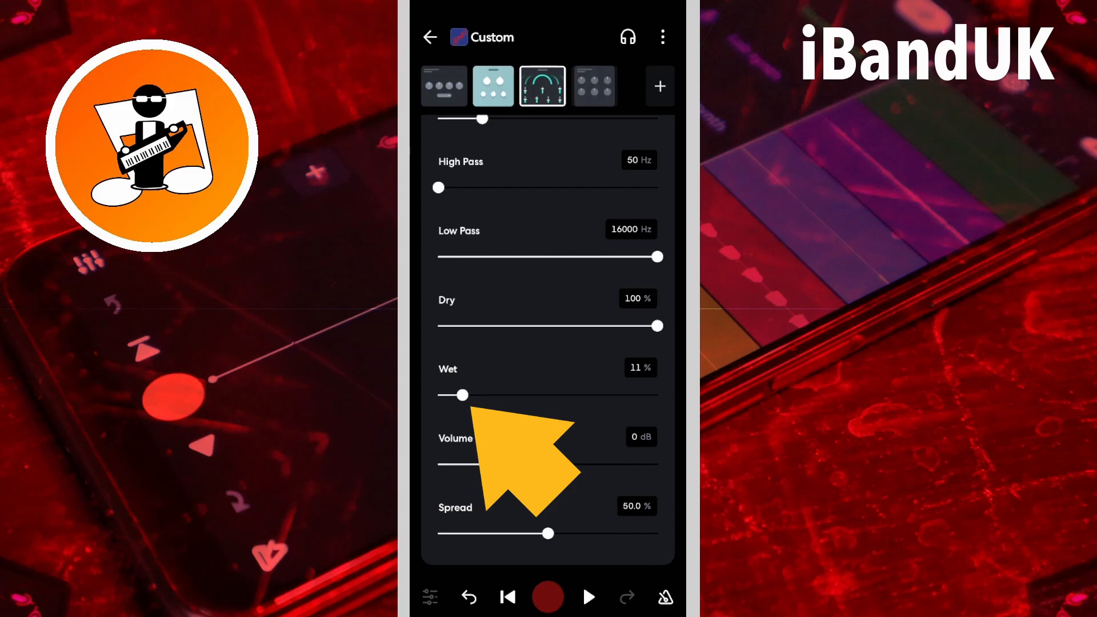
drag(439, 464, 547, 464)
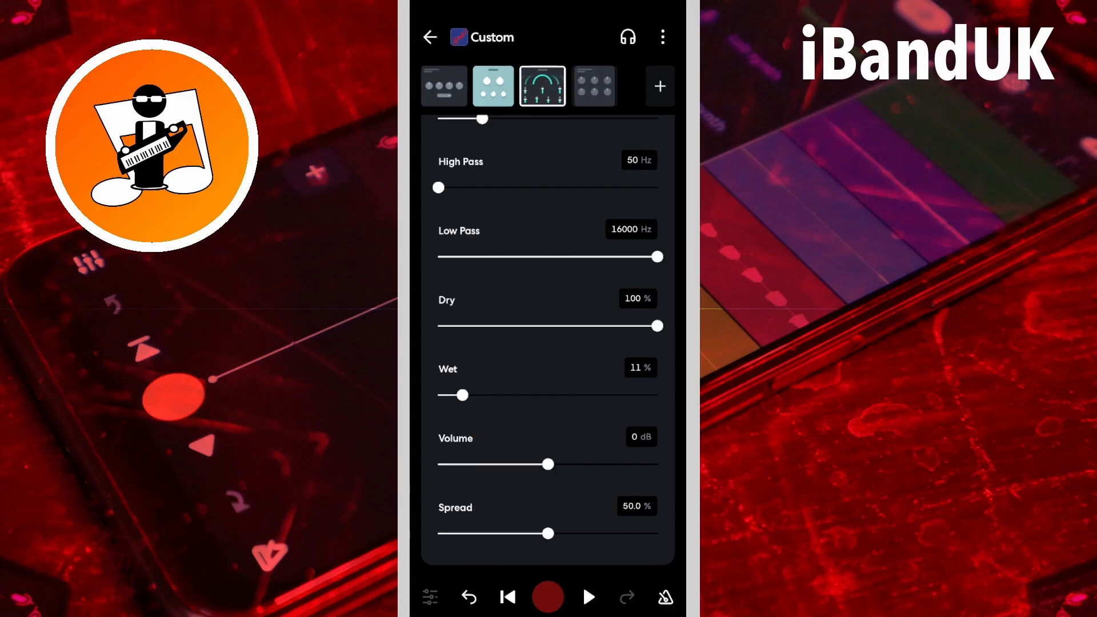
drag(459, 395, 616, 395)
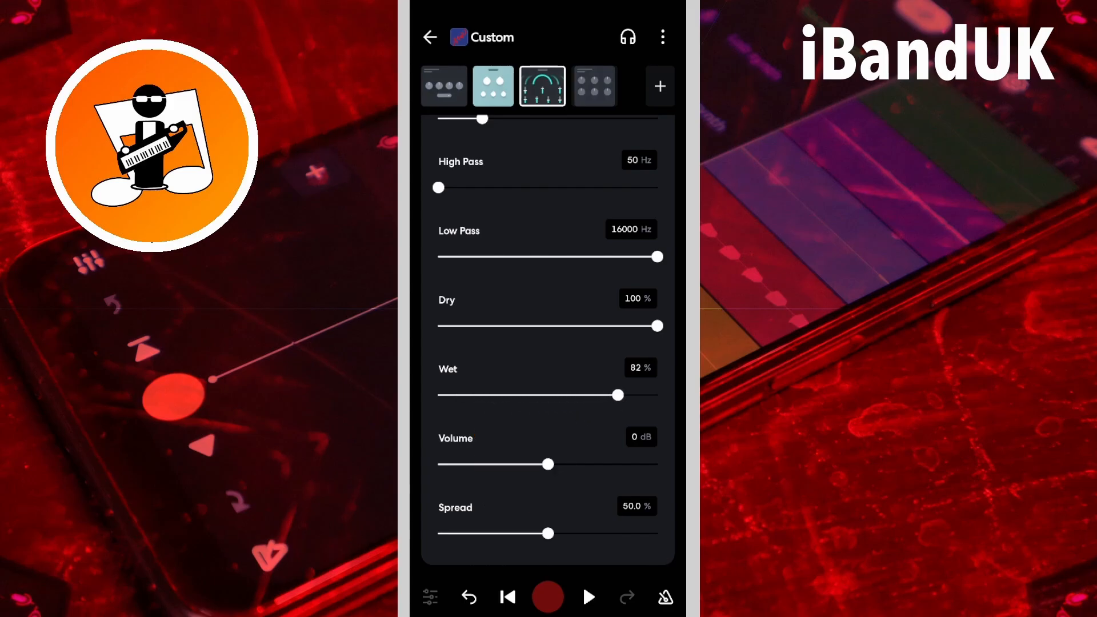
click(587, 597)
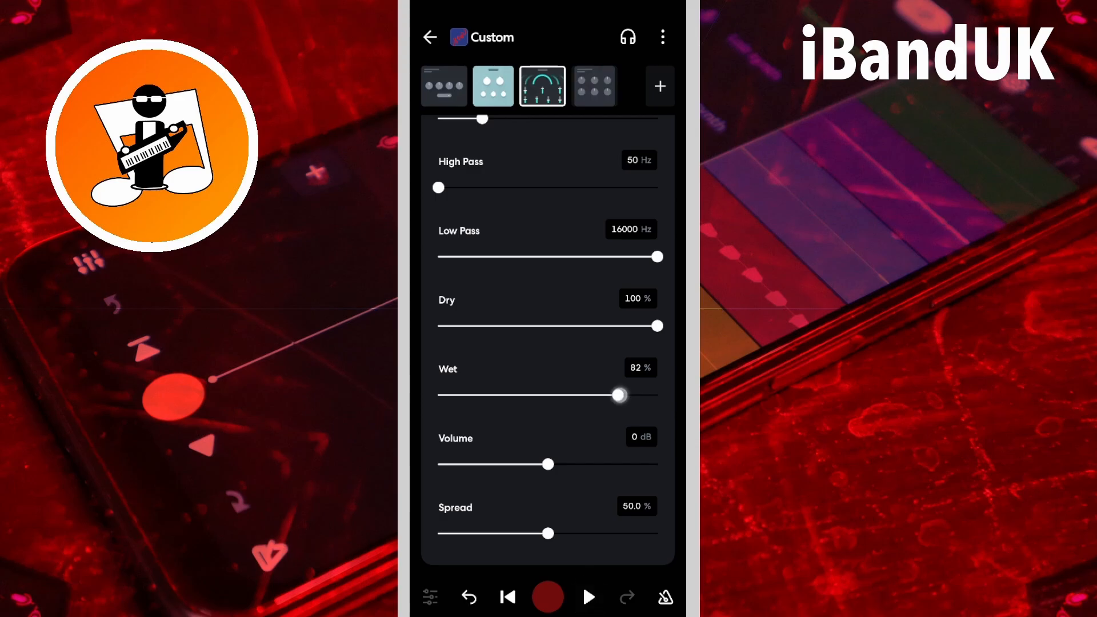
drag(618, 394, 548, 394)
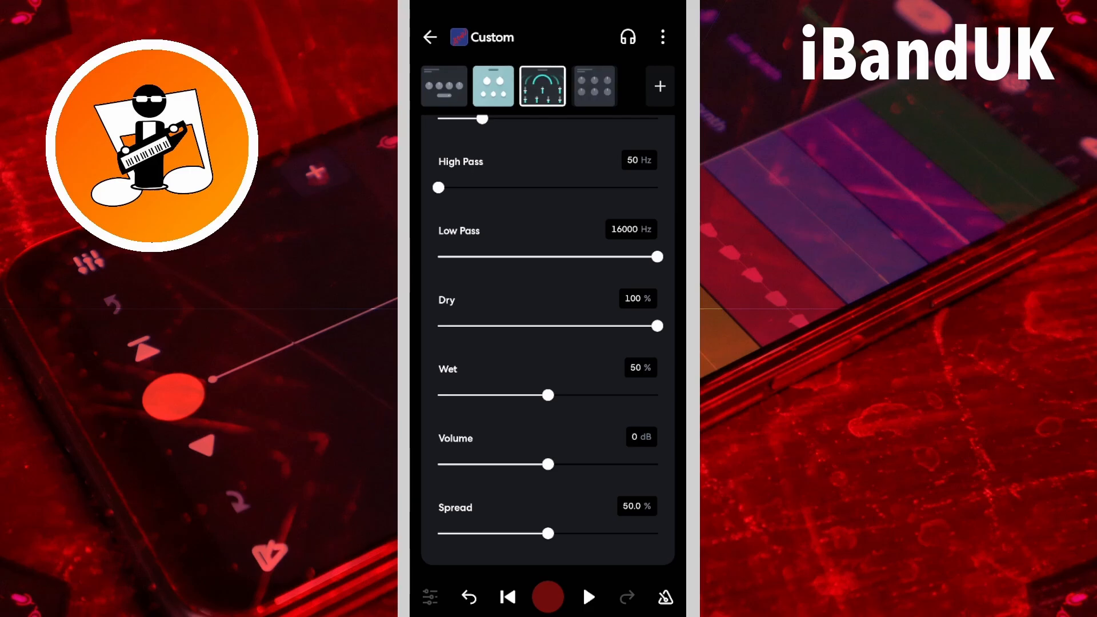
click(588, 597)
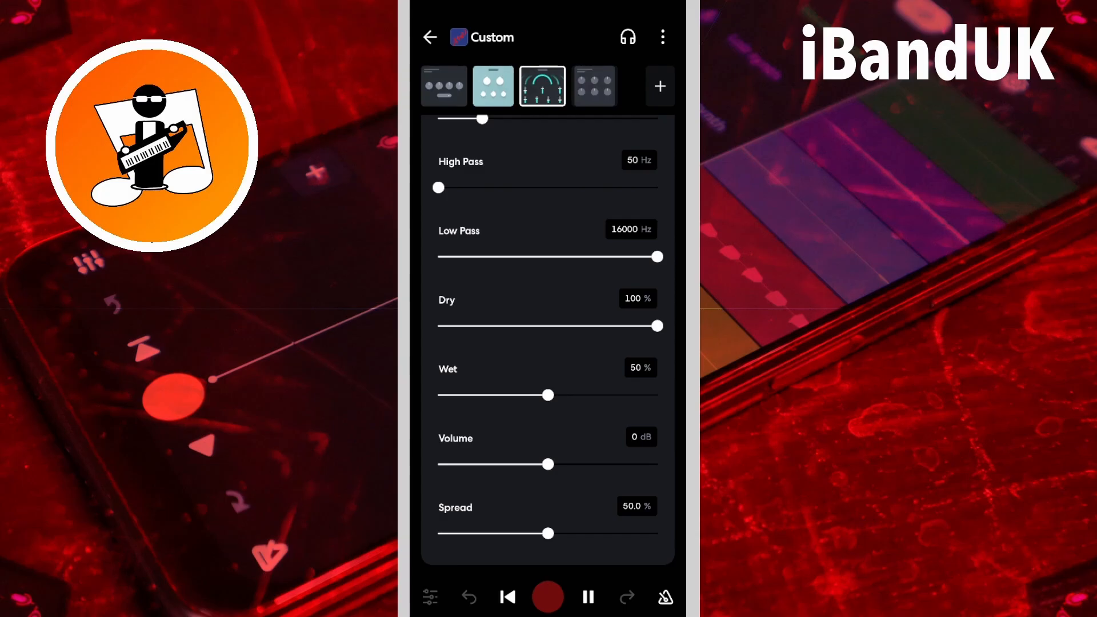
drag(548, 464, 584, 465)
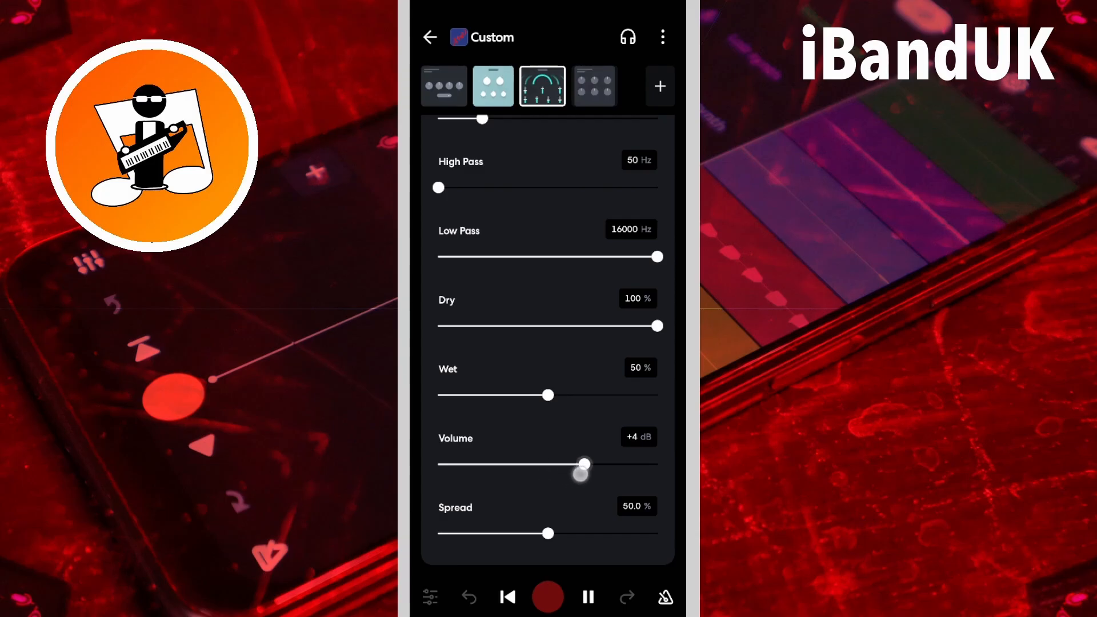
drag(585, 464, 494, 464)
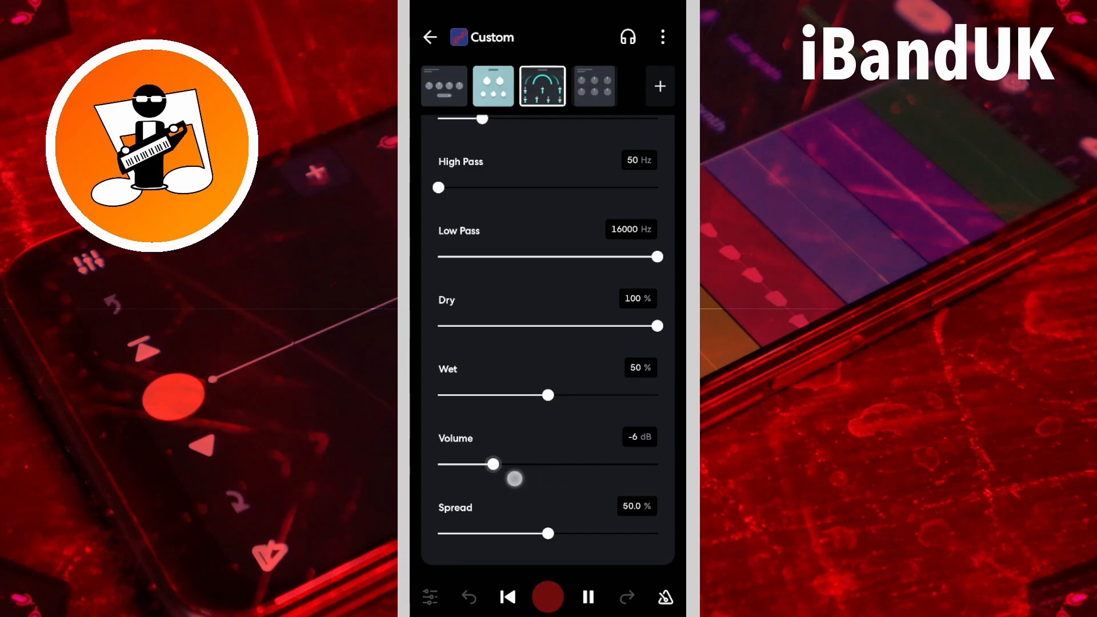
drag(495, 464, 467, 464)
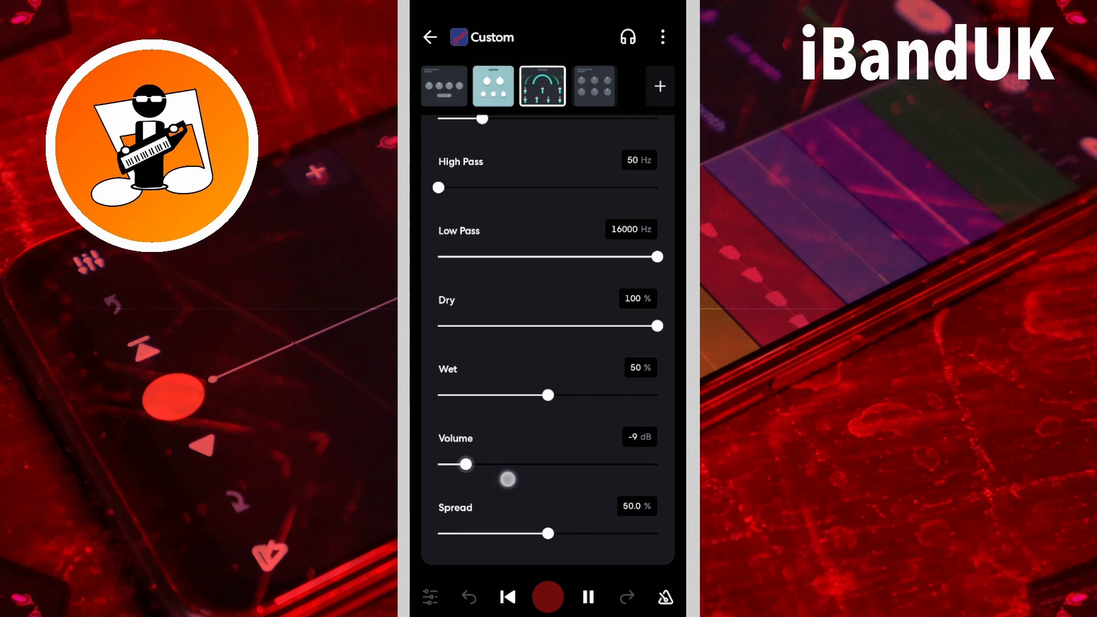
drag(469, 463, 548, 462)
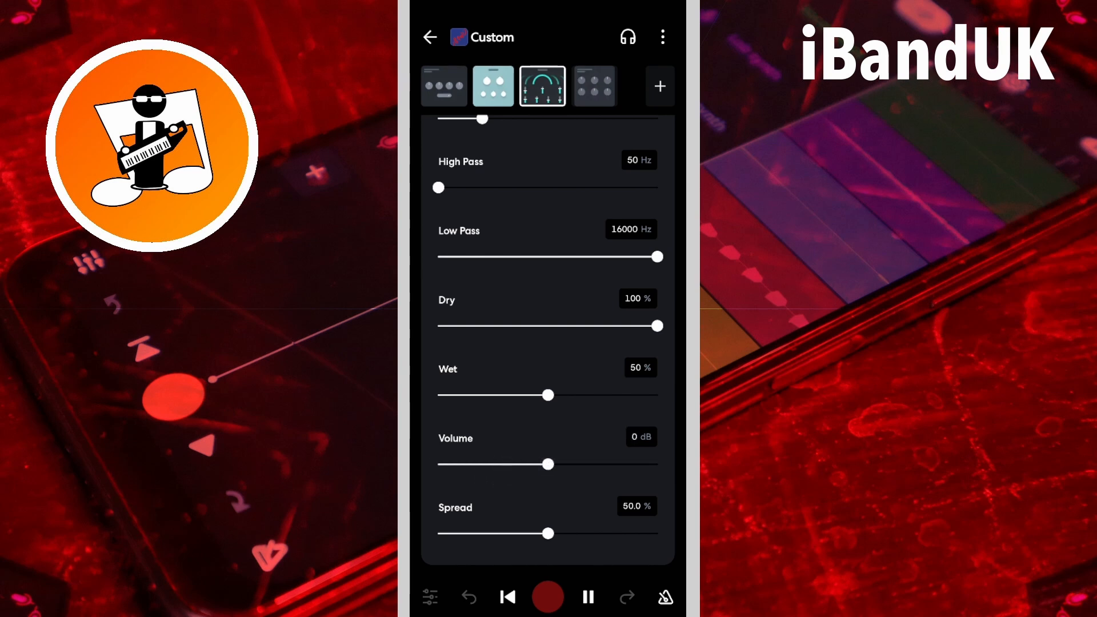
click(587, 596)
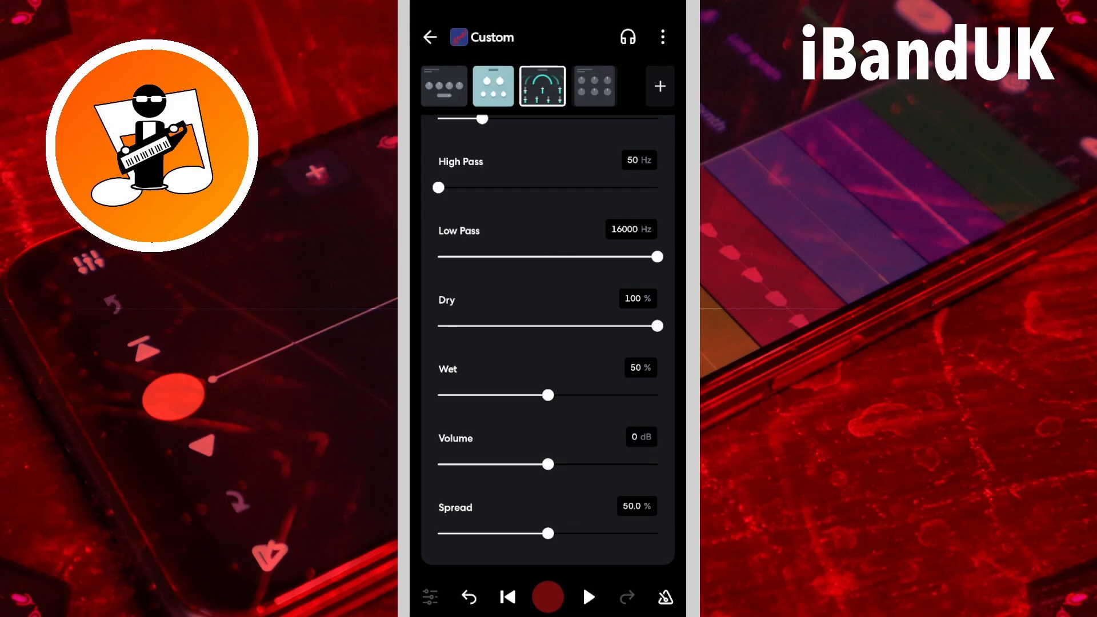
Audition the stereo spread at 0% and then at 100% during playback
drag(547, 534, 439, 534)
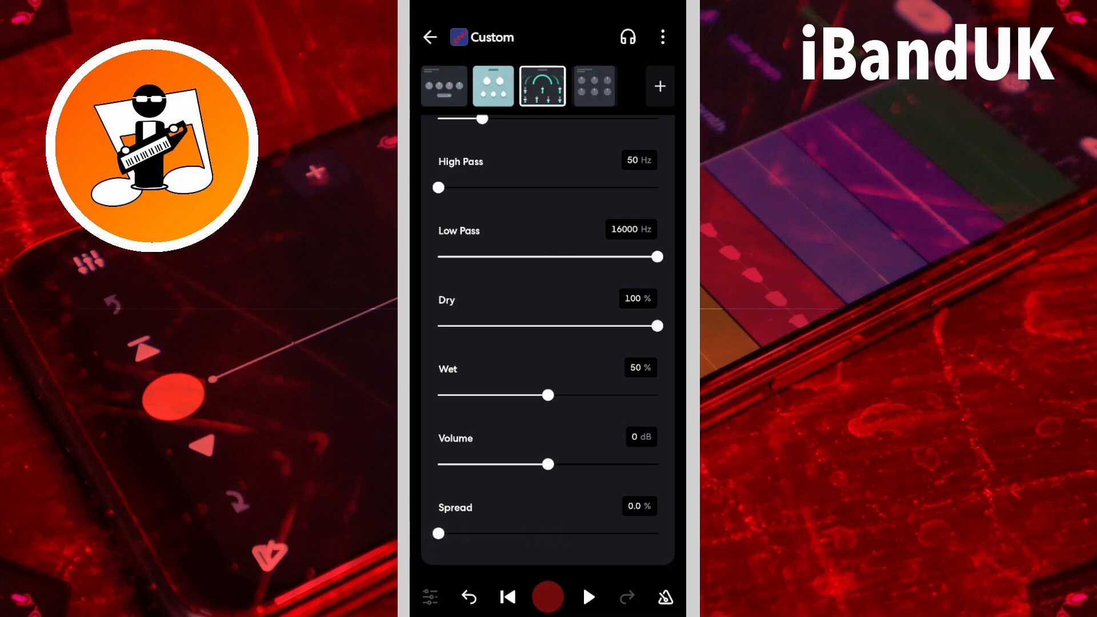
click(587, 597)
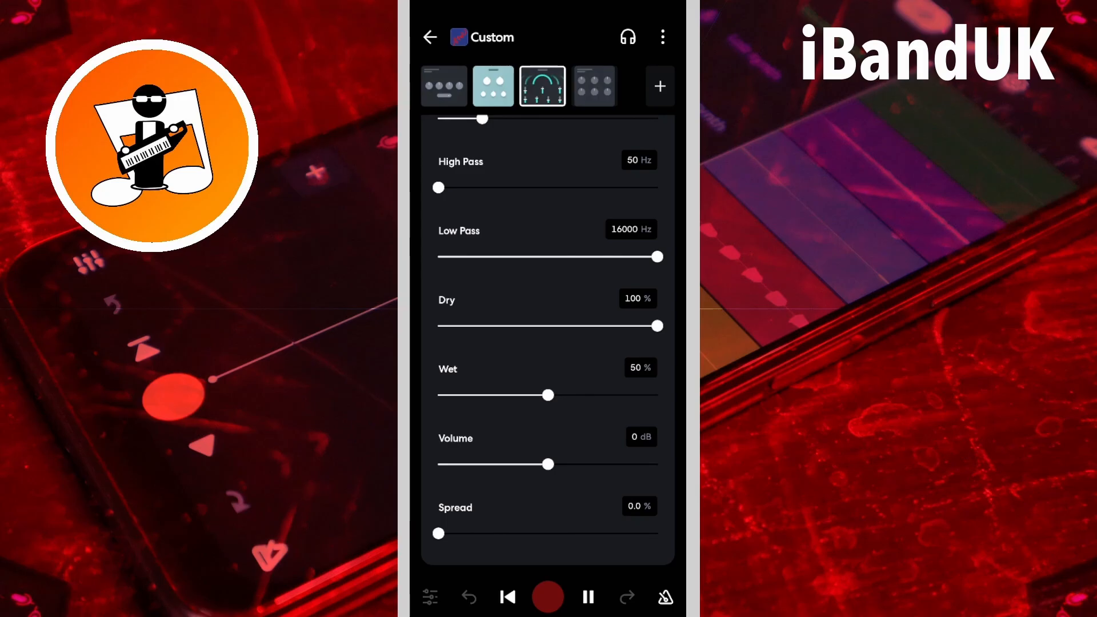
click(588, 597)
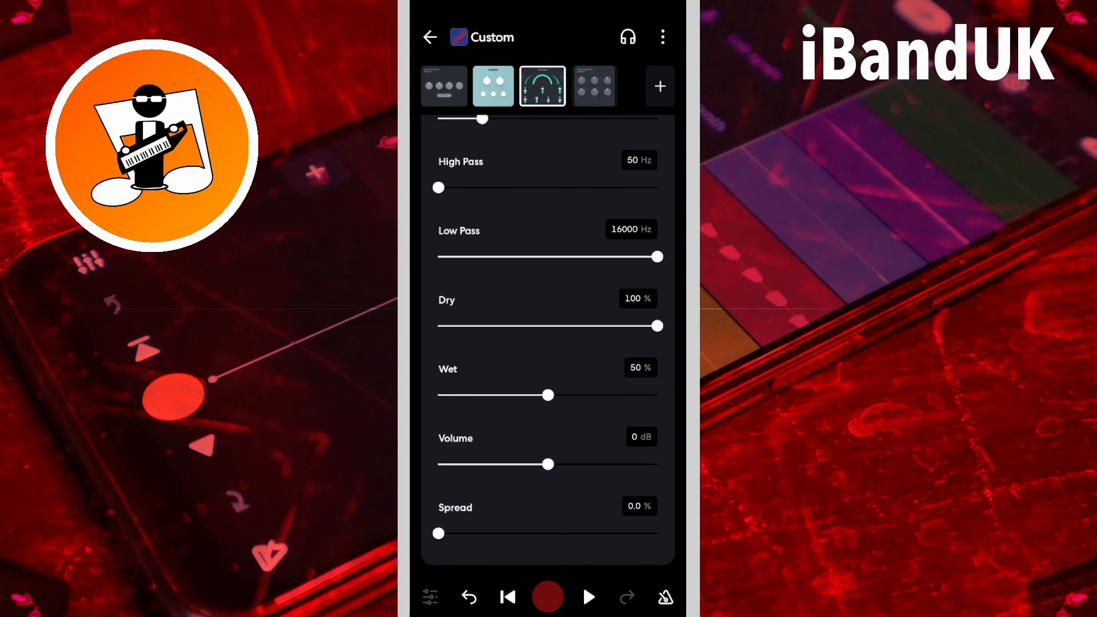
drag(438, 534, 458, 533)
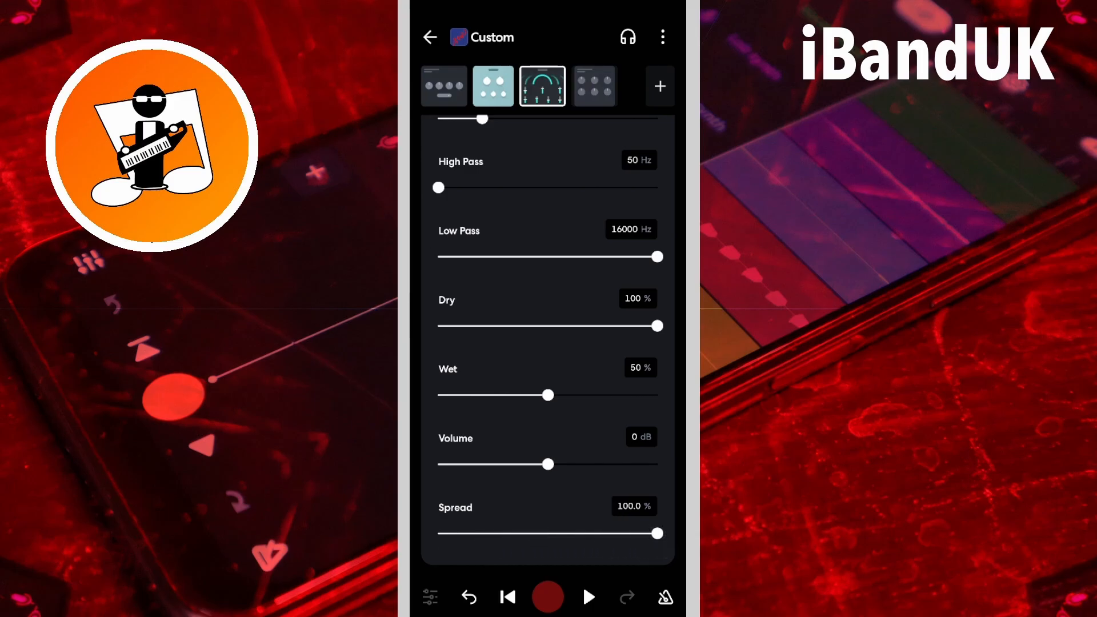
click(587, 597)
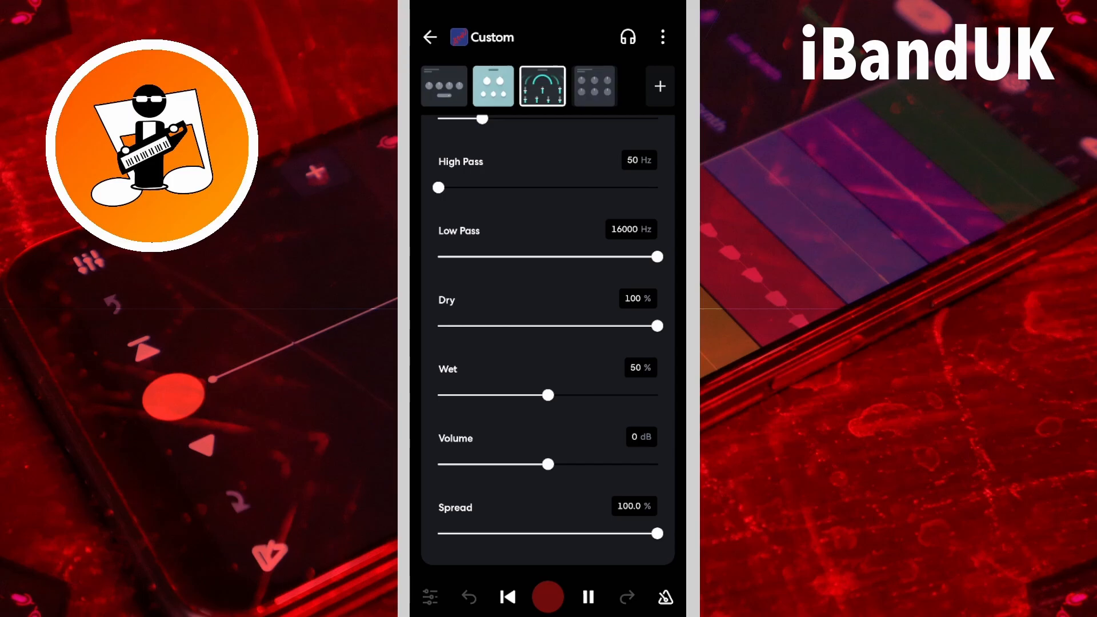
click(587, 596)
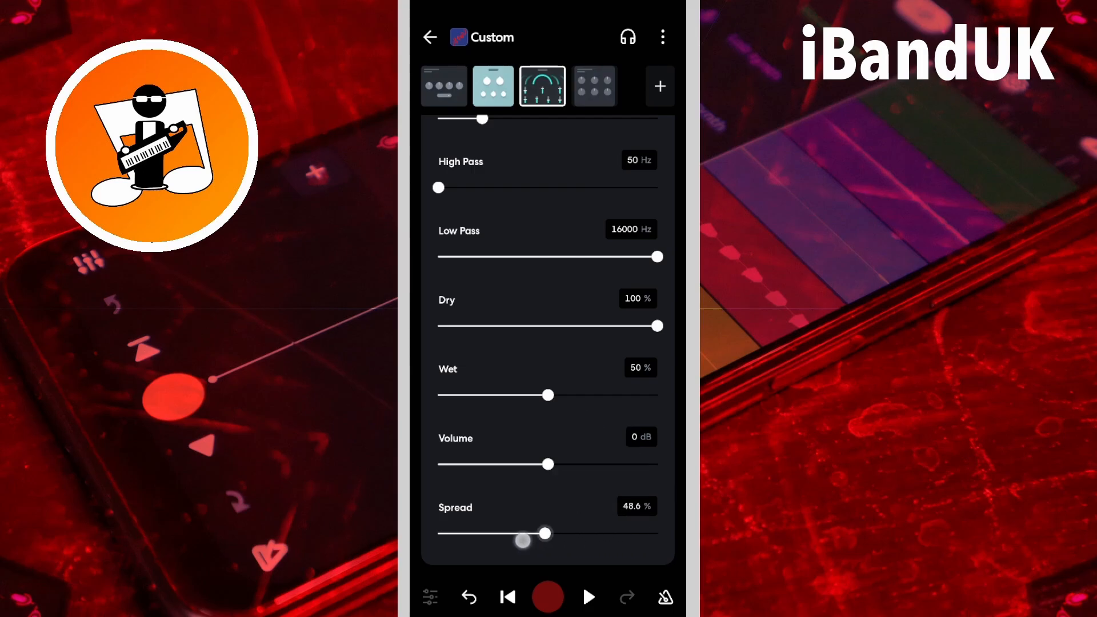
Sweep the spread between 0%, 100% and 50%, settling it at 28.9%
drag(547, 533, 439, 533)
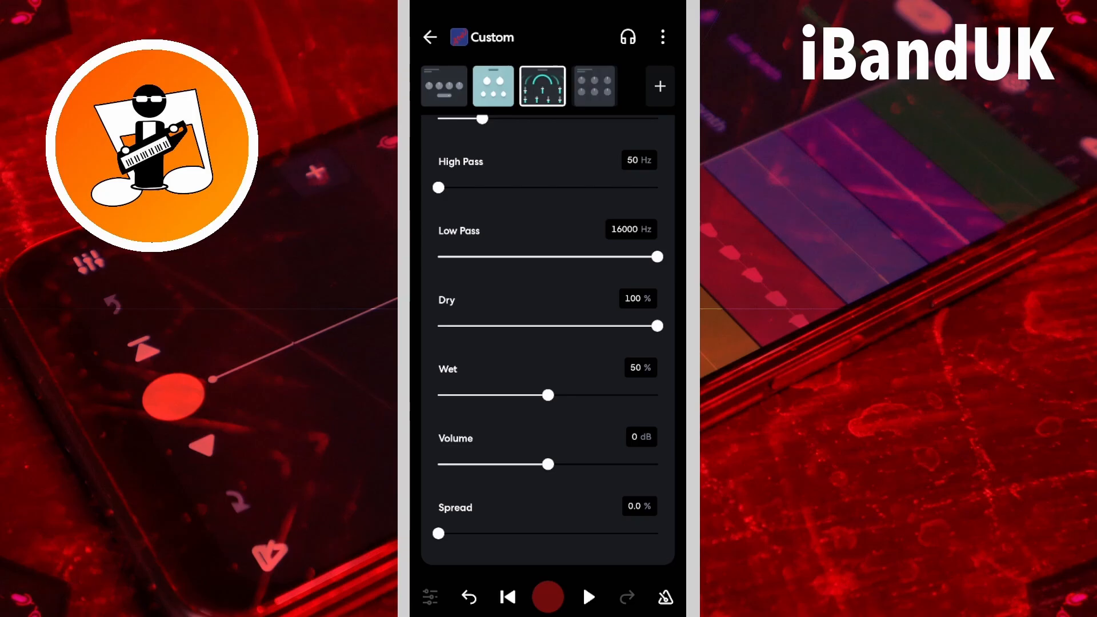
drag(439, 534, 567, 534)
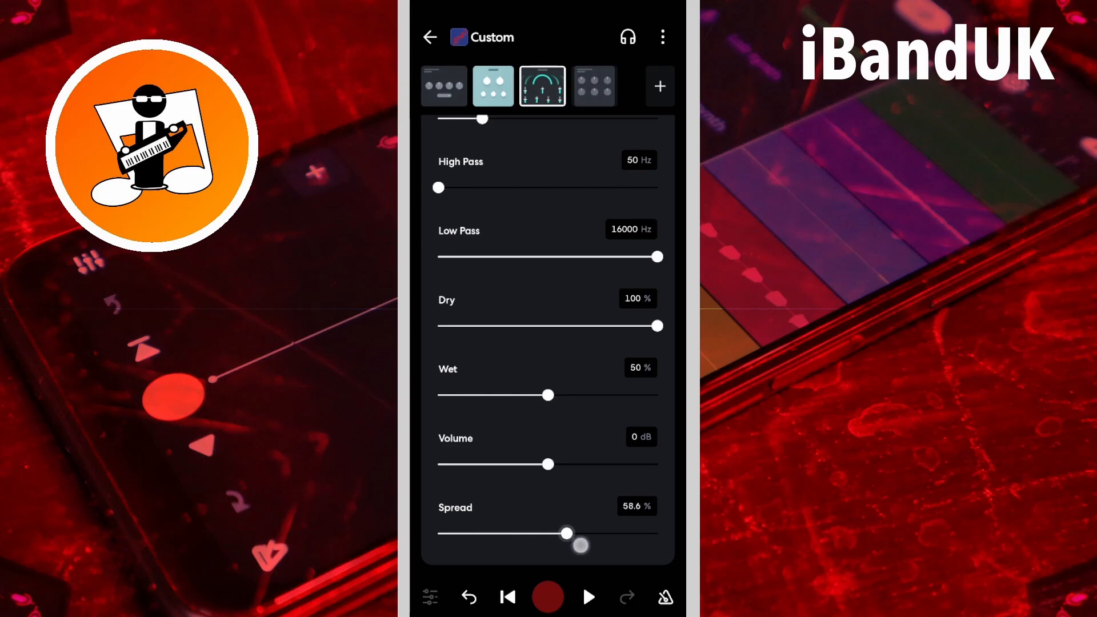
drag(567, 534, 658, 533)
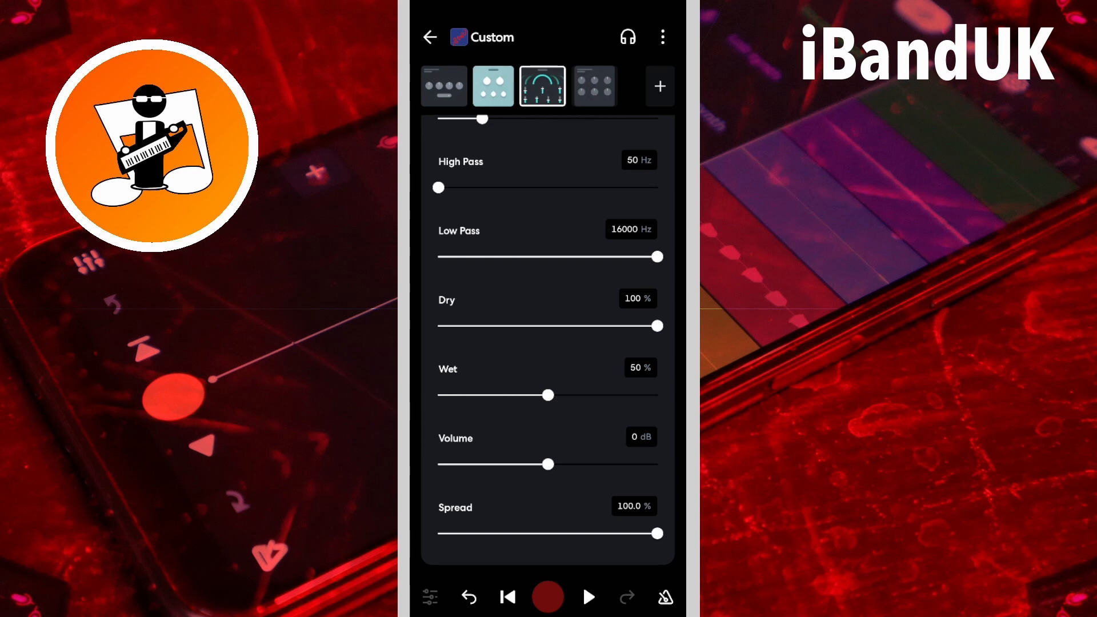
drag(656, 534, 548, 534)
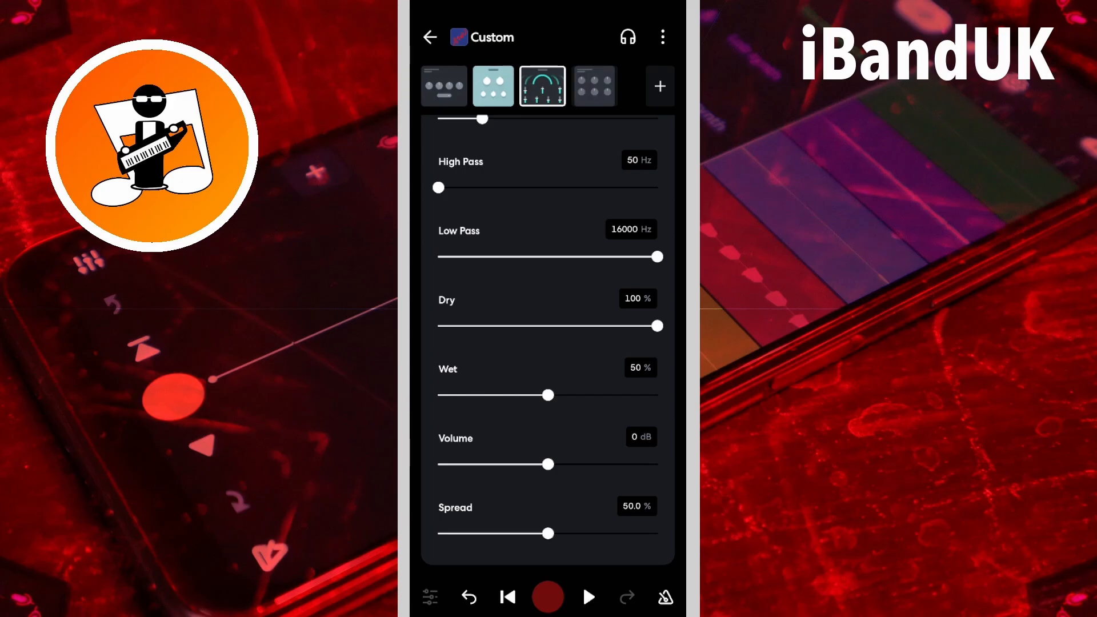
drag(548, 534, 497, 547)
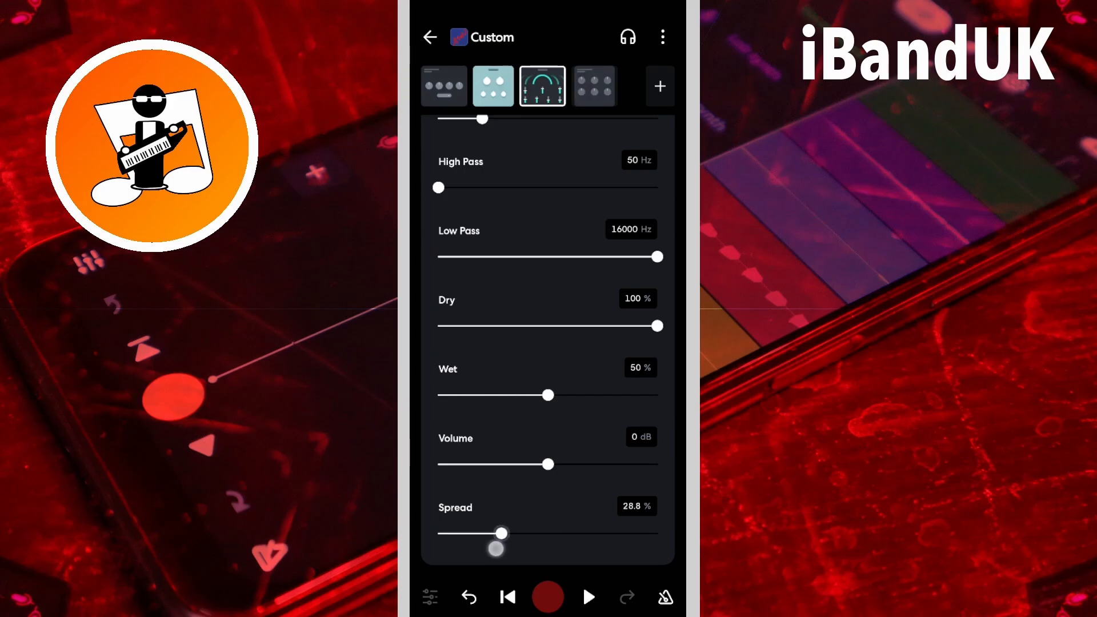
drag(507, 534, 497, 534)
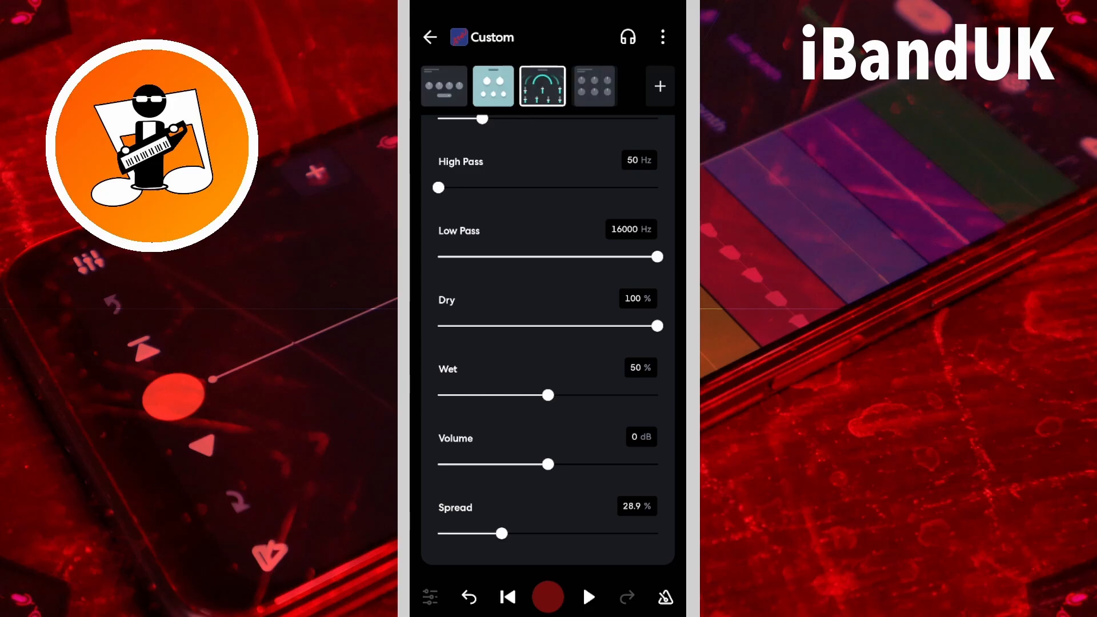
Set the delay time to 146 ms and lower the feedback to 13%
scroll(down, 3)
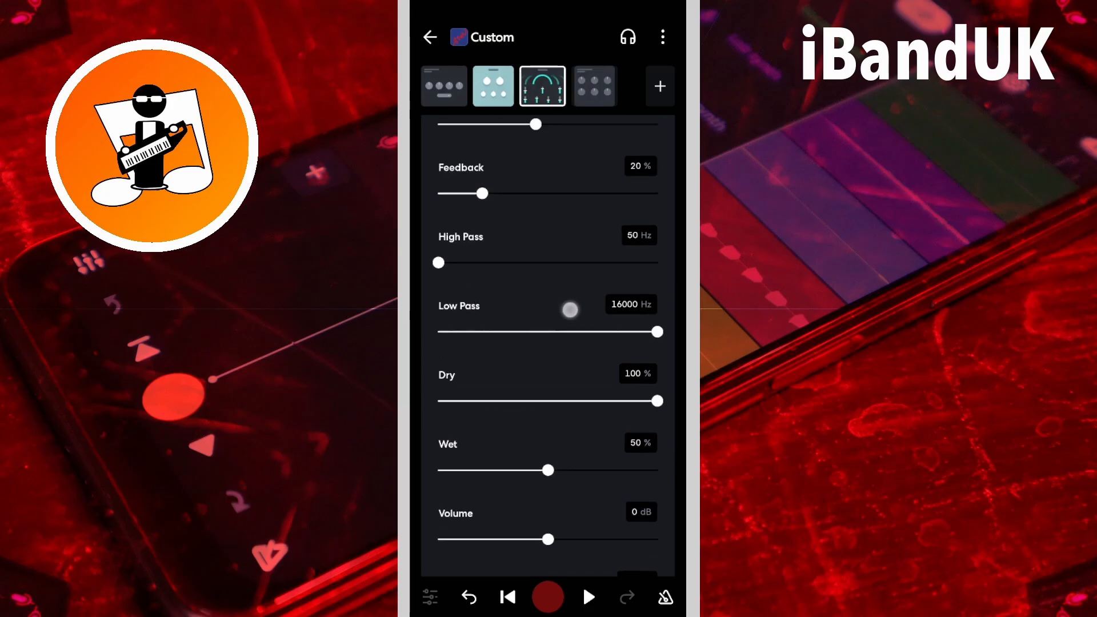
scroll(down, 3)
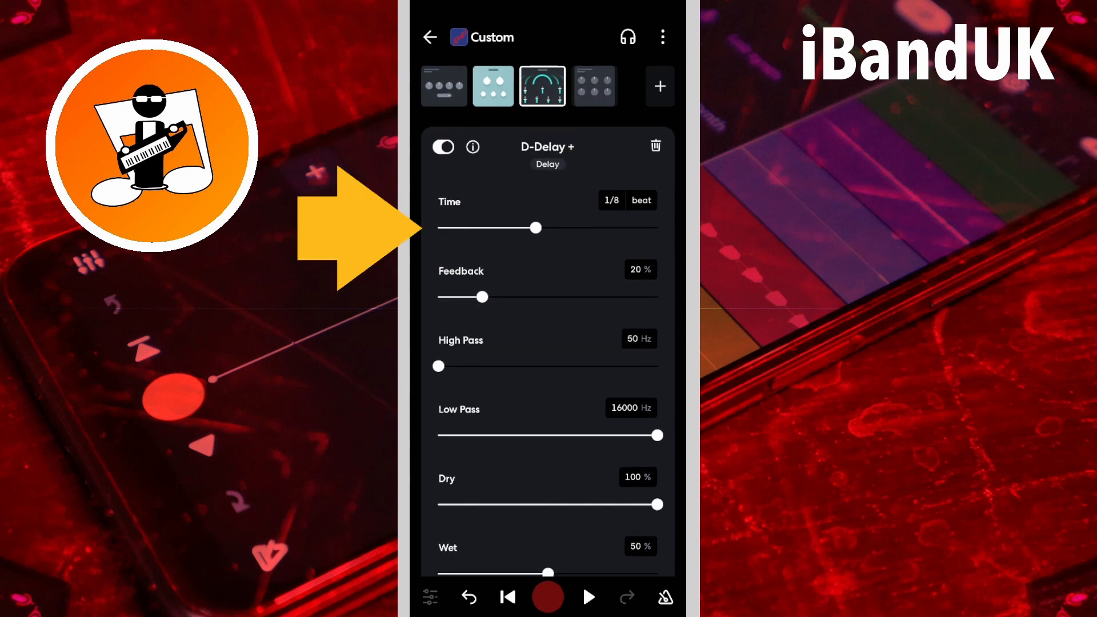
drag(537, 227, 450, 227)
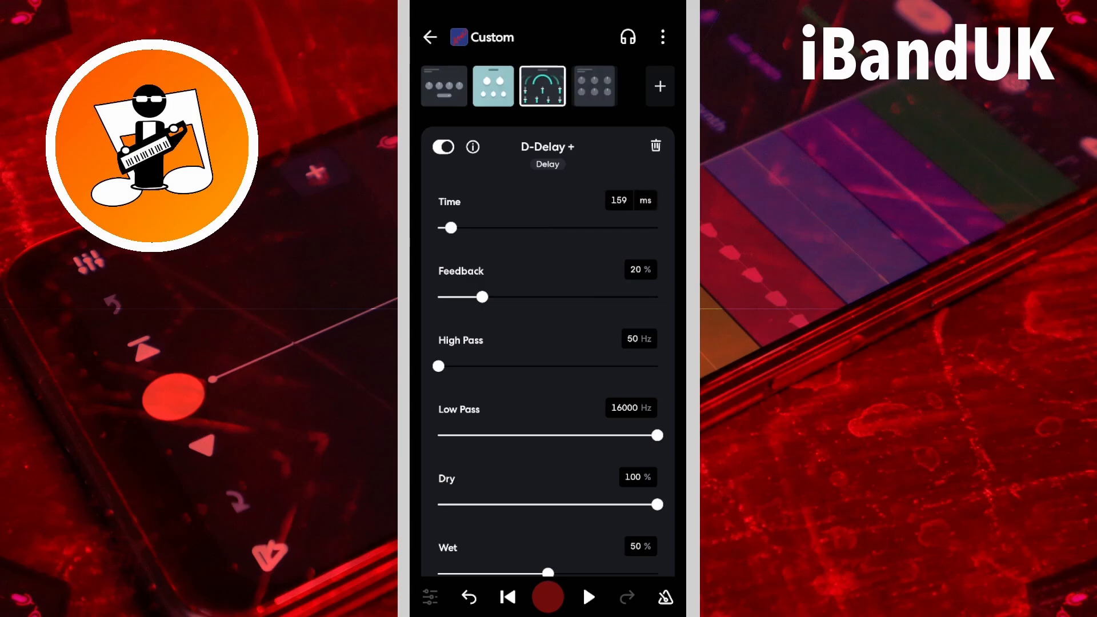
drag(449, 227, 461, 228)
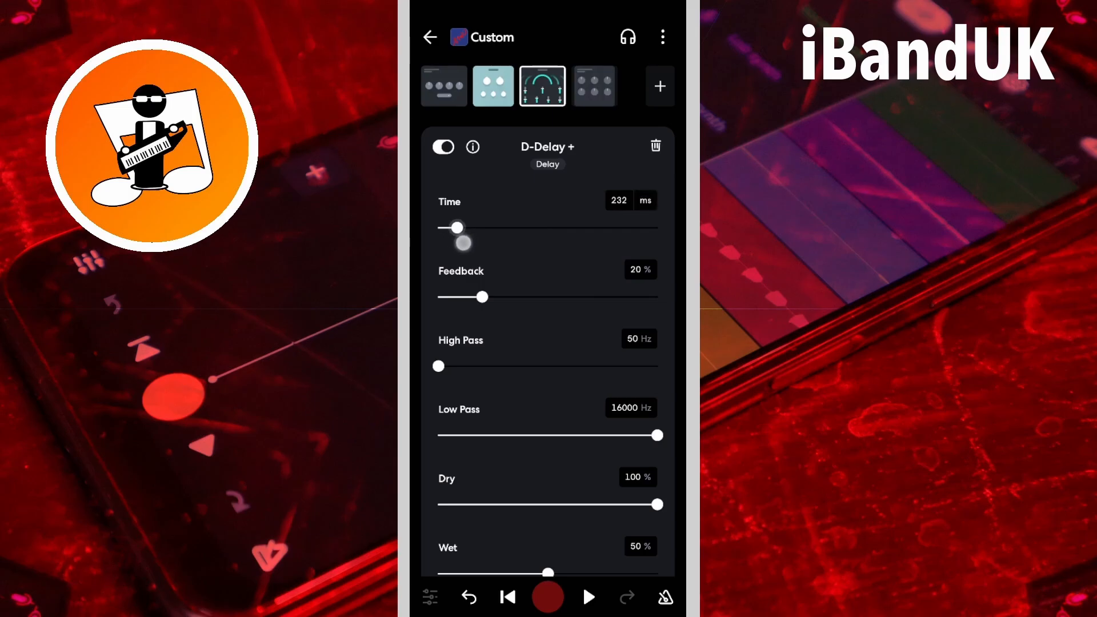
drag(457, 226, 448, 226)
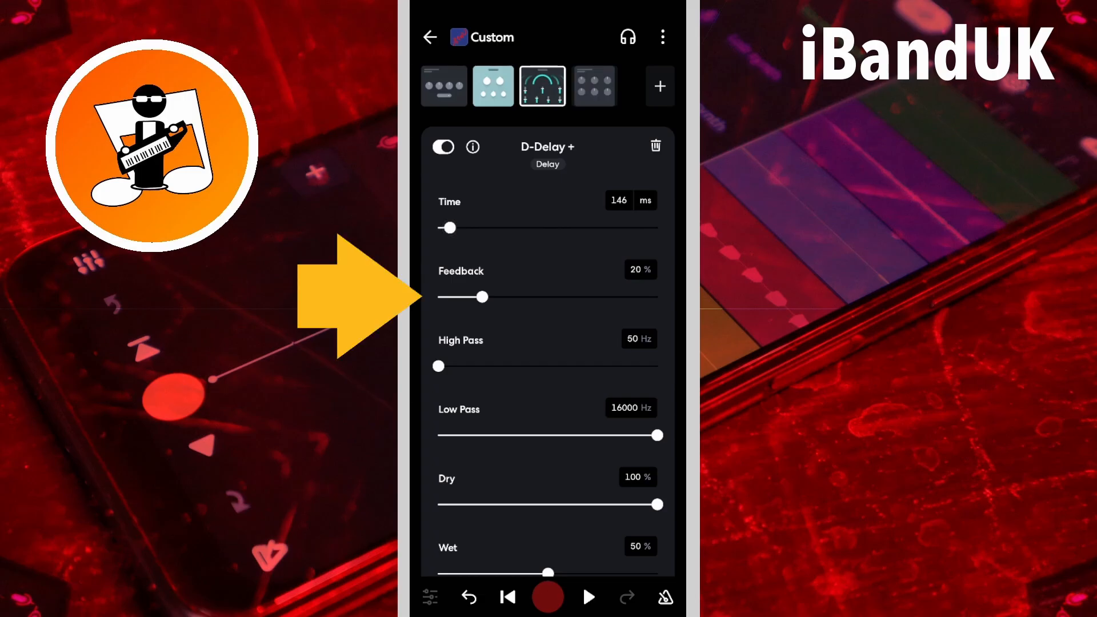
drag(485, 297, 467, 297)
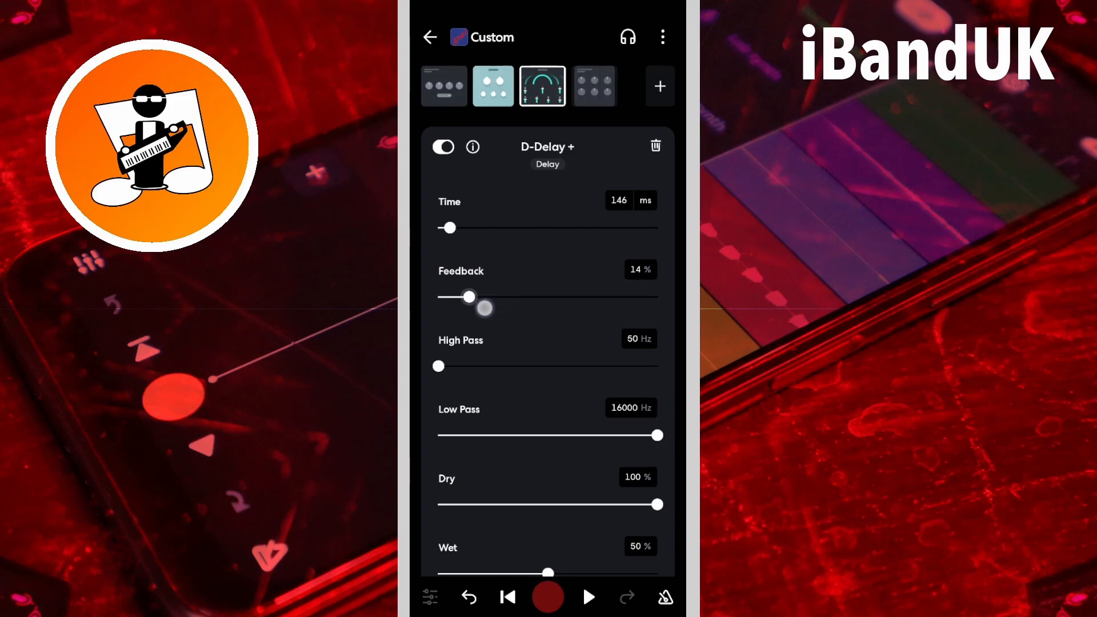
drag(482, 307, 465, 297)
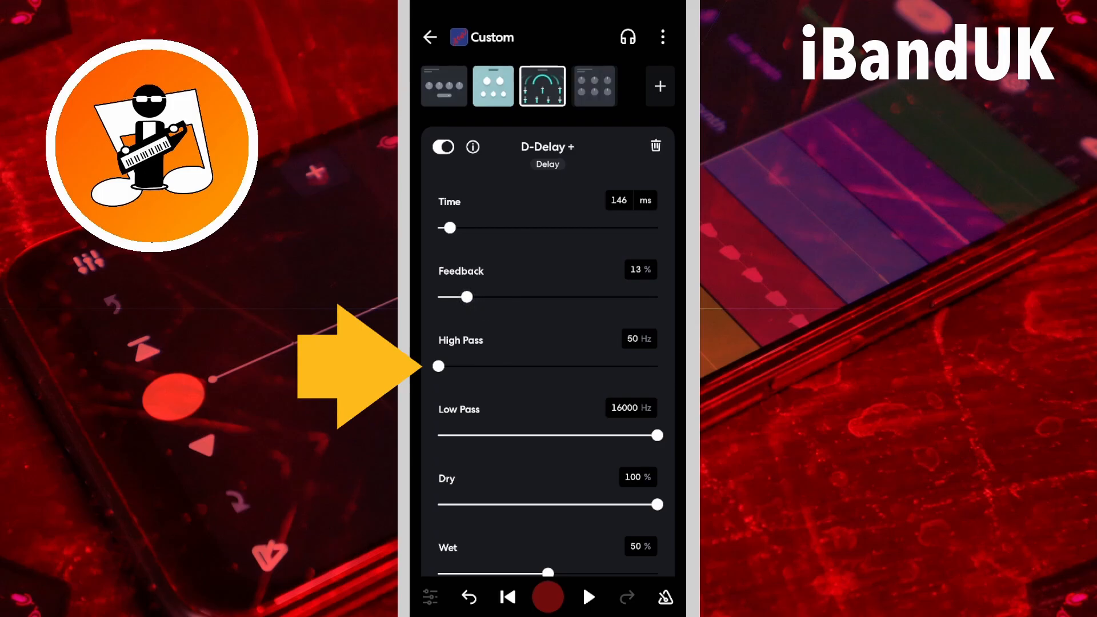
Raise the high pass cutoff step by step to 704 Hz
drag(439, 365, 458, 366)
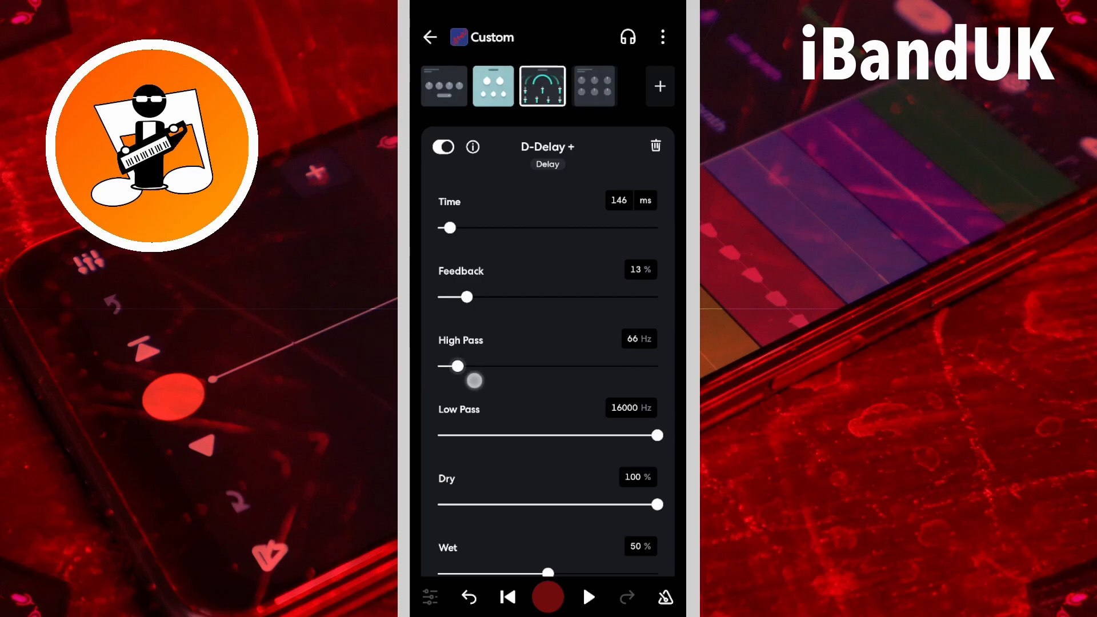
drag(459, 366, 573, 366)
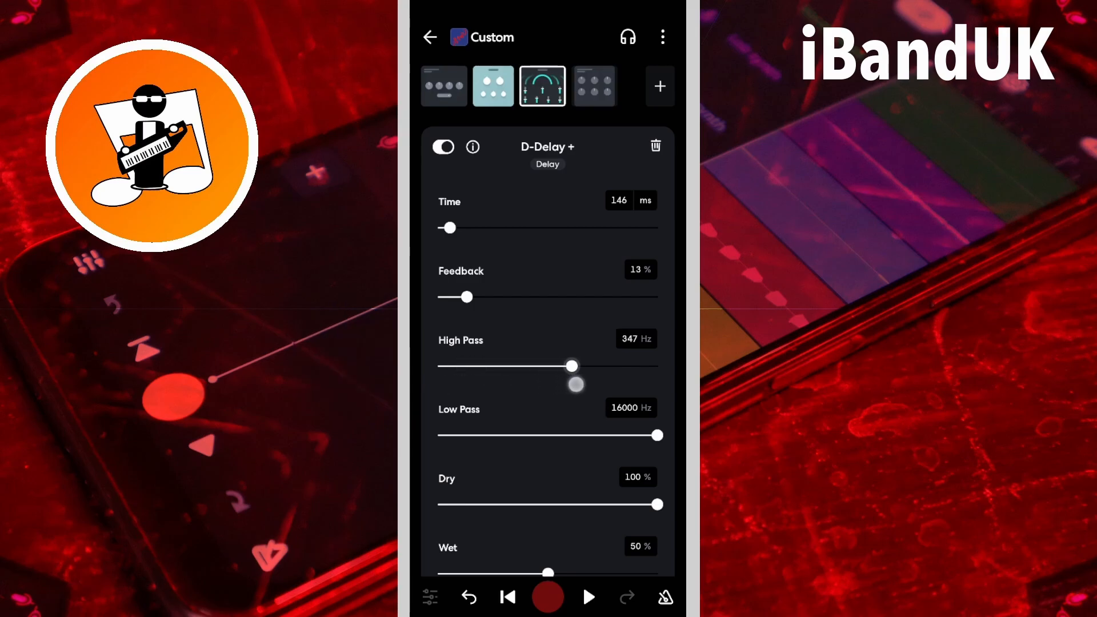
drag(571, 366, 590, 366)
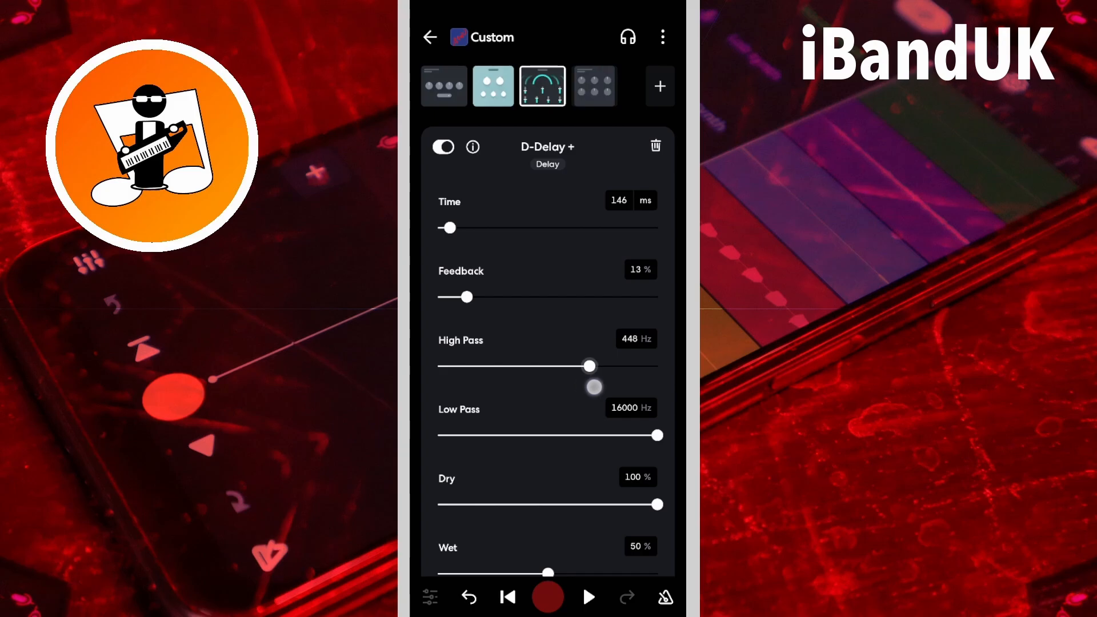
drag(590, 366, 607, 365)
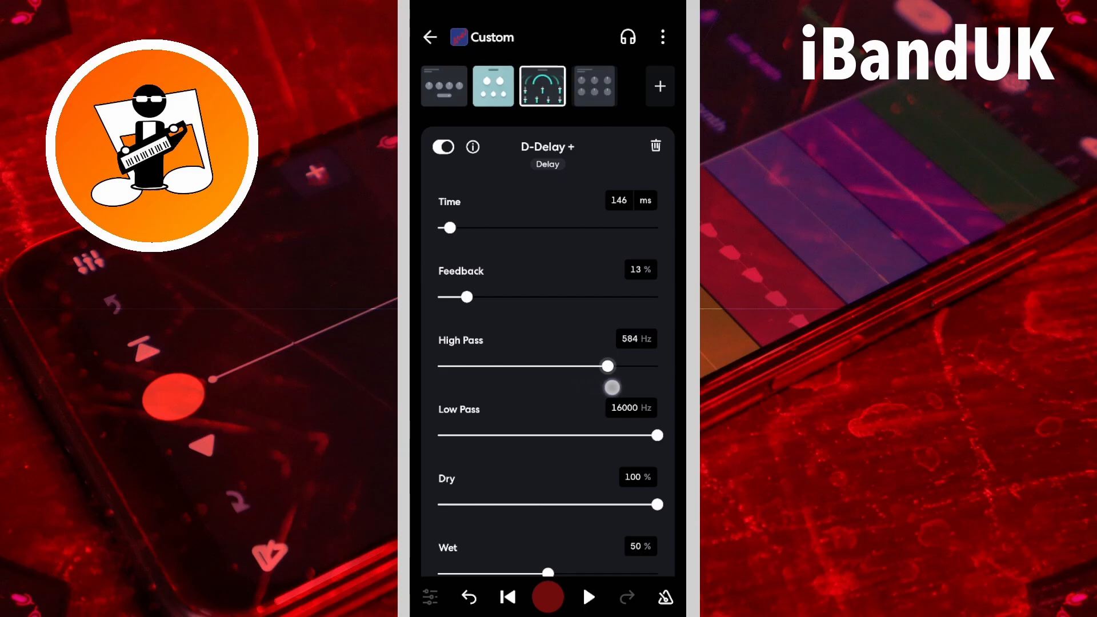
drag(607, 365, 619, 366)
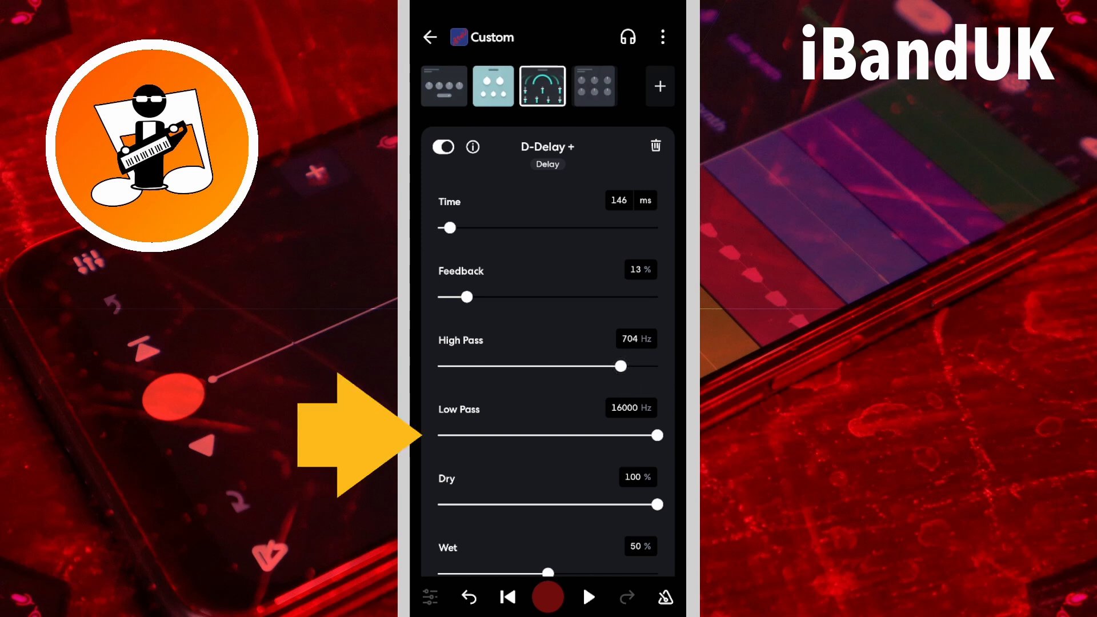
Lower the low pass cutoff gradually from the top down to 3285 Hz
drag(655, 434, 578, 434)
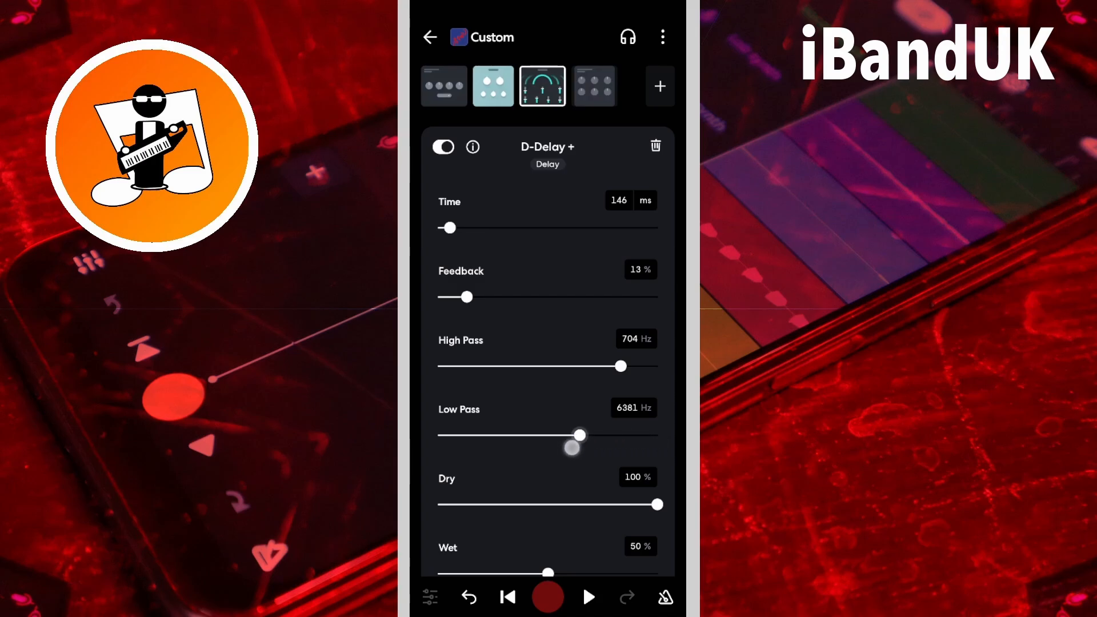
drag(580, 436, 550, 435)
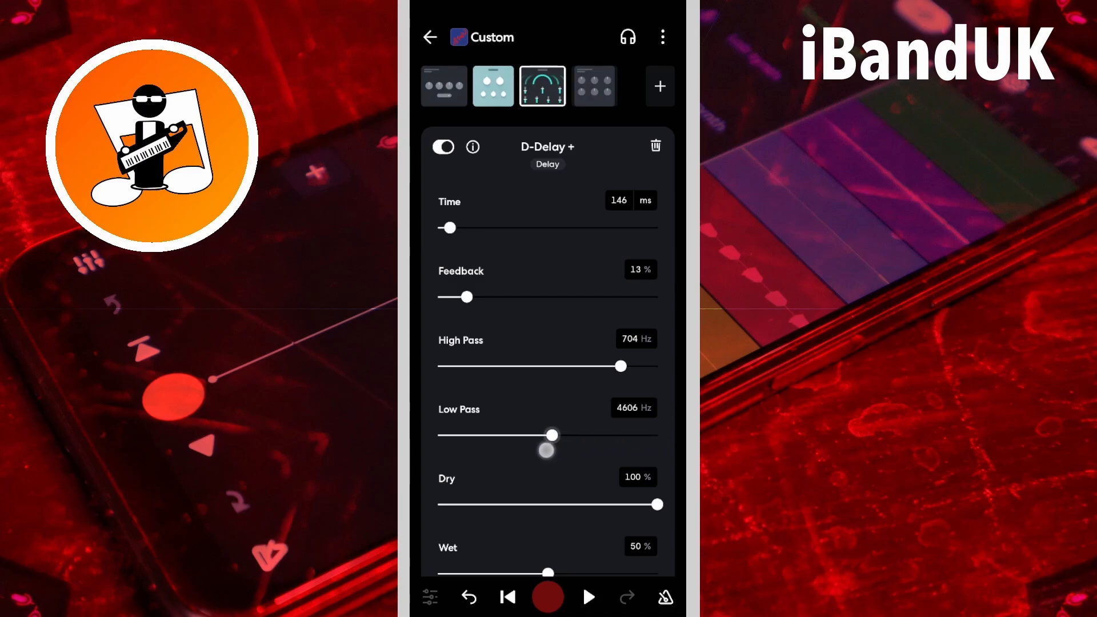
drag(550, 434, 537, 434)
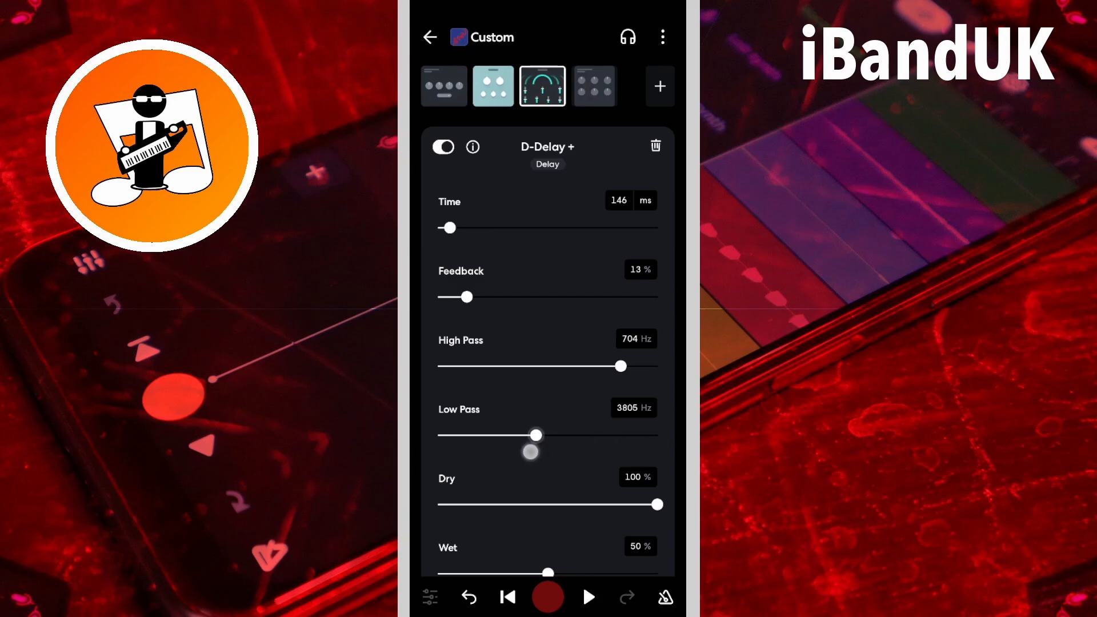
drag(537, 434, 530, 434)
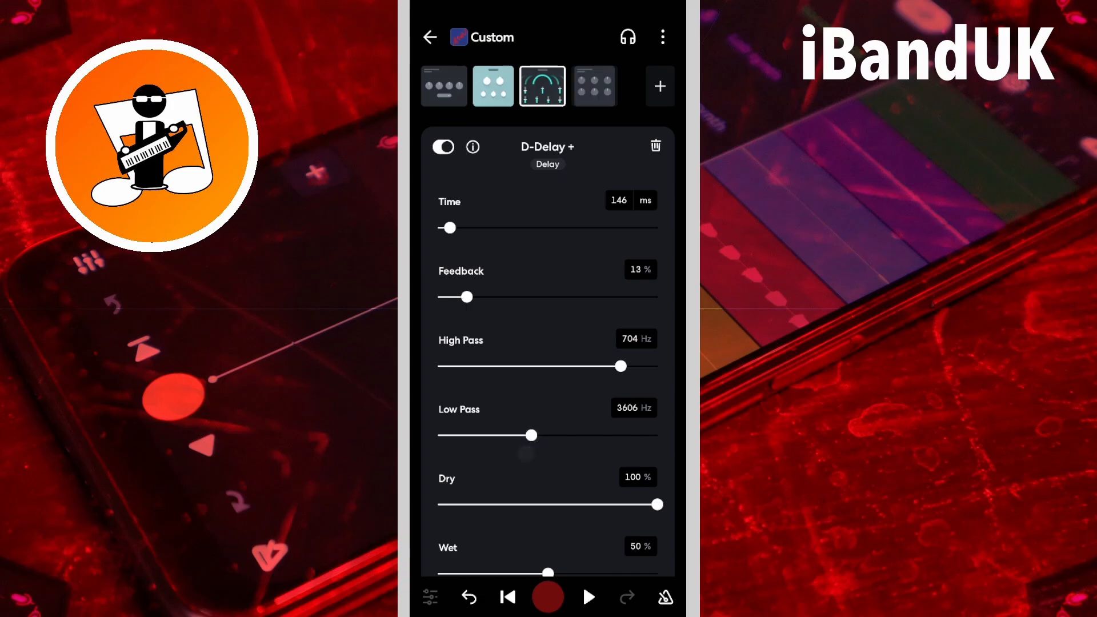
drag(530, 435, 528, 435)
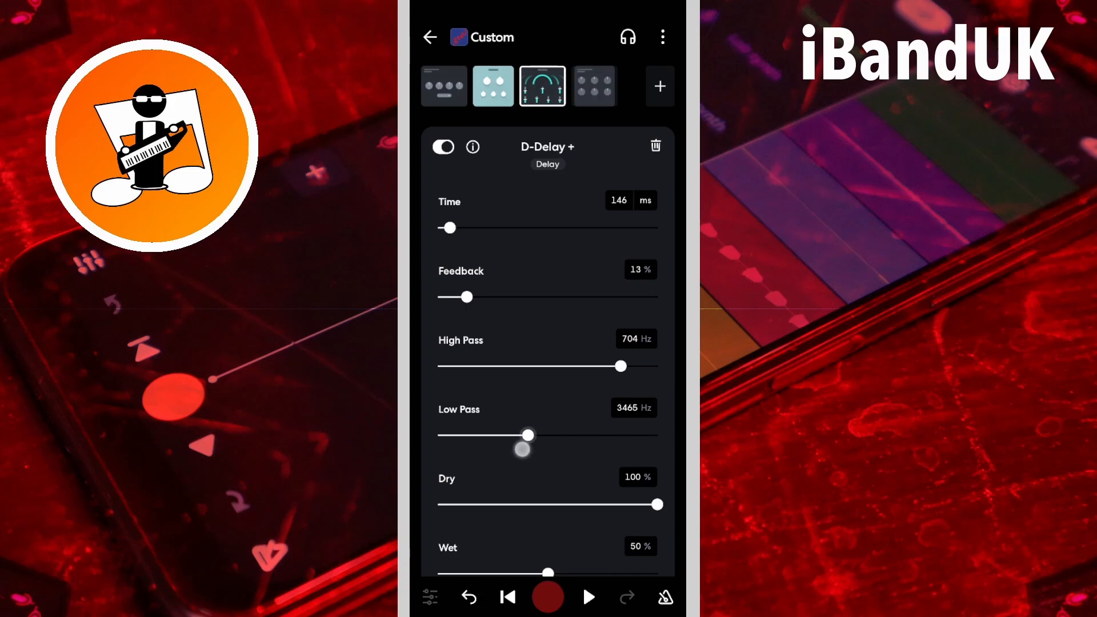
drag(528, 434, 525, 434)
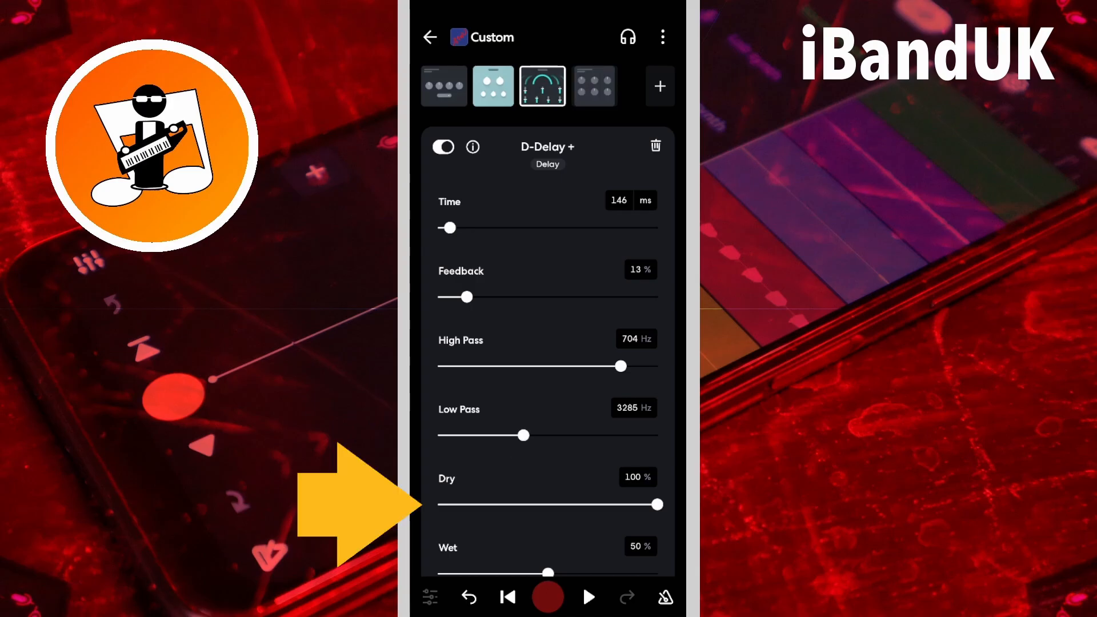
Turn the Wet level down from 50% through 16% and 12% to about 14%
scroll(down, 3)
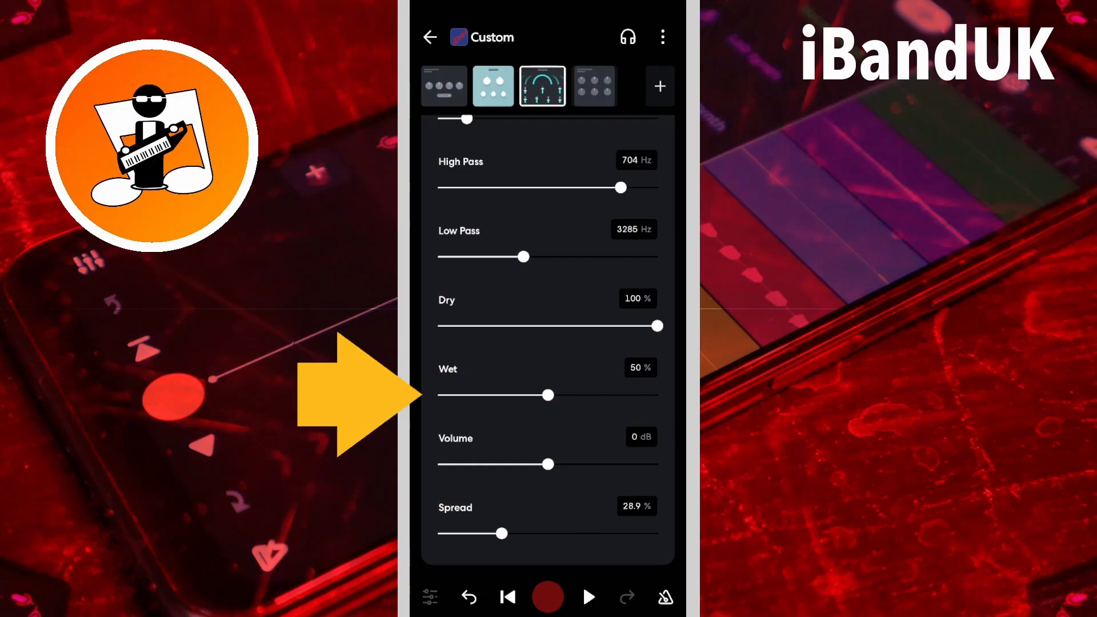
drag(547, 395, 474, 396)
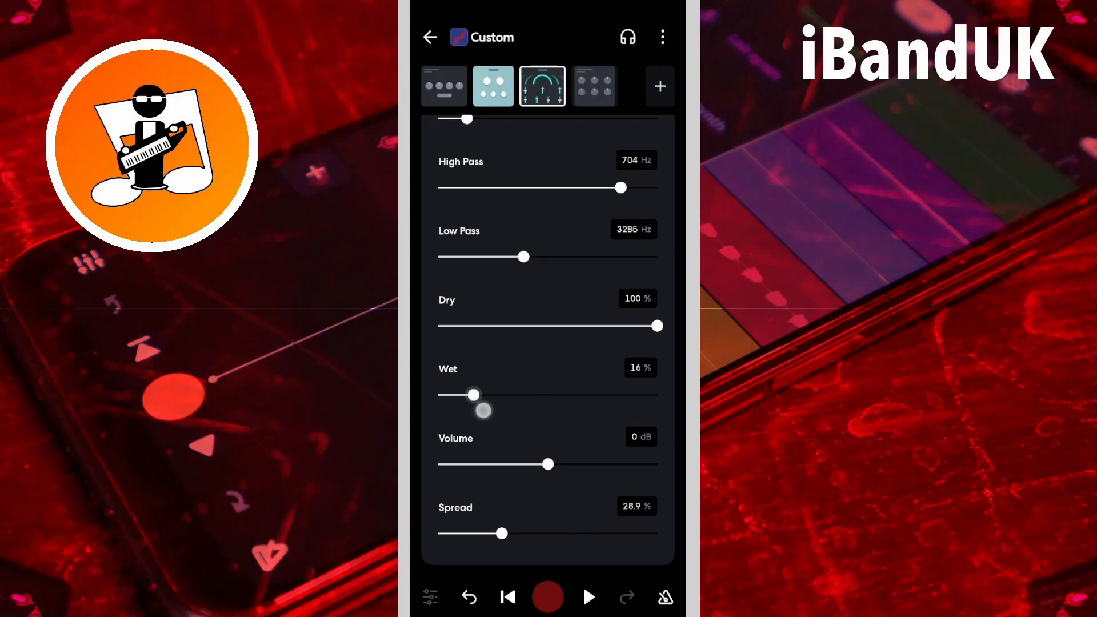
drag(475, 394, 465, 394)
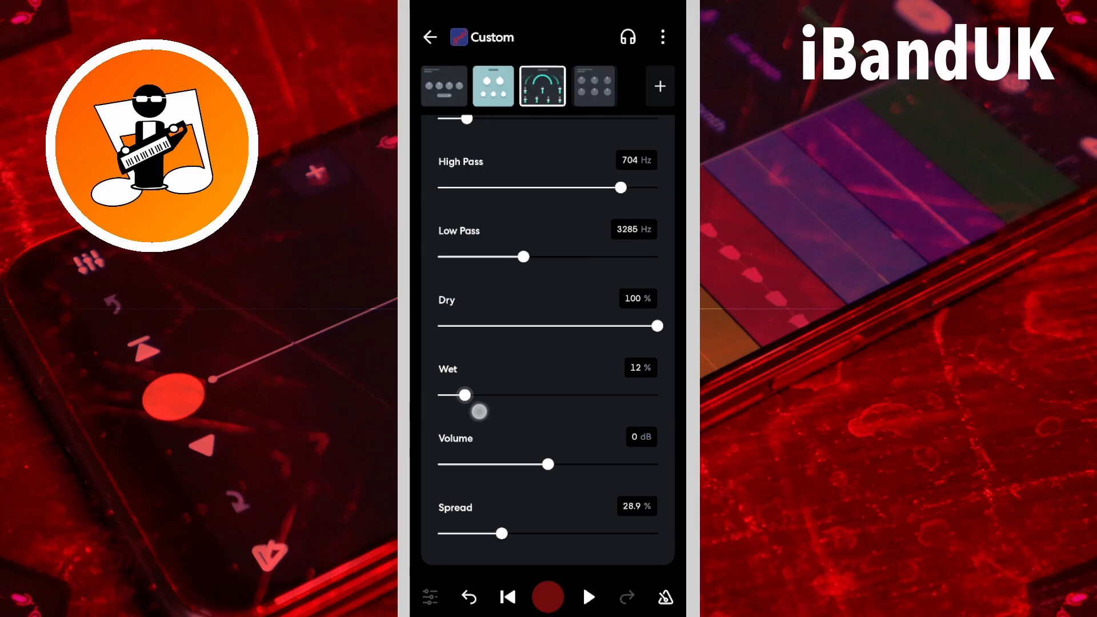
drag(465, 394, 470, 395)
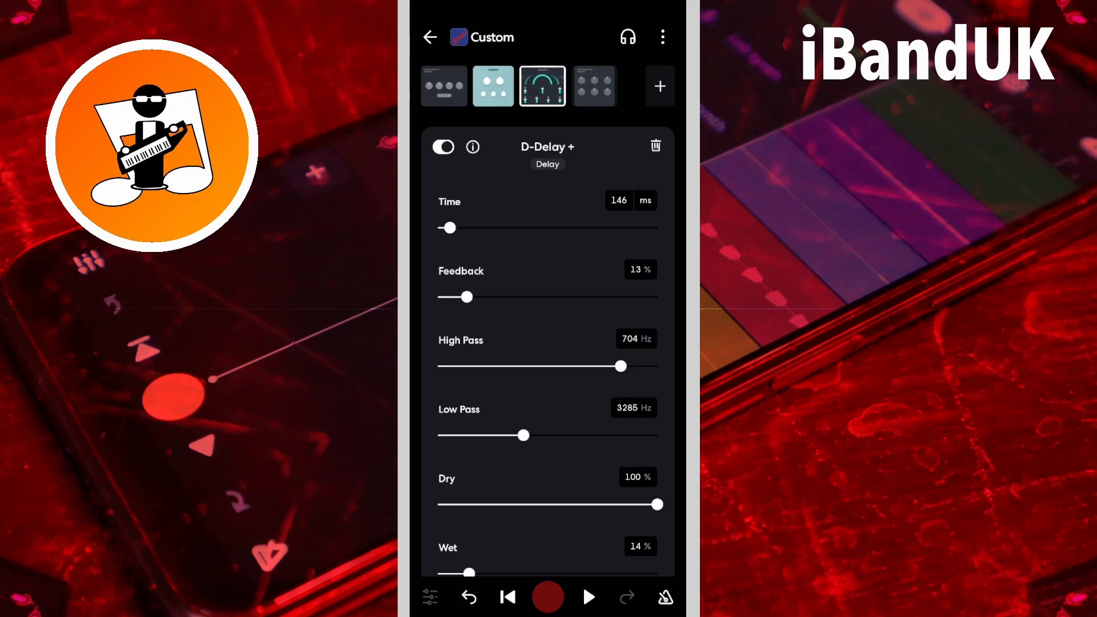
Toggle D-Delay+ off and on during playback to A/B the vocal, ending with it on and stopped
click(442, 147)
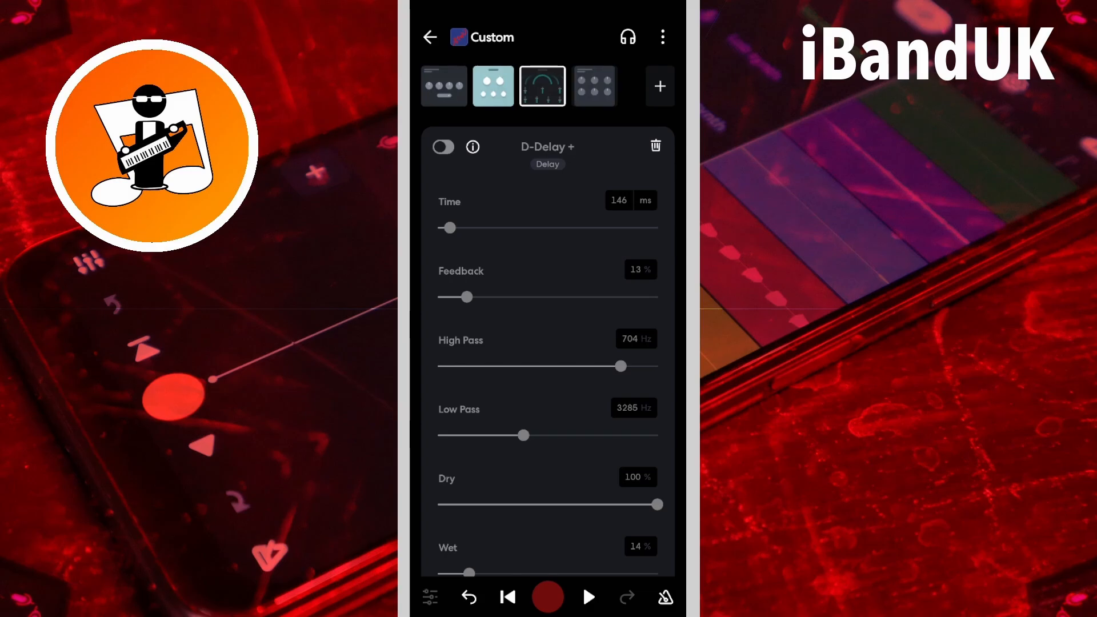
click(588, 597)
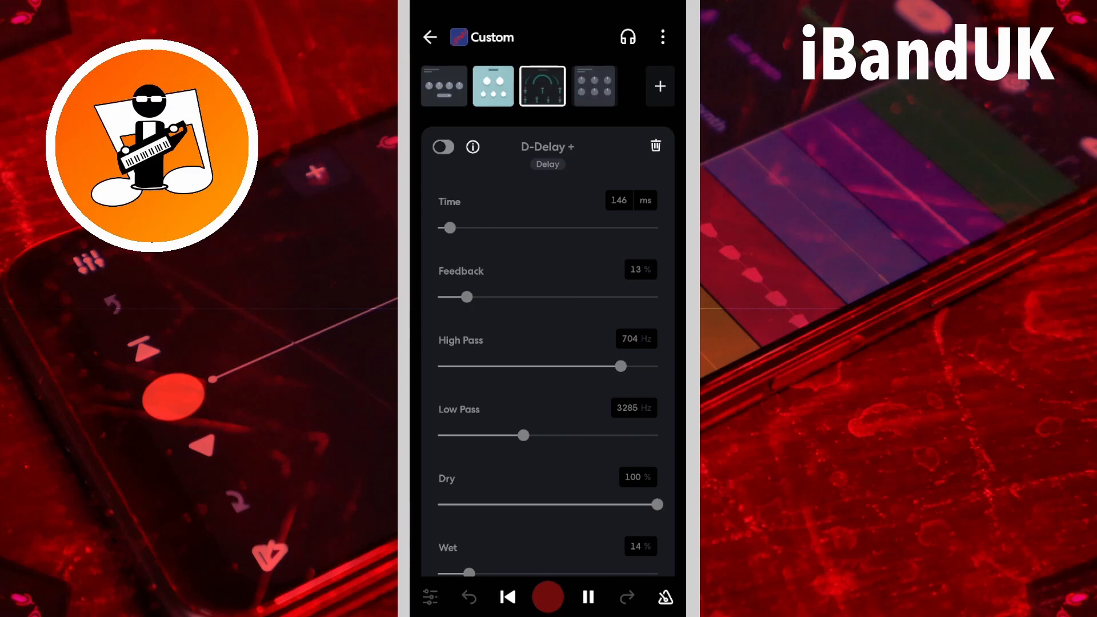
click(443, 146)
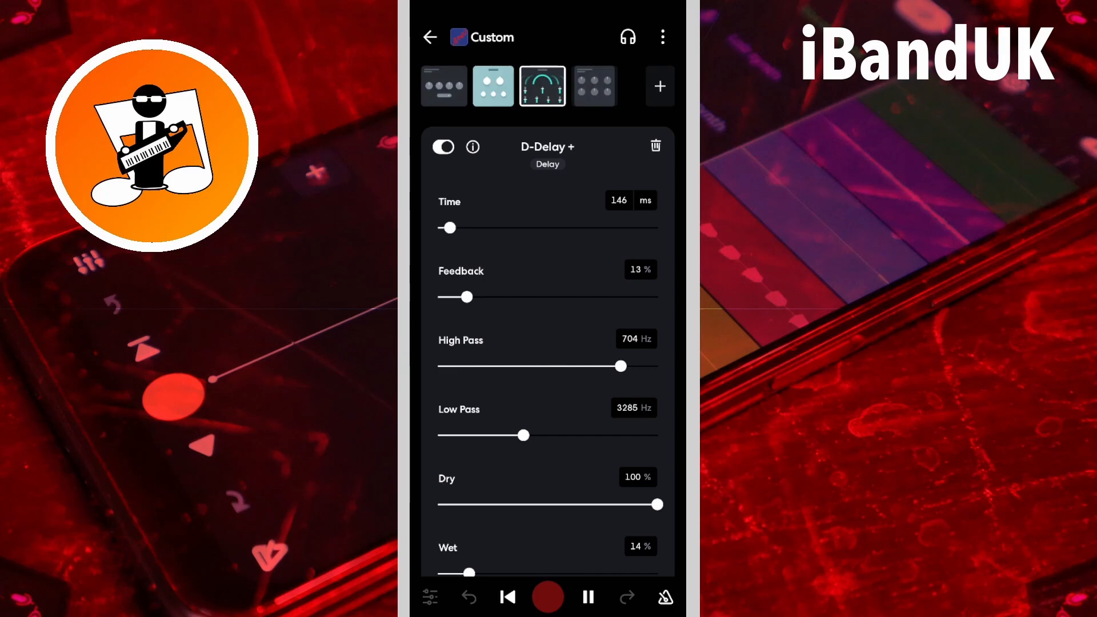
click(443, 146)
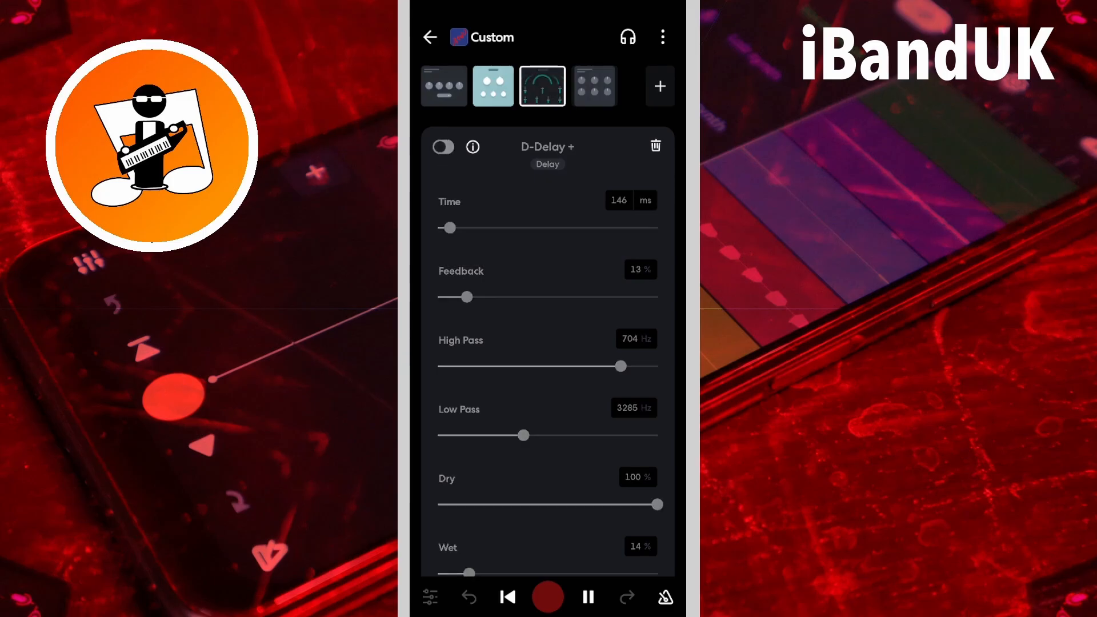
click(587, 596)
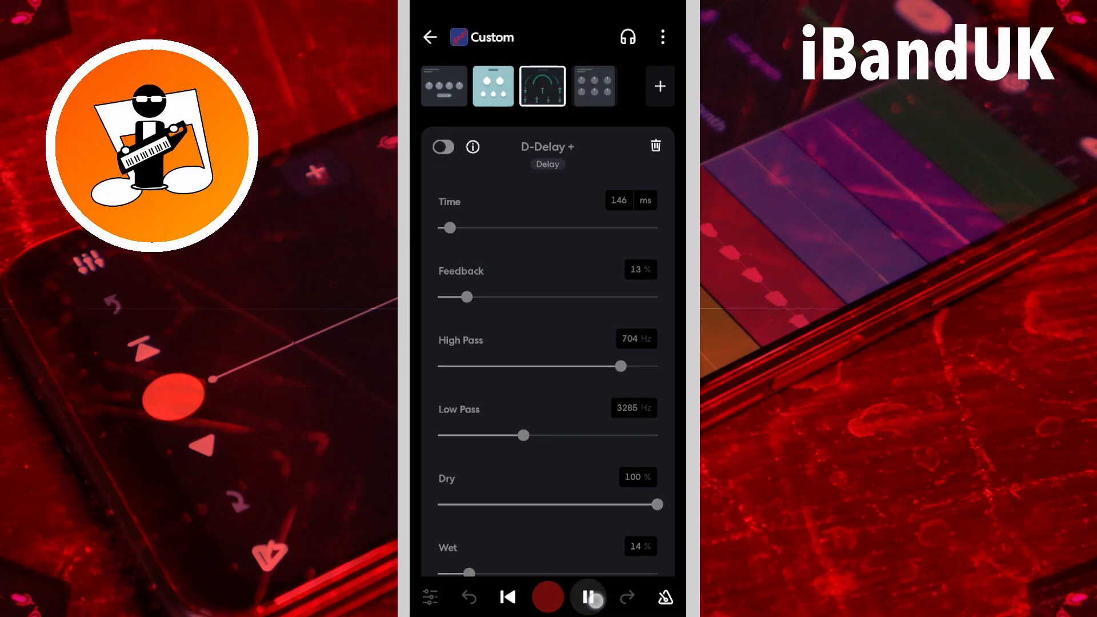
click(442, 147)
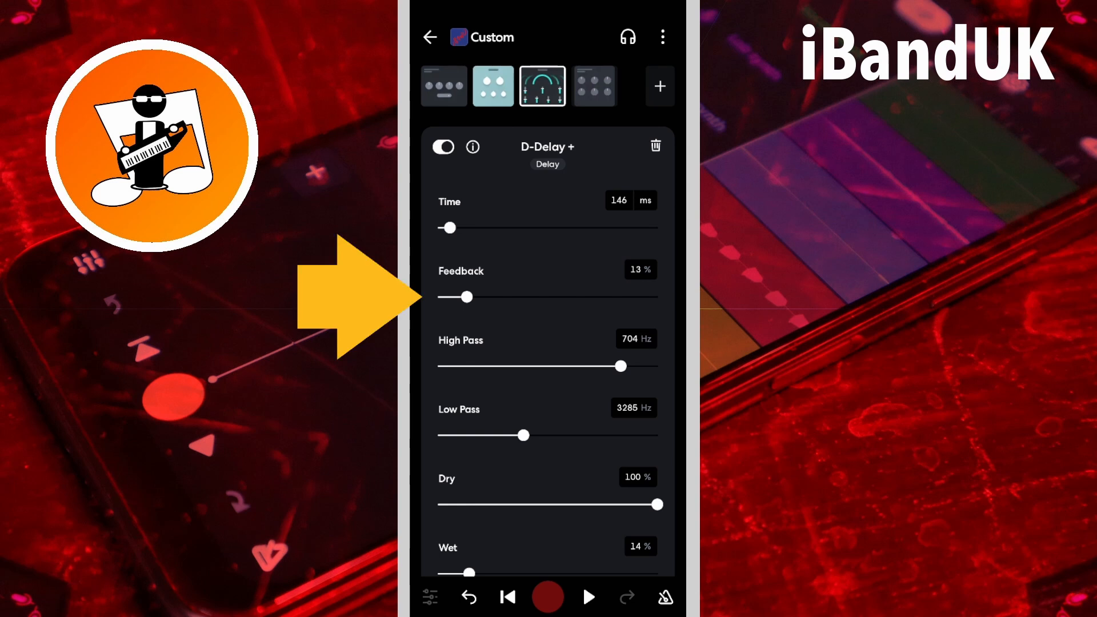
Set D-Delay+ feedback to 30% and sync the delay time to 1/8 beat
drag(469, 297, 499, 297)
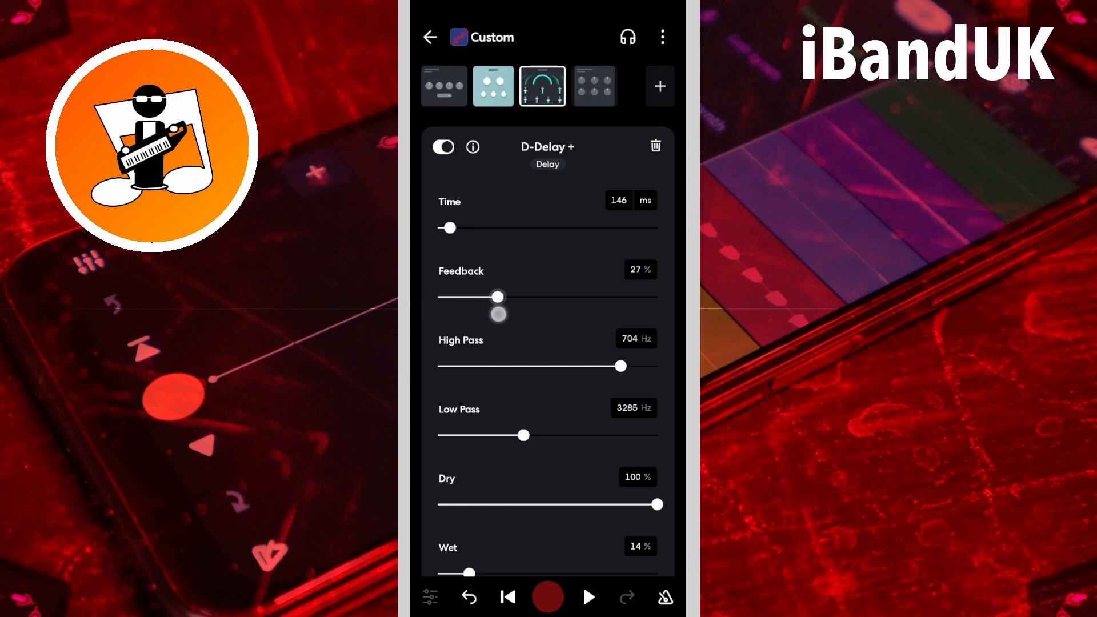
drag(499, 297, 506, 297)
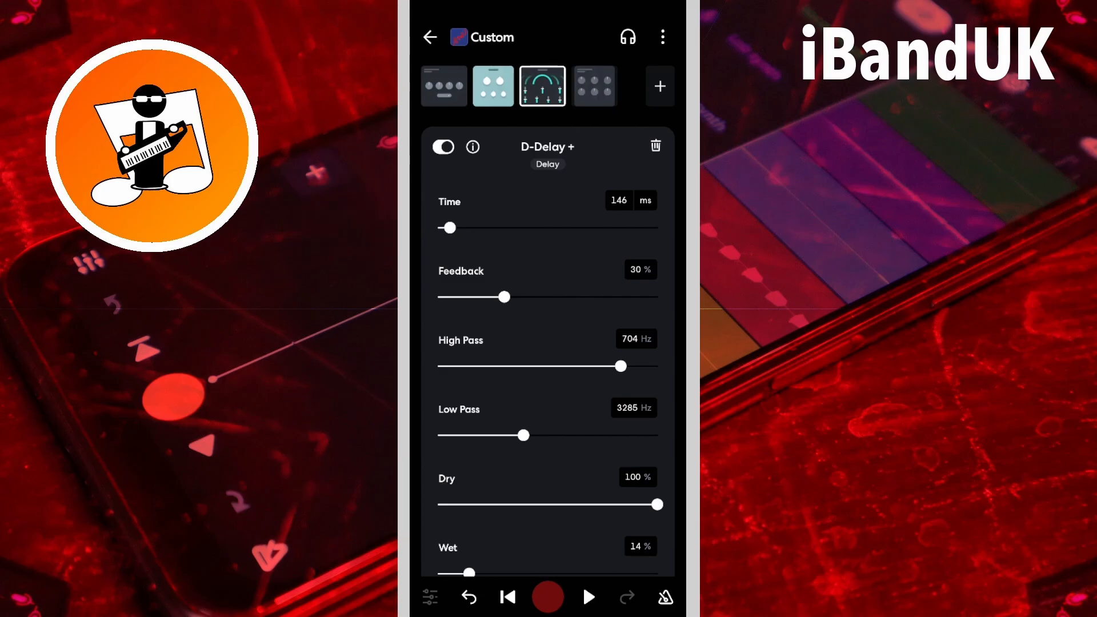
drag(448, 228, 538, 228)
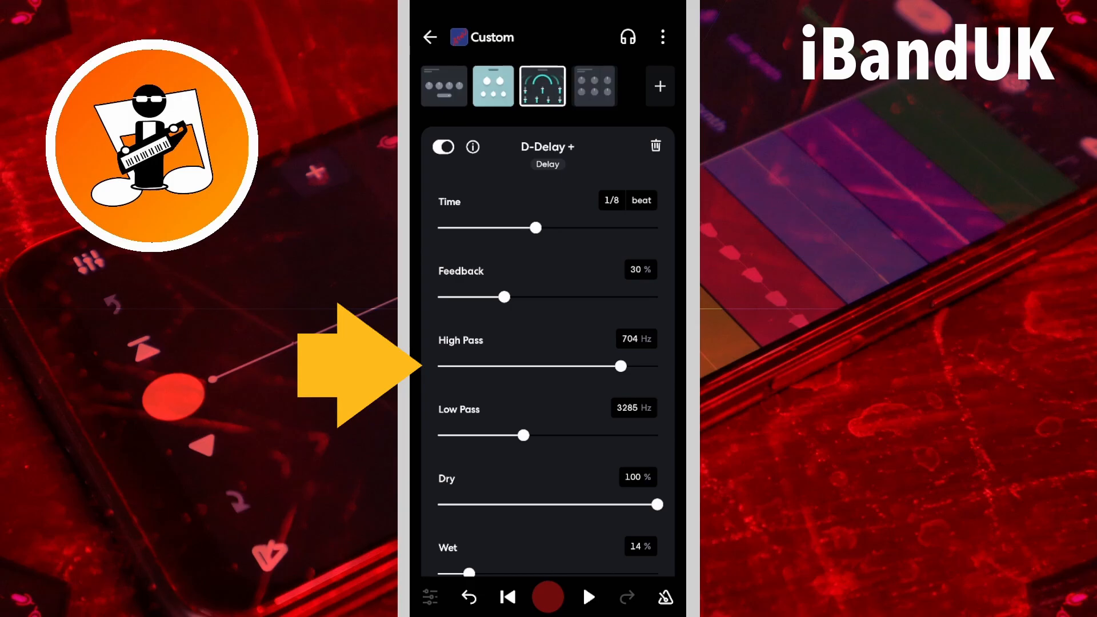
Lower the high pass to 202 Hz and raise the low pass to about 6 kHz
drag(623, 365, 531, 366)
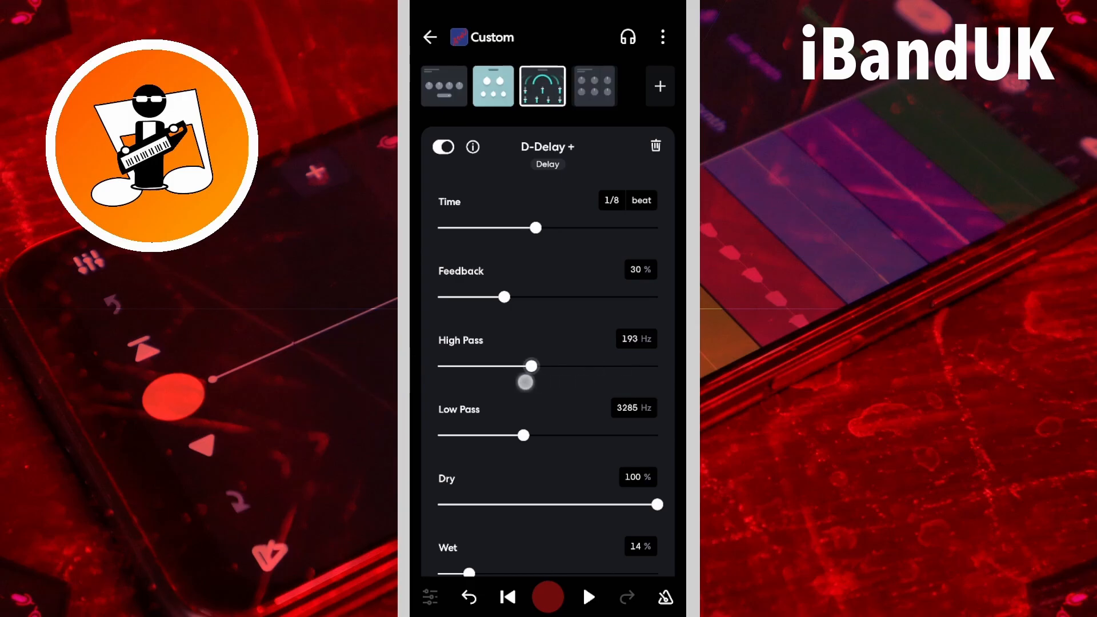
drag(527, 381, 534, 366)
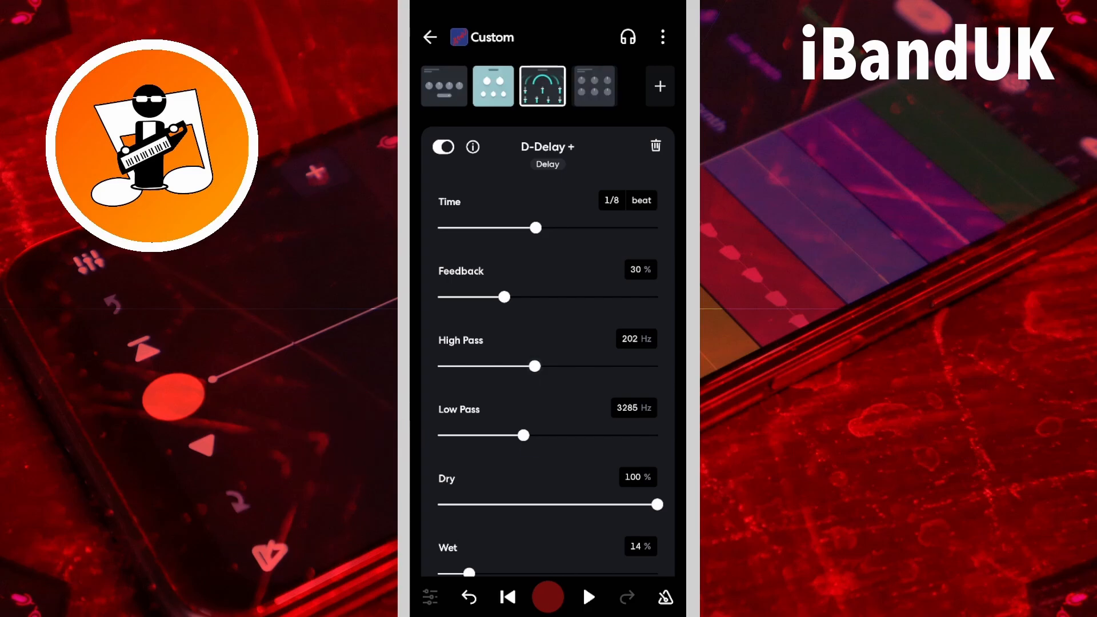
drag(524, 436, 563, 436)
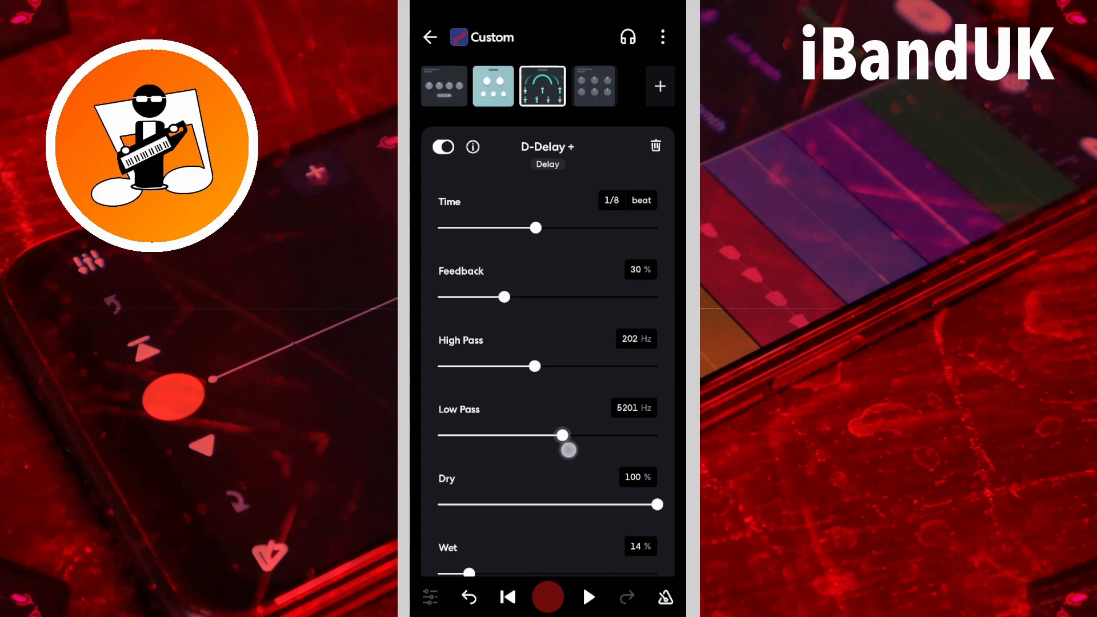
drag(563, 435, 569, 436)
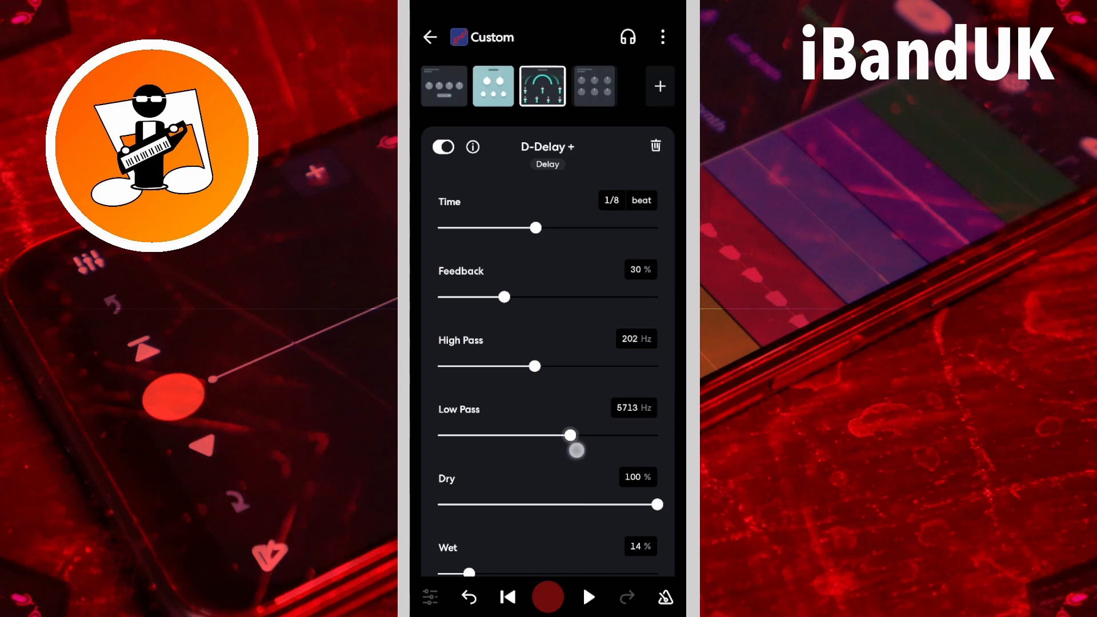
drag(569, 435, 575, 436)
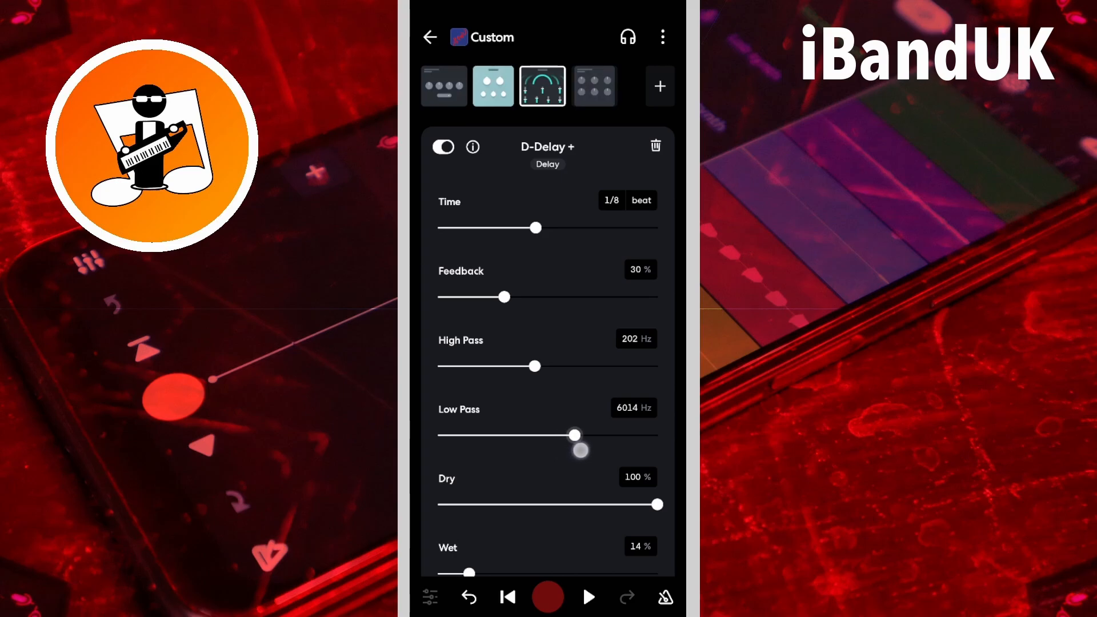
drag(581, 452, 576, 436)
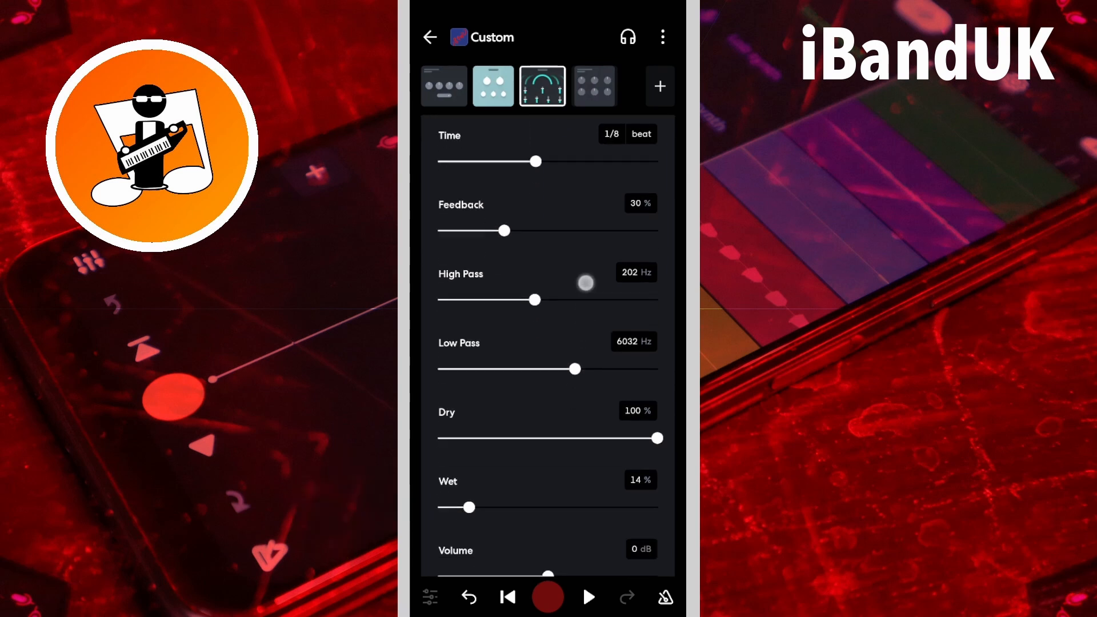
Set the wet mix to 30% and widen the spread to about 69.7%
scroll(down, 3)
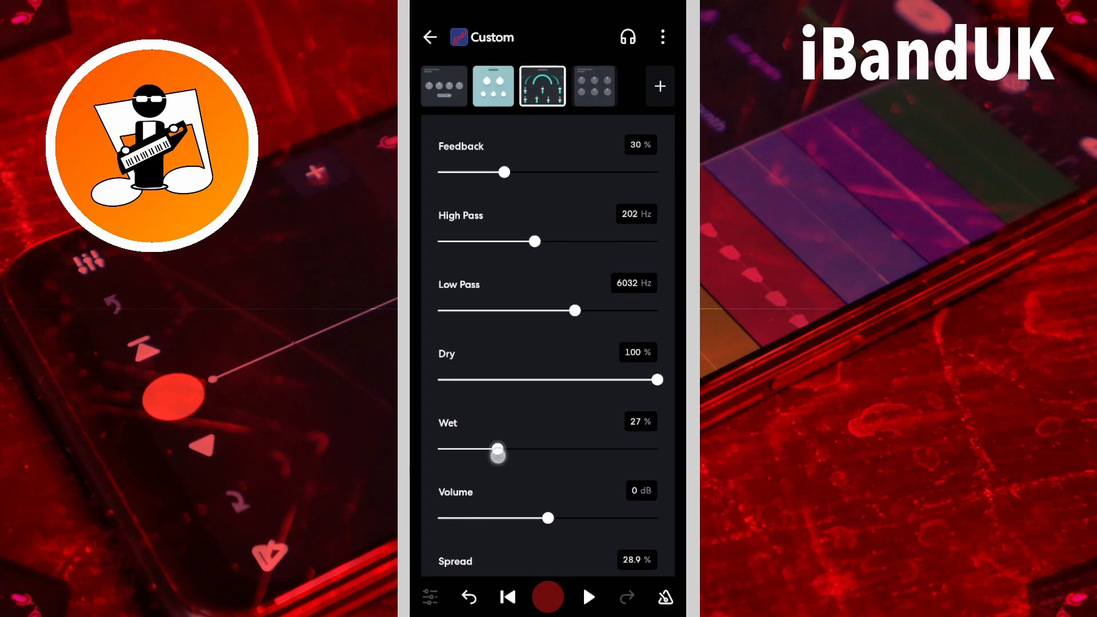
drag(497, 454, 507, 448)
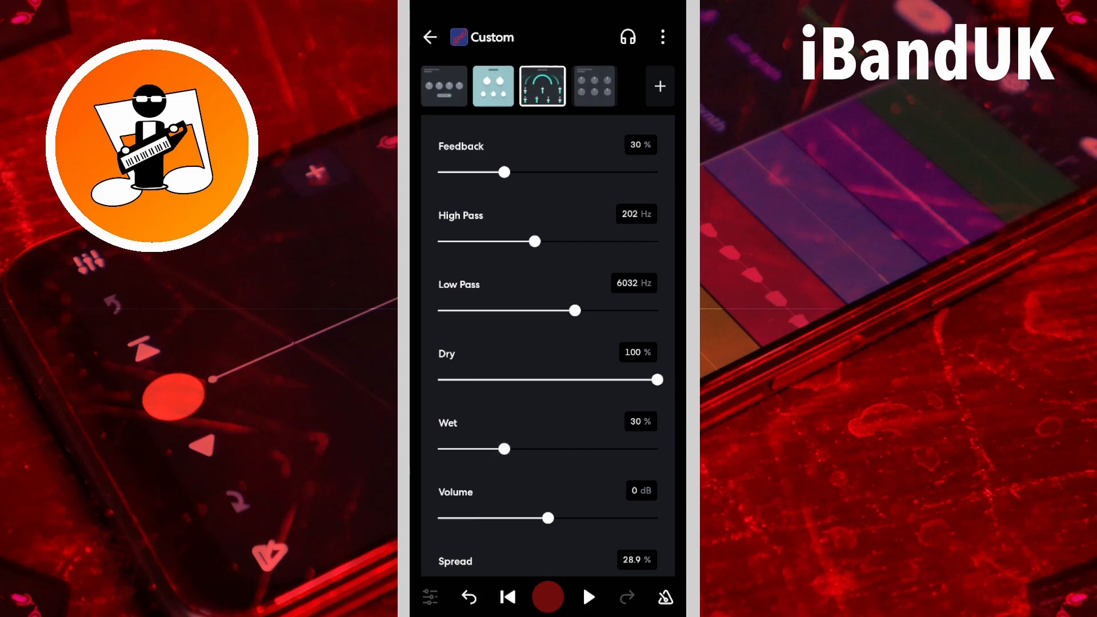
scroll(down, 3)
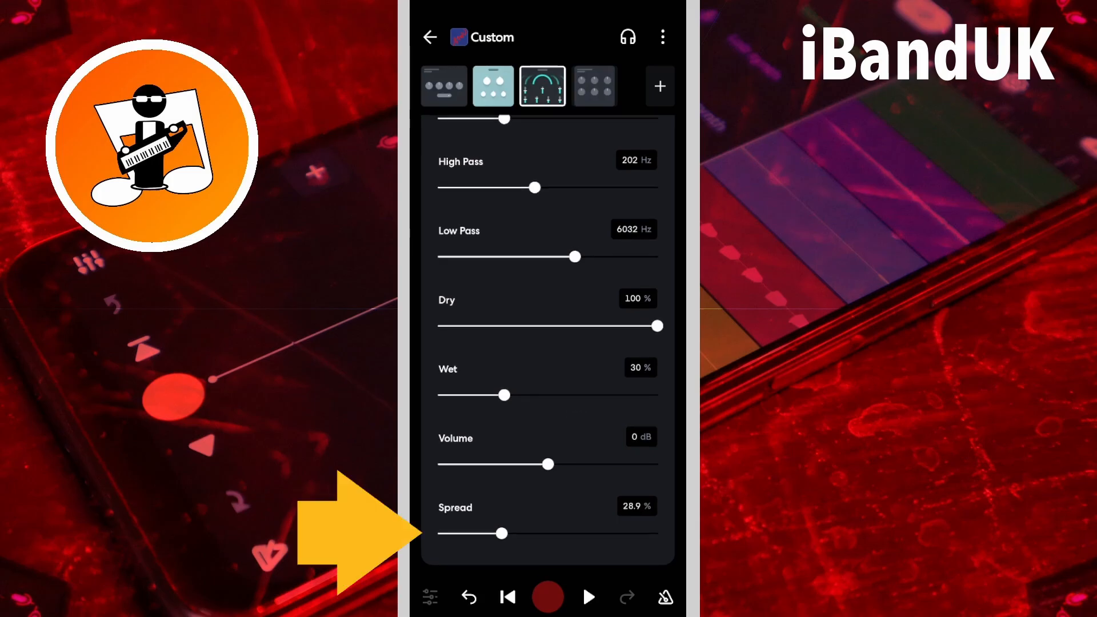
drag(497, 533, 563, 533)
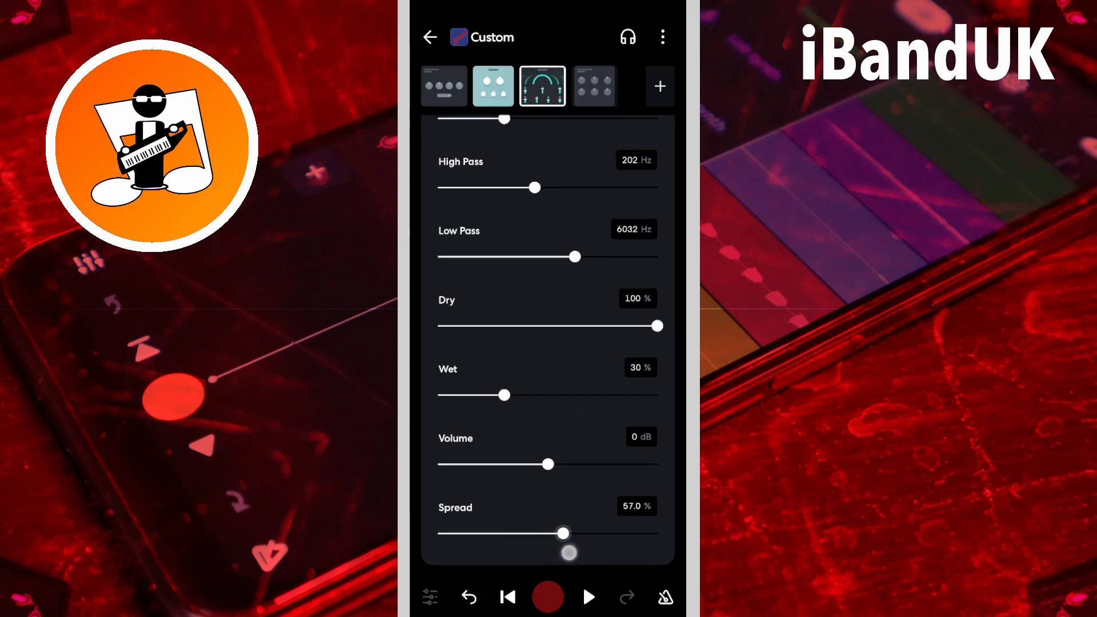
drag(563, 534, 584, 533)
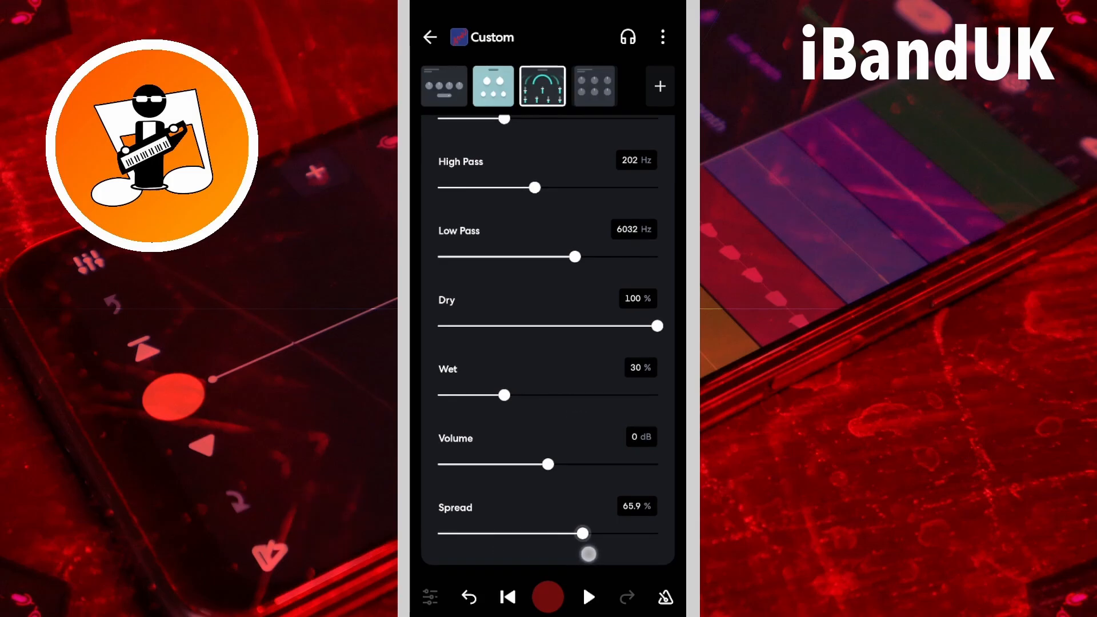
drag(582, 534, 596, 534)
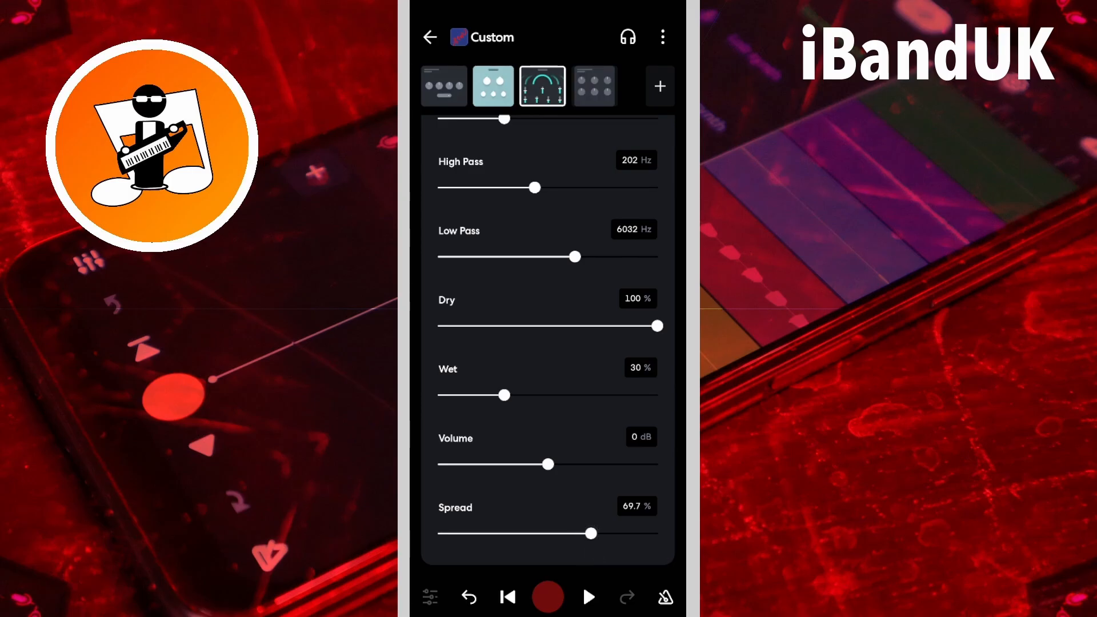
Play the song briefly to hear the delayed vocal, then stop
click(587, 597)
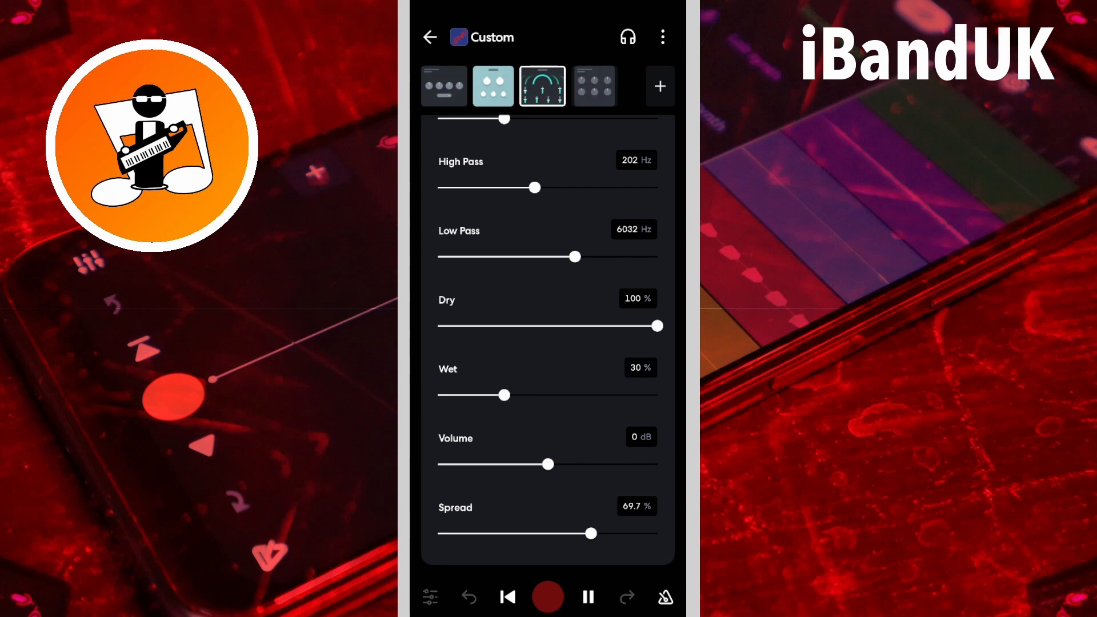
click(588, 597)
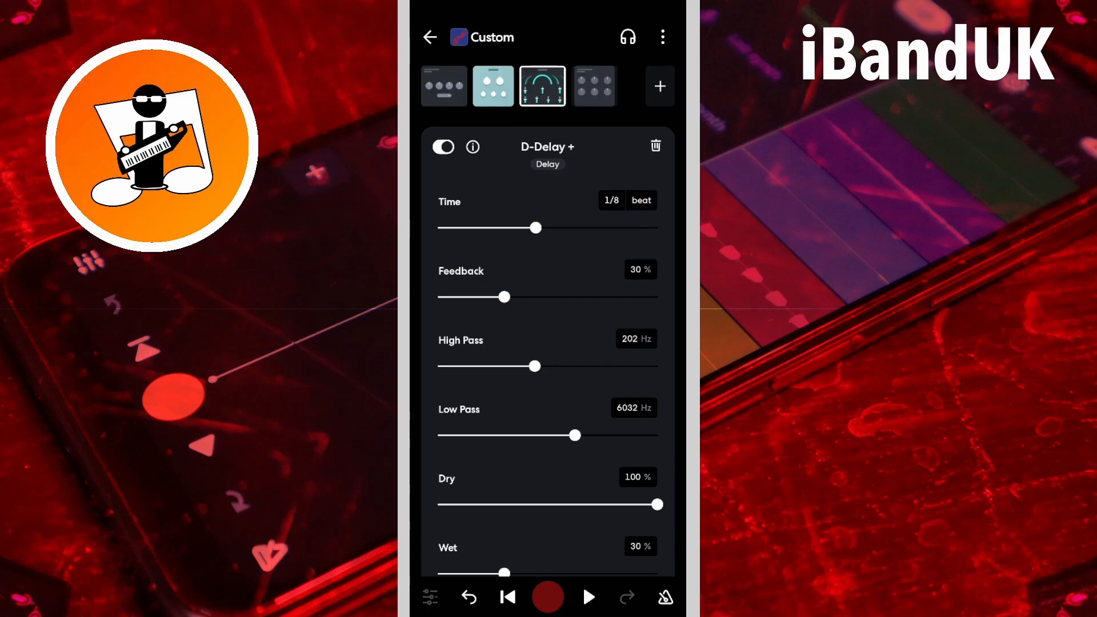
Undo the last delay tweak and audition the vocal once more before stopping
click(492, 86)
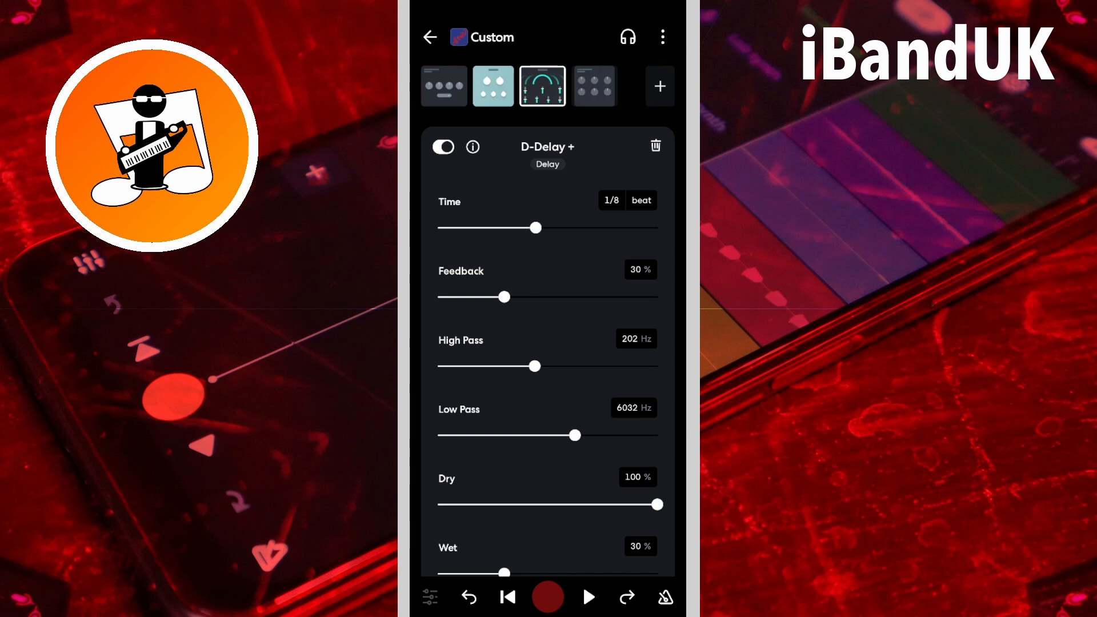
click(587, 596)
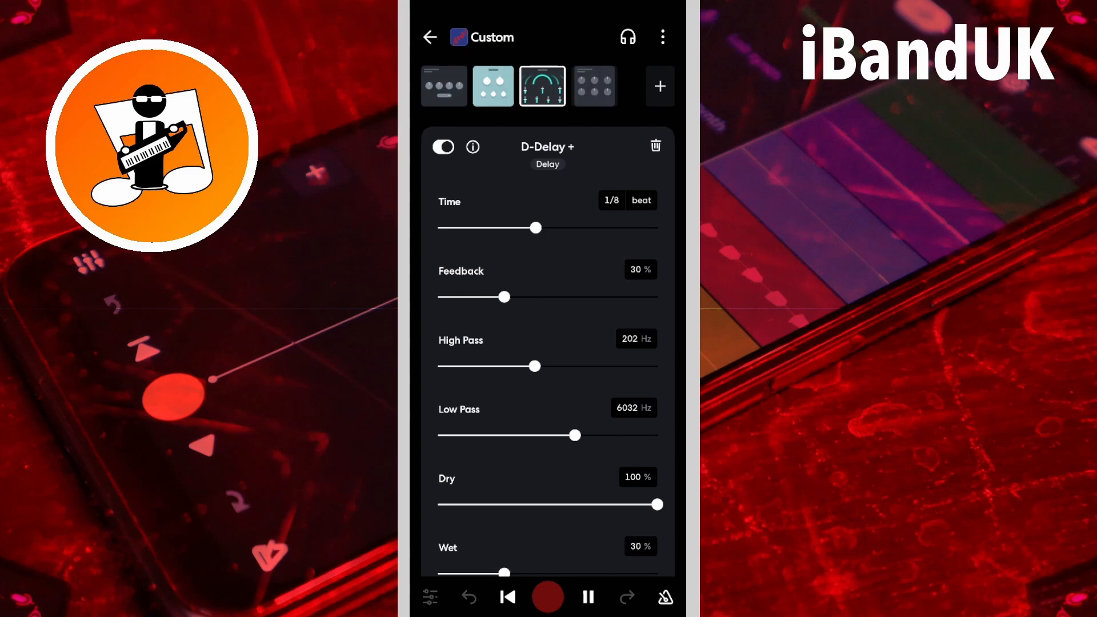
click(587, 597)
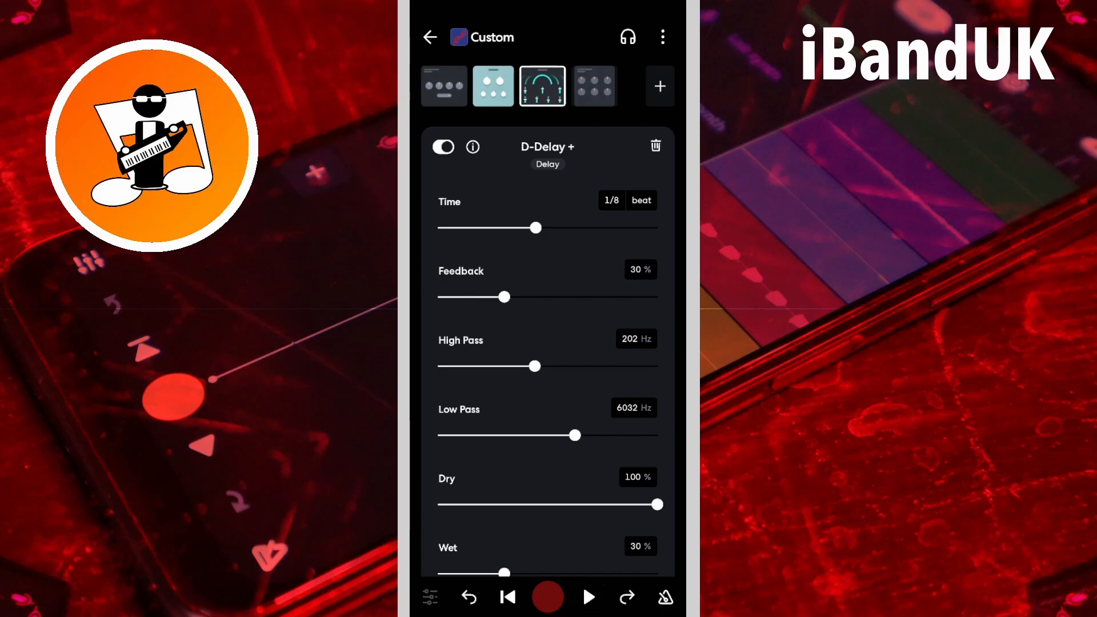